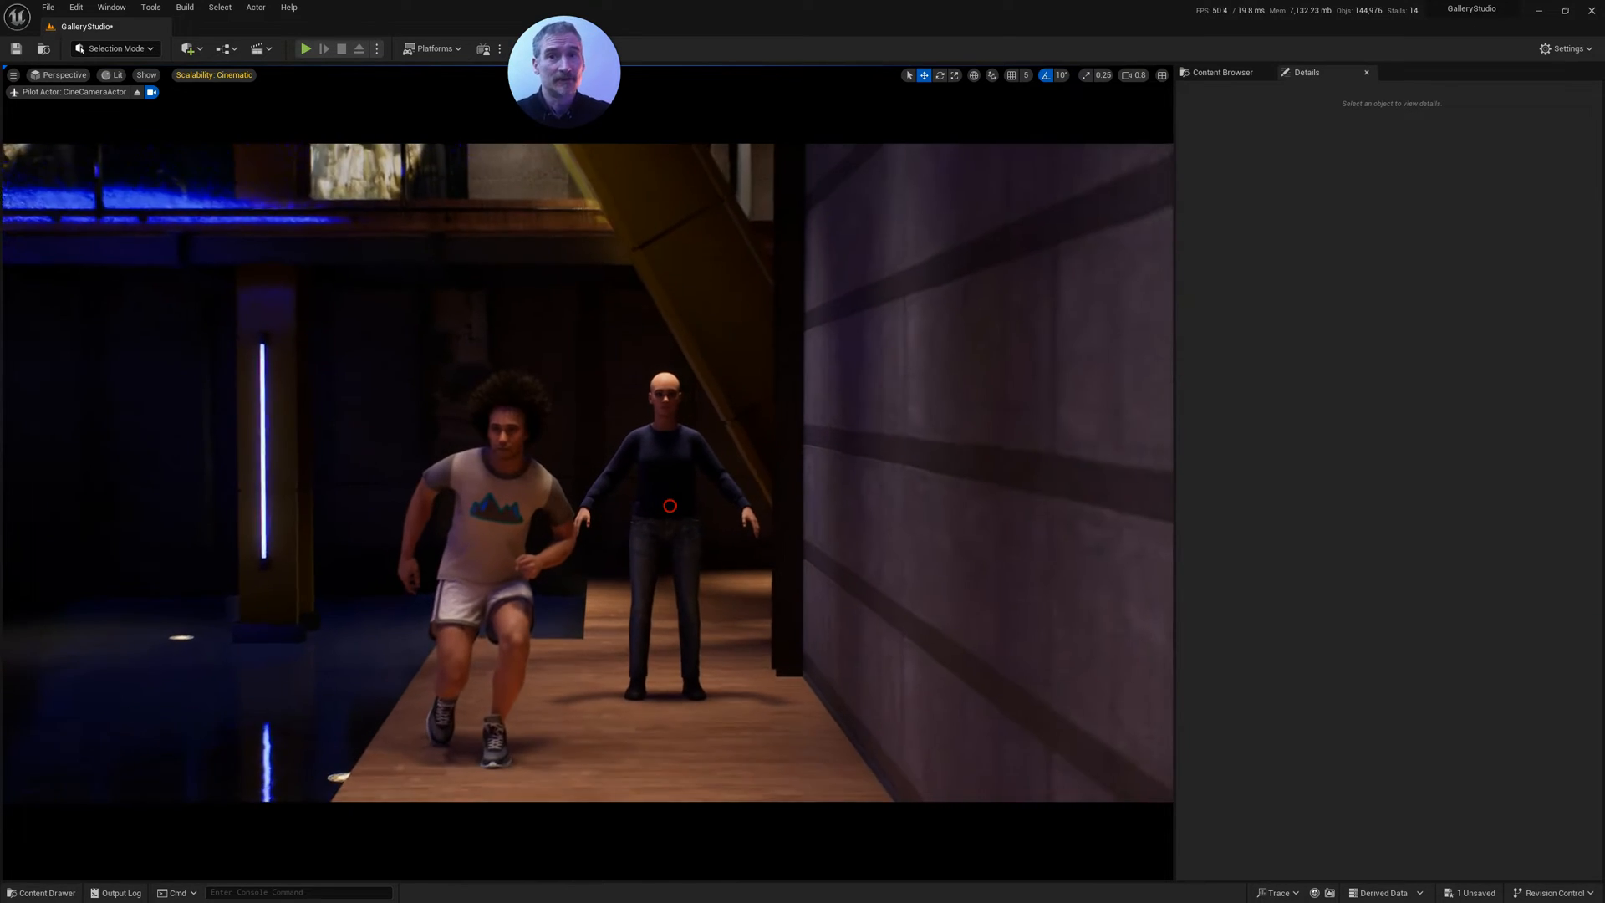
# Pick the Ada preset under MetaHuman Presets in Bridge and start MetaHuman Creator.
pyautogui.click(110, 7)
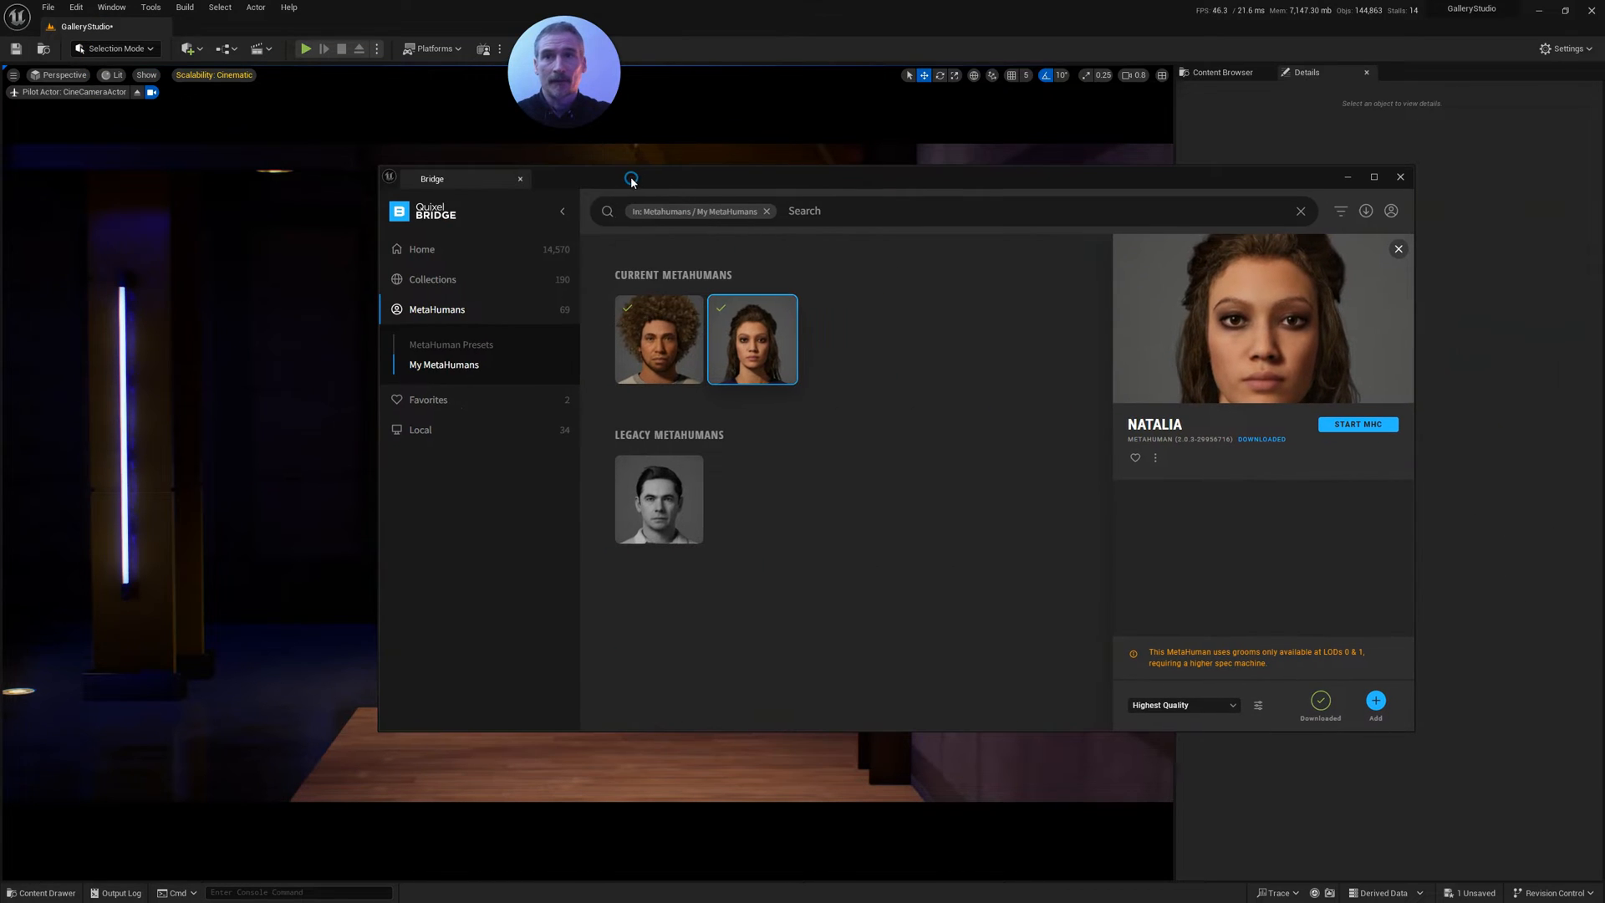
pyautogui.moveTo(678, 400)
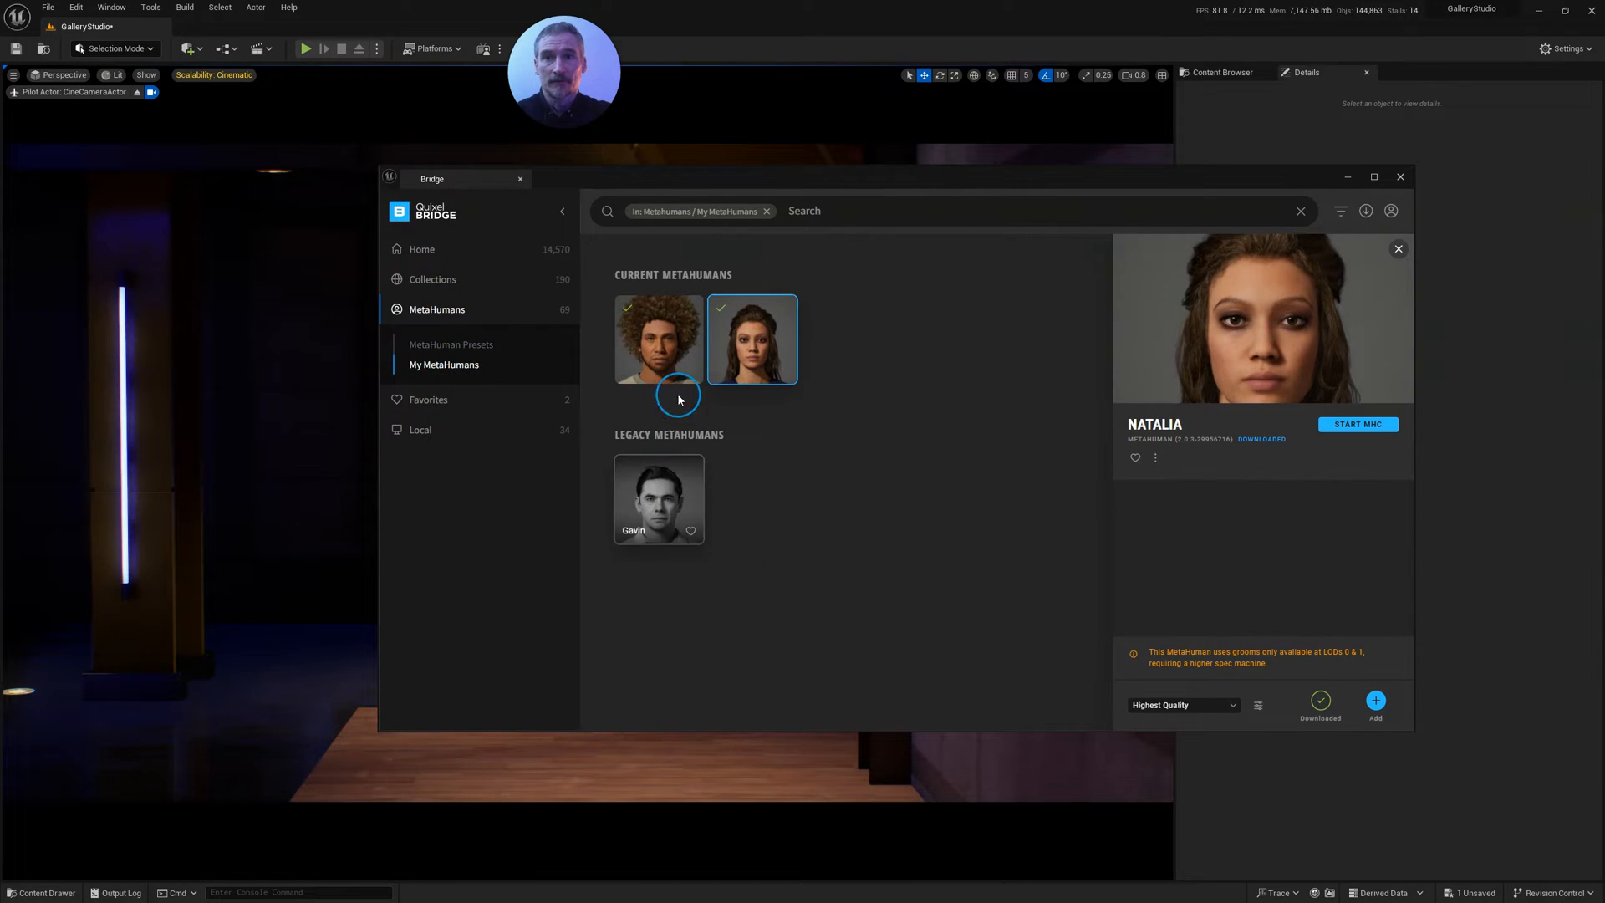
pyautogui.click(451, 345)
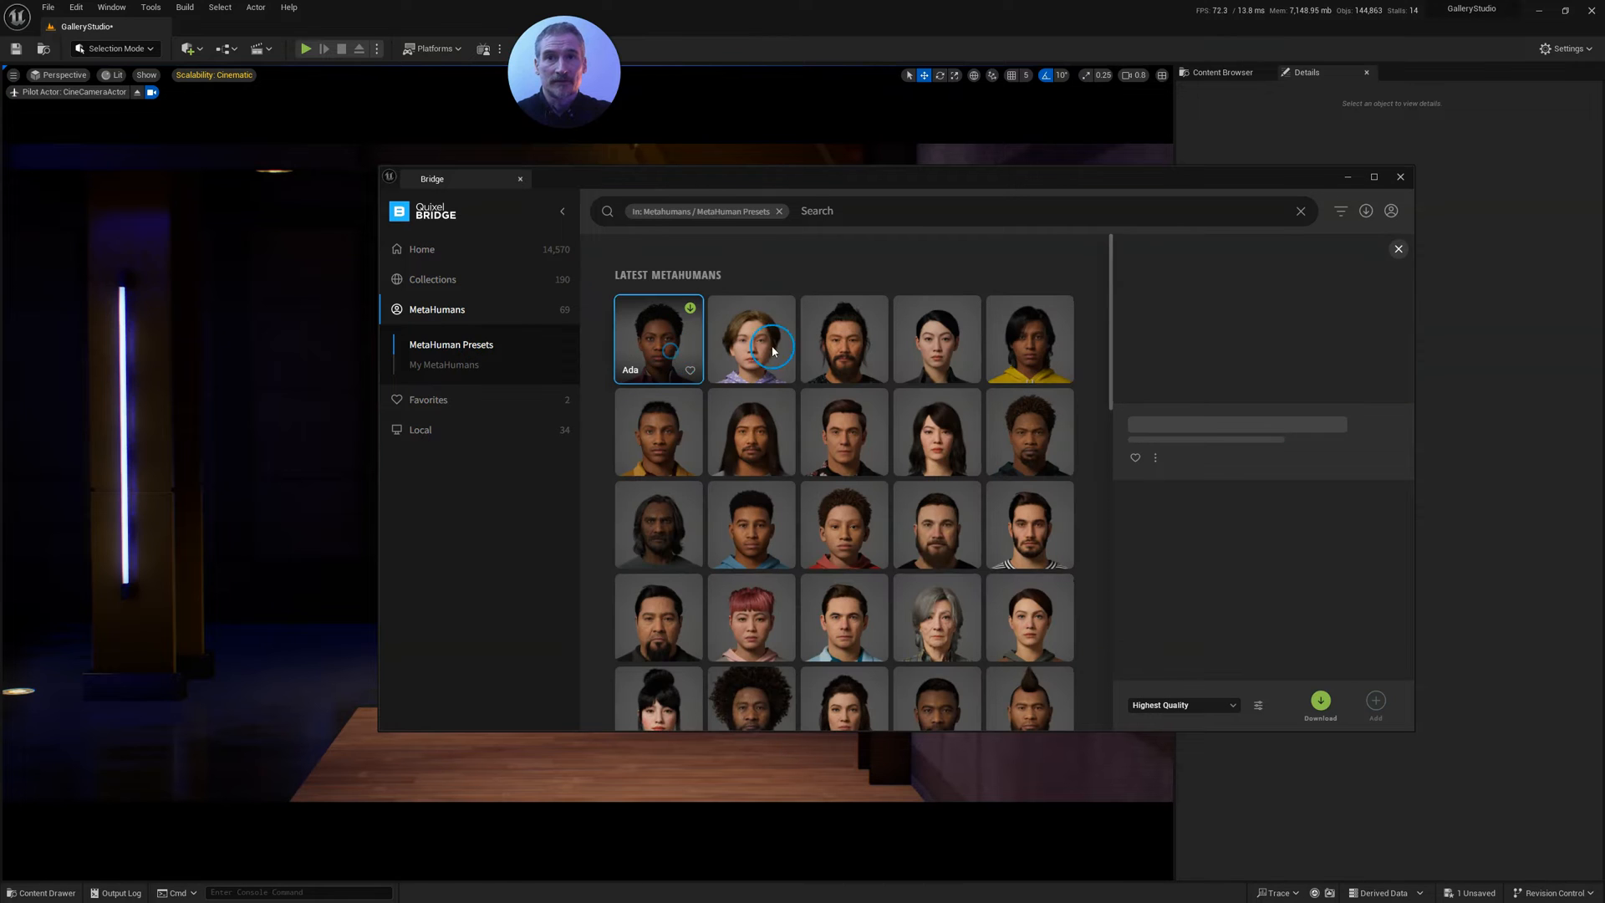
pyautogui.click(658, 338)
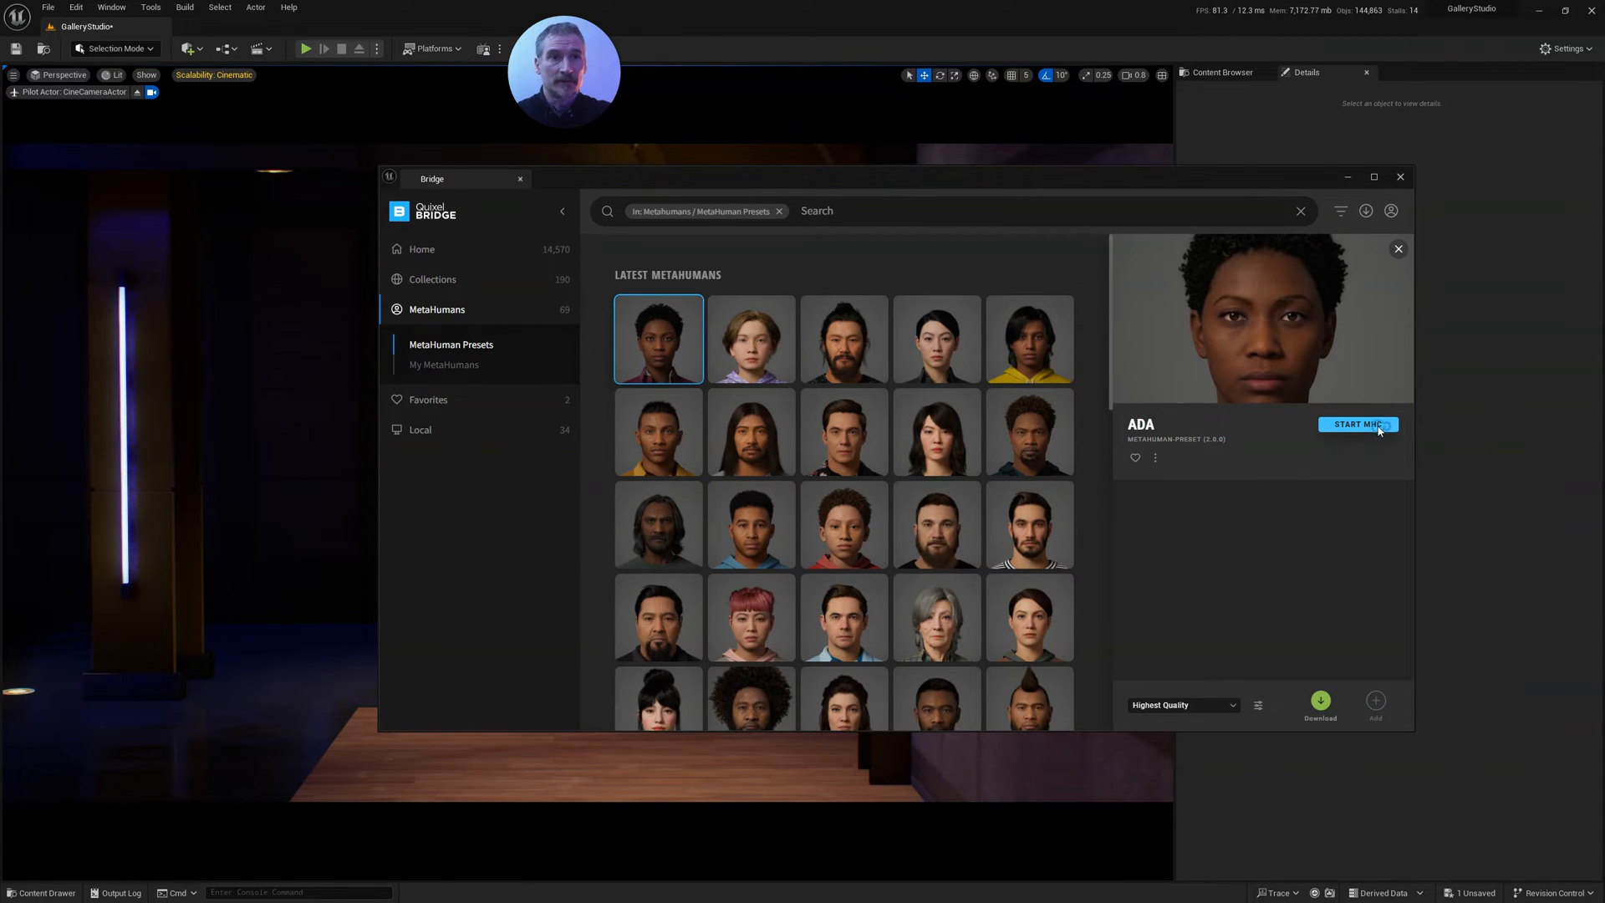
pyautogui.click(1357, 424)
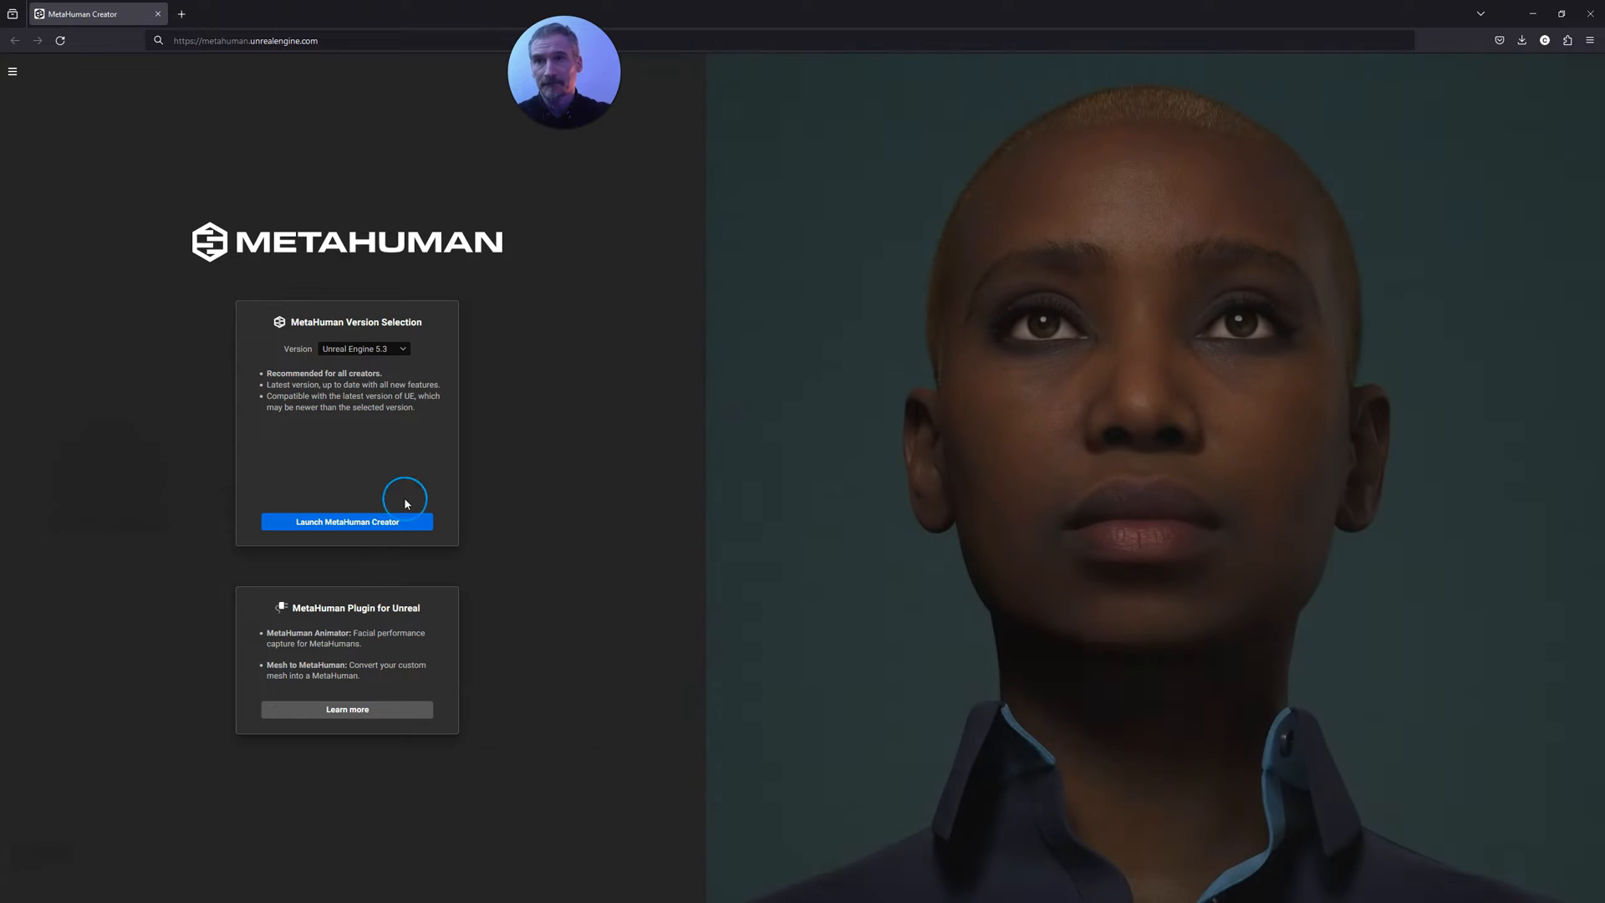
# Launch the Unreal Engine 5.3 version of MetaHuman Creator from the web page.
pyautogui.click(347, 521)
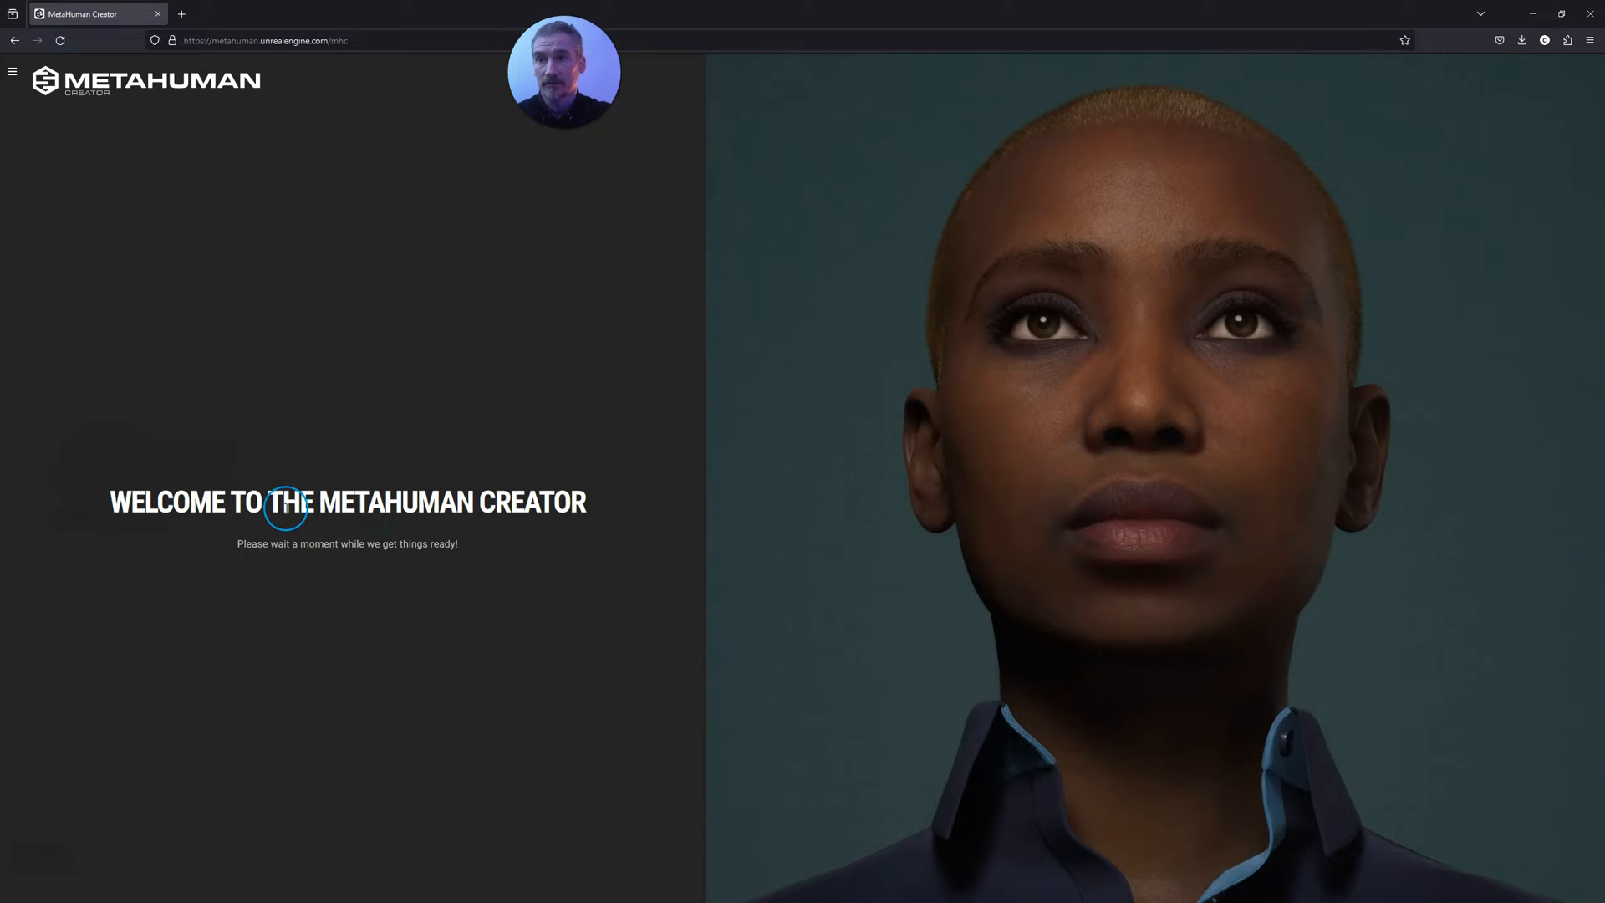
pyautogui.moveTo(478, 555)
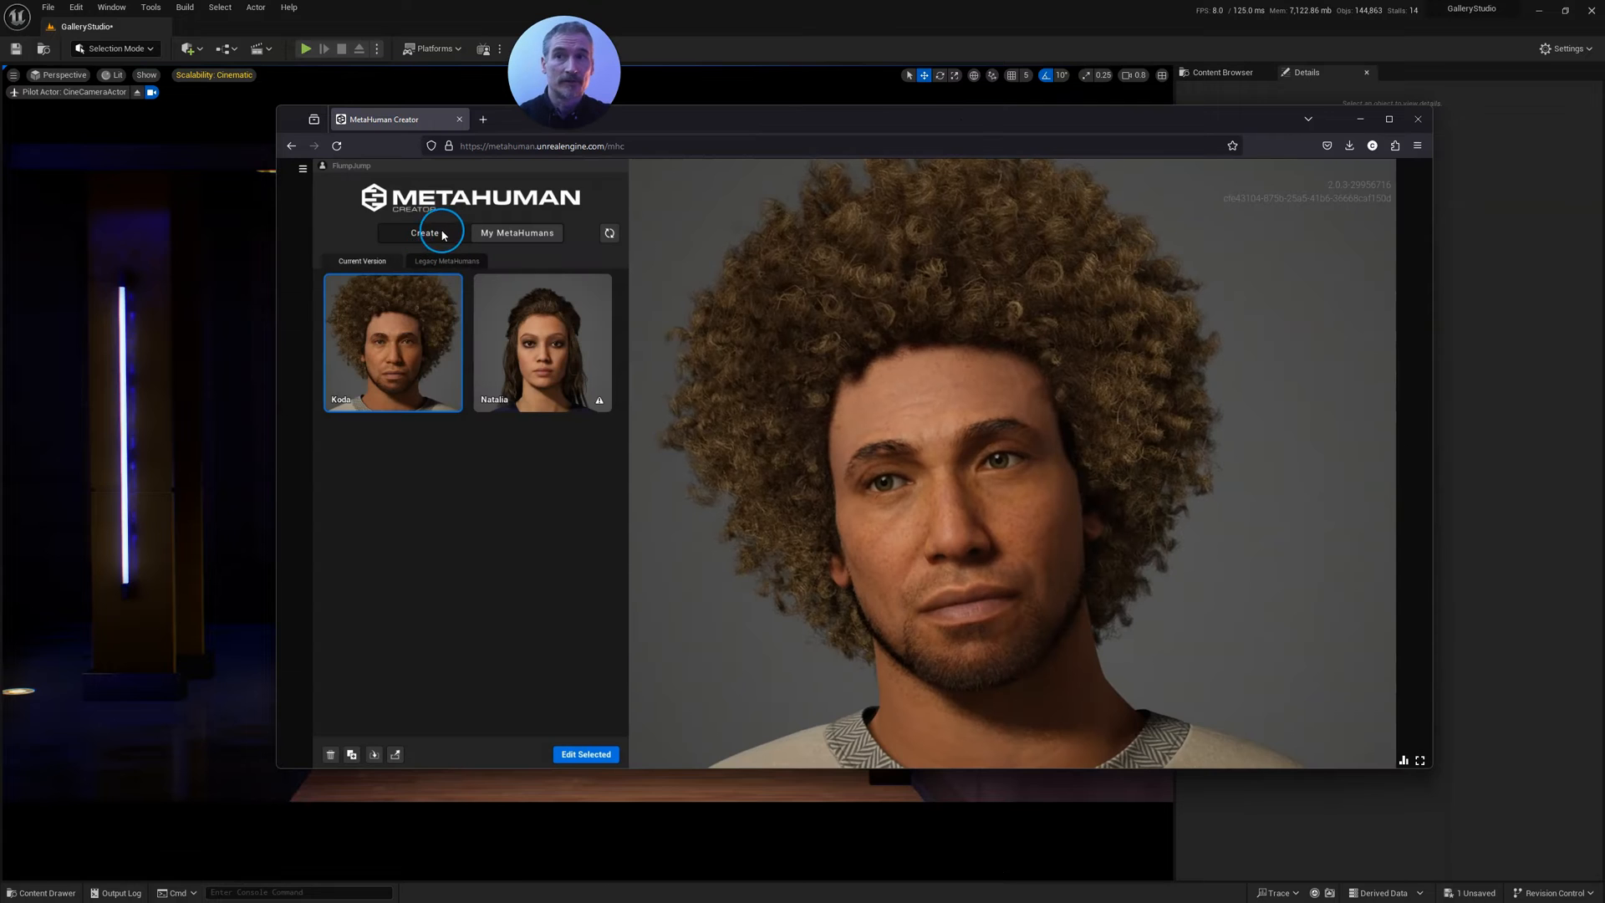
pyautogui.click(423, 232)
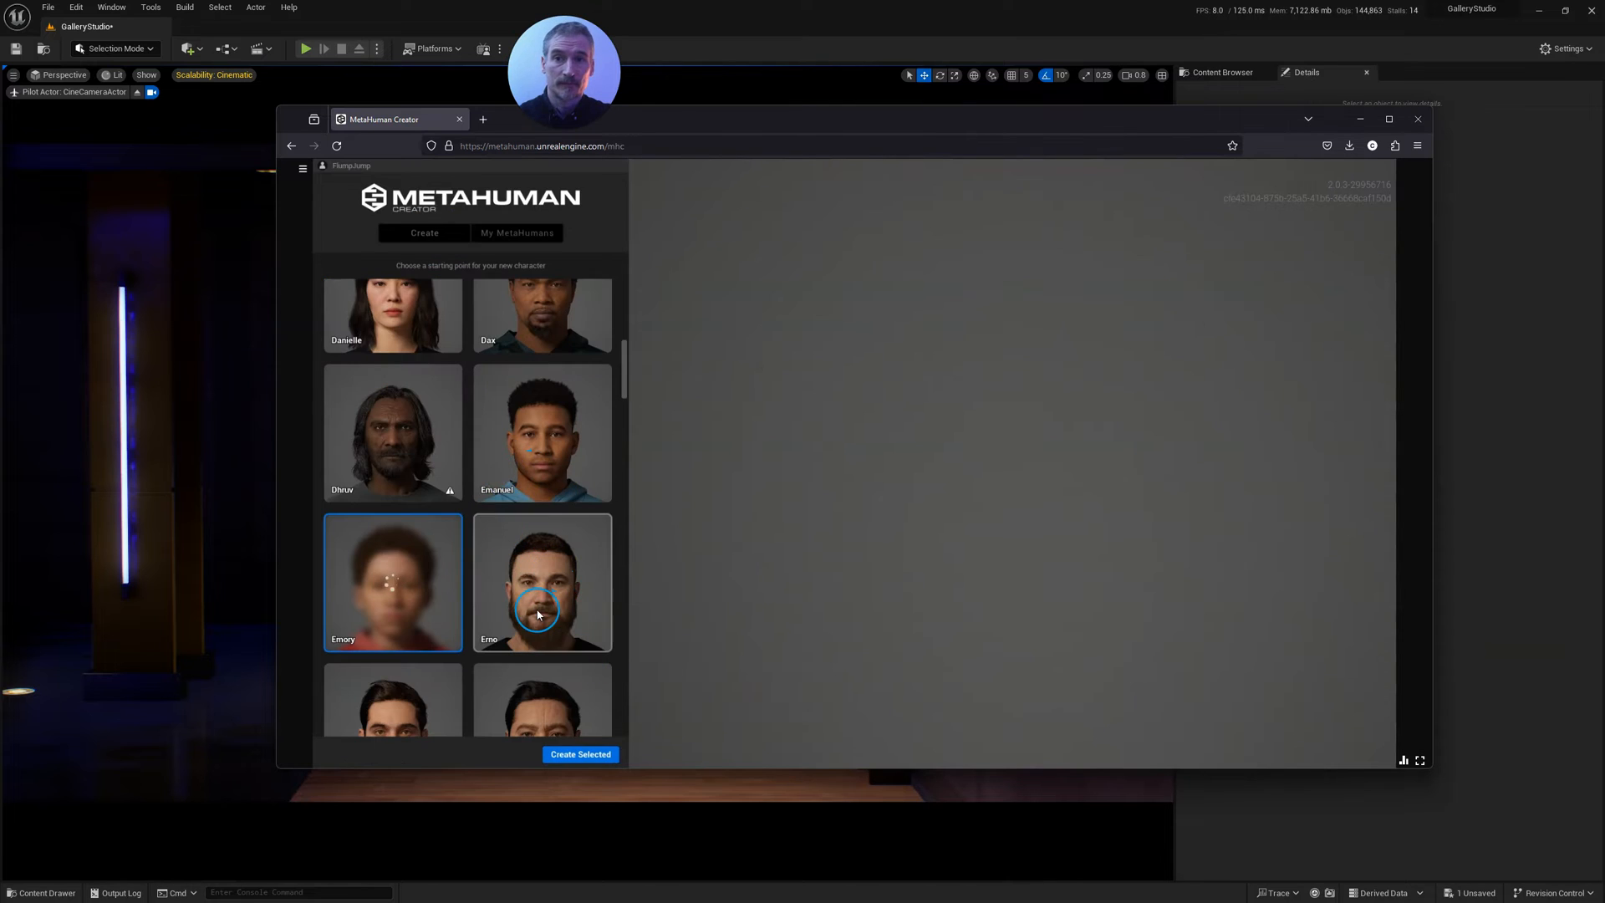
pyautogui.scroll(3)
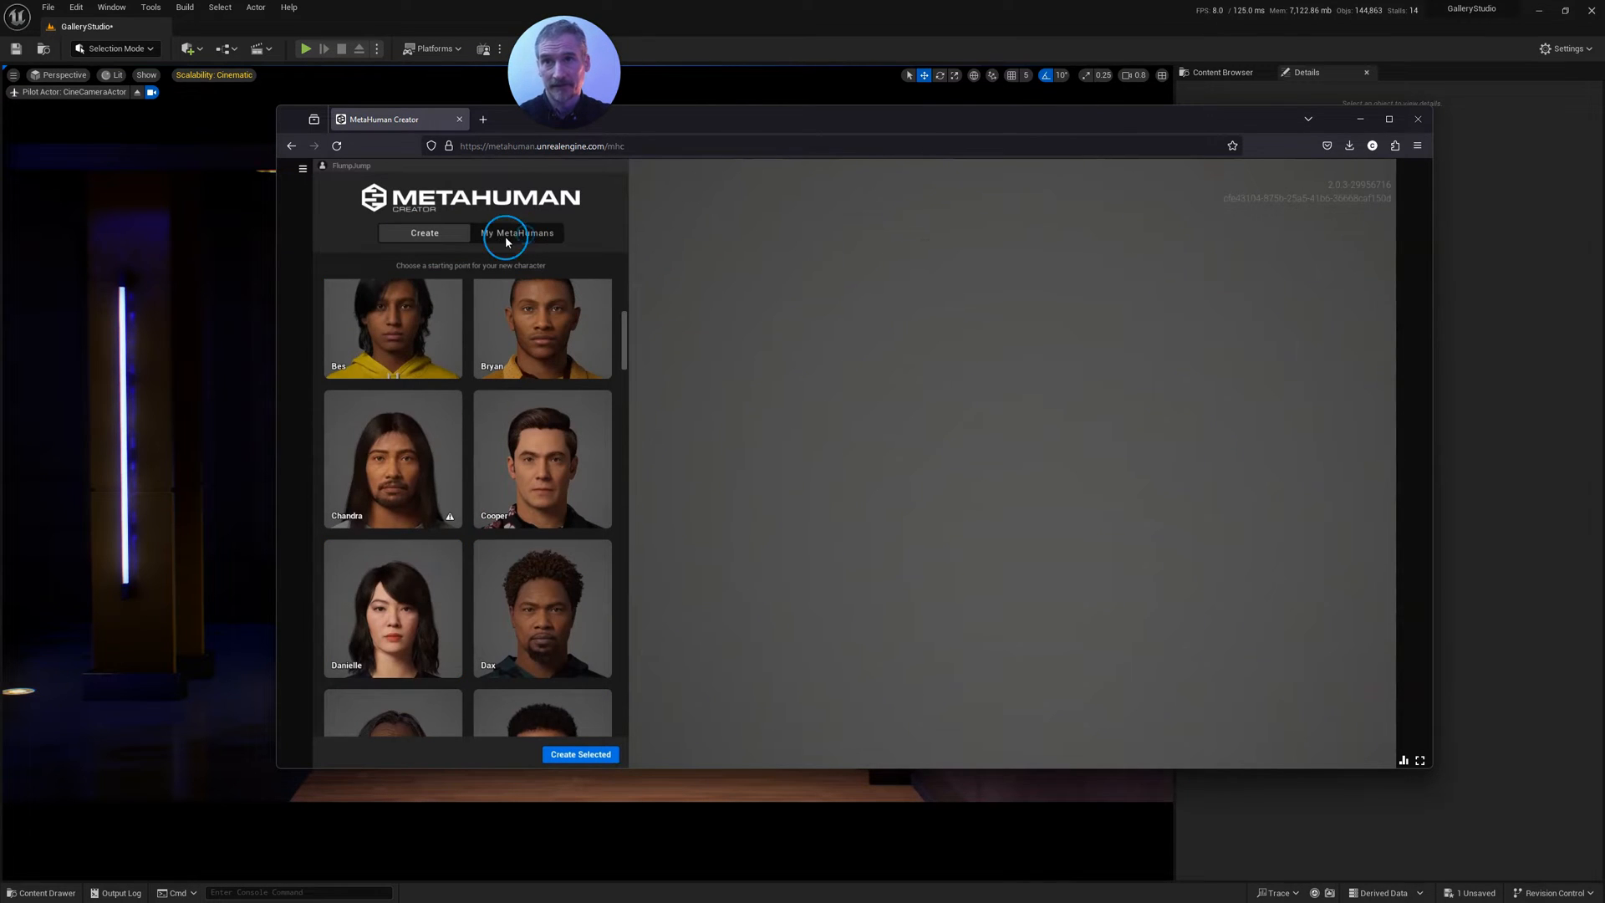
pyautogui.click(516, 232)
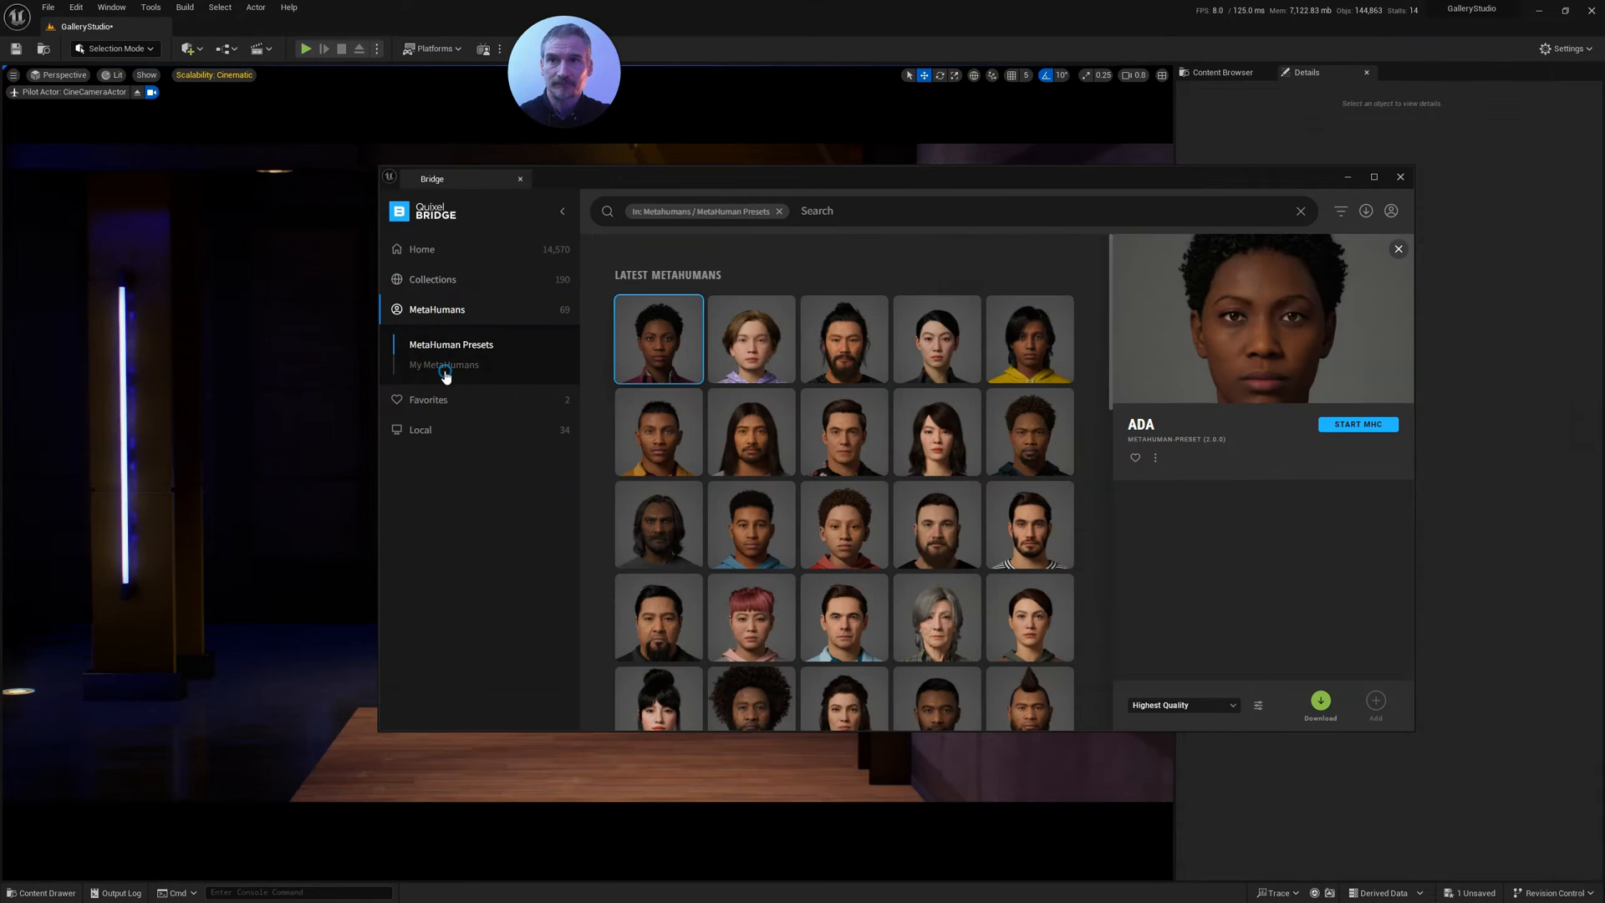
# List My MetaHumans in Bridge, confirm Koda is downloaded, and view the project's MetaHumans content.
pyautogui.click(443, 365)
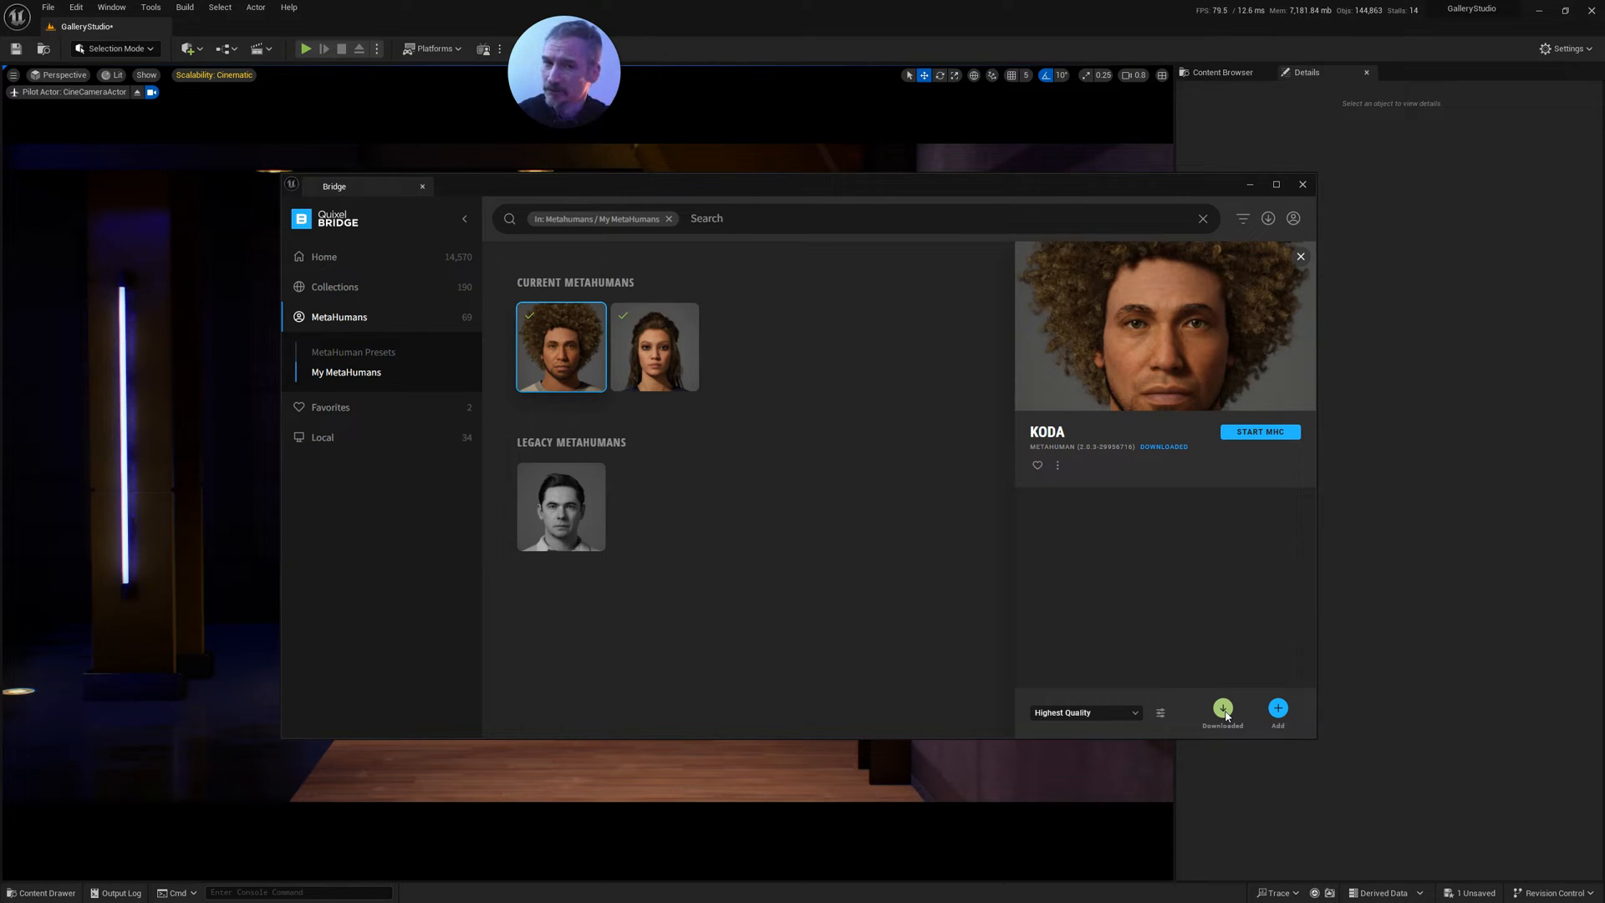
pyautogui.click(1222, 712)
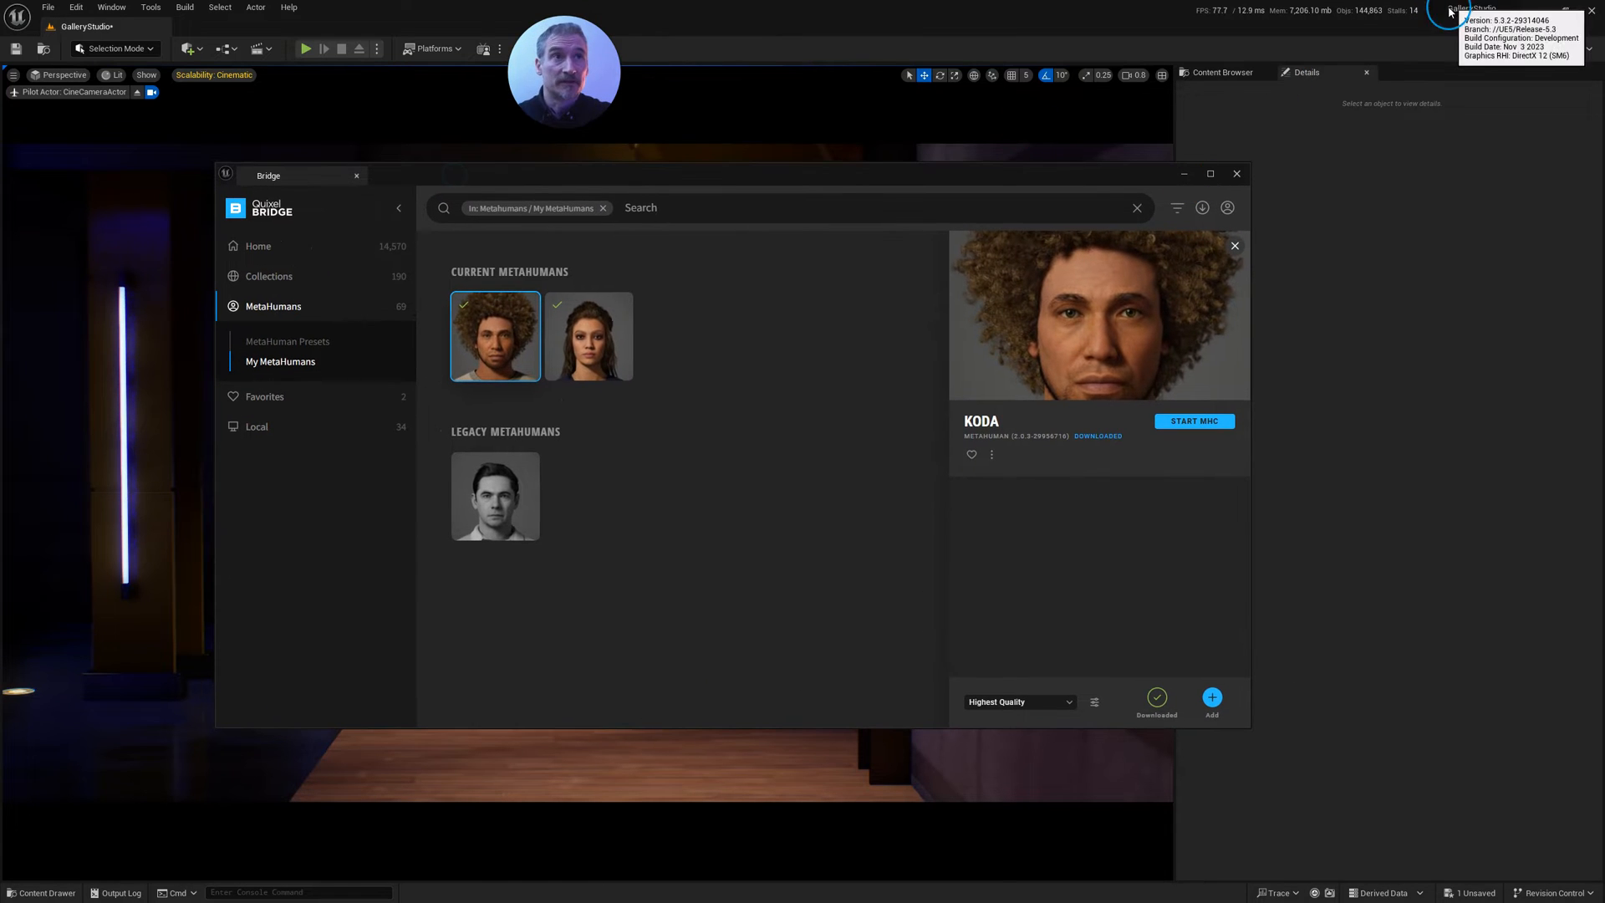
pyautogui.click(1236, 173)
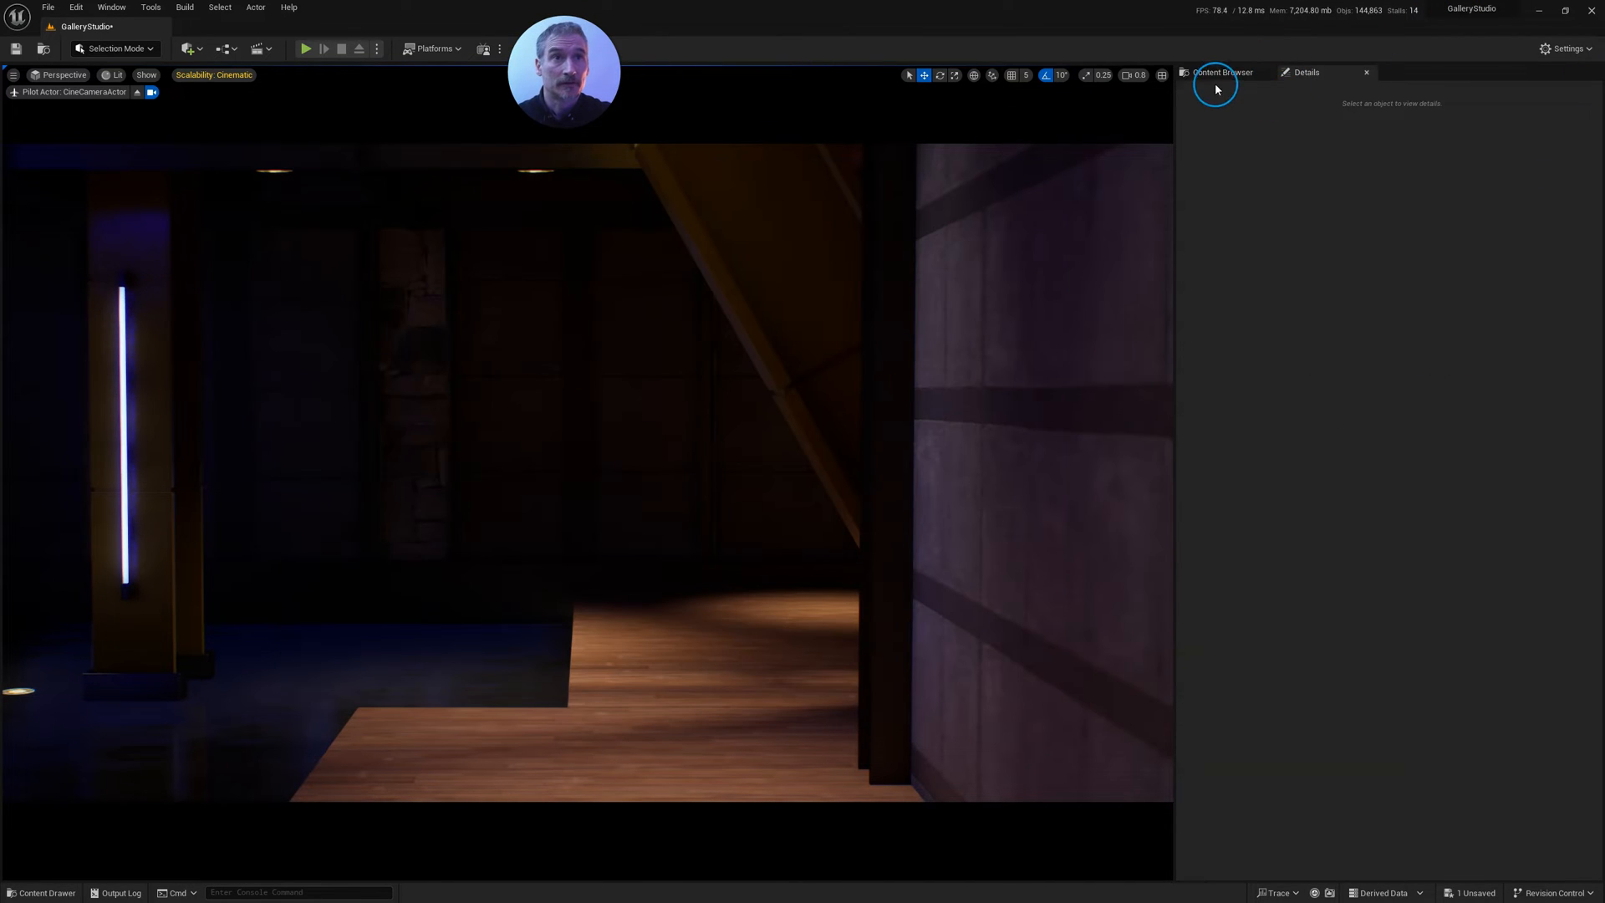
pyautogui.click(1221, 73)
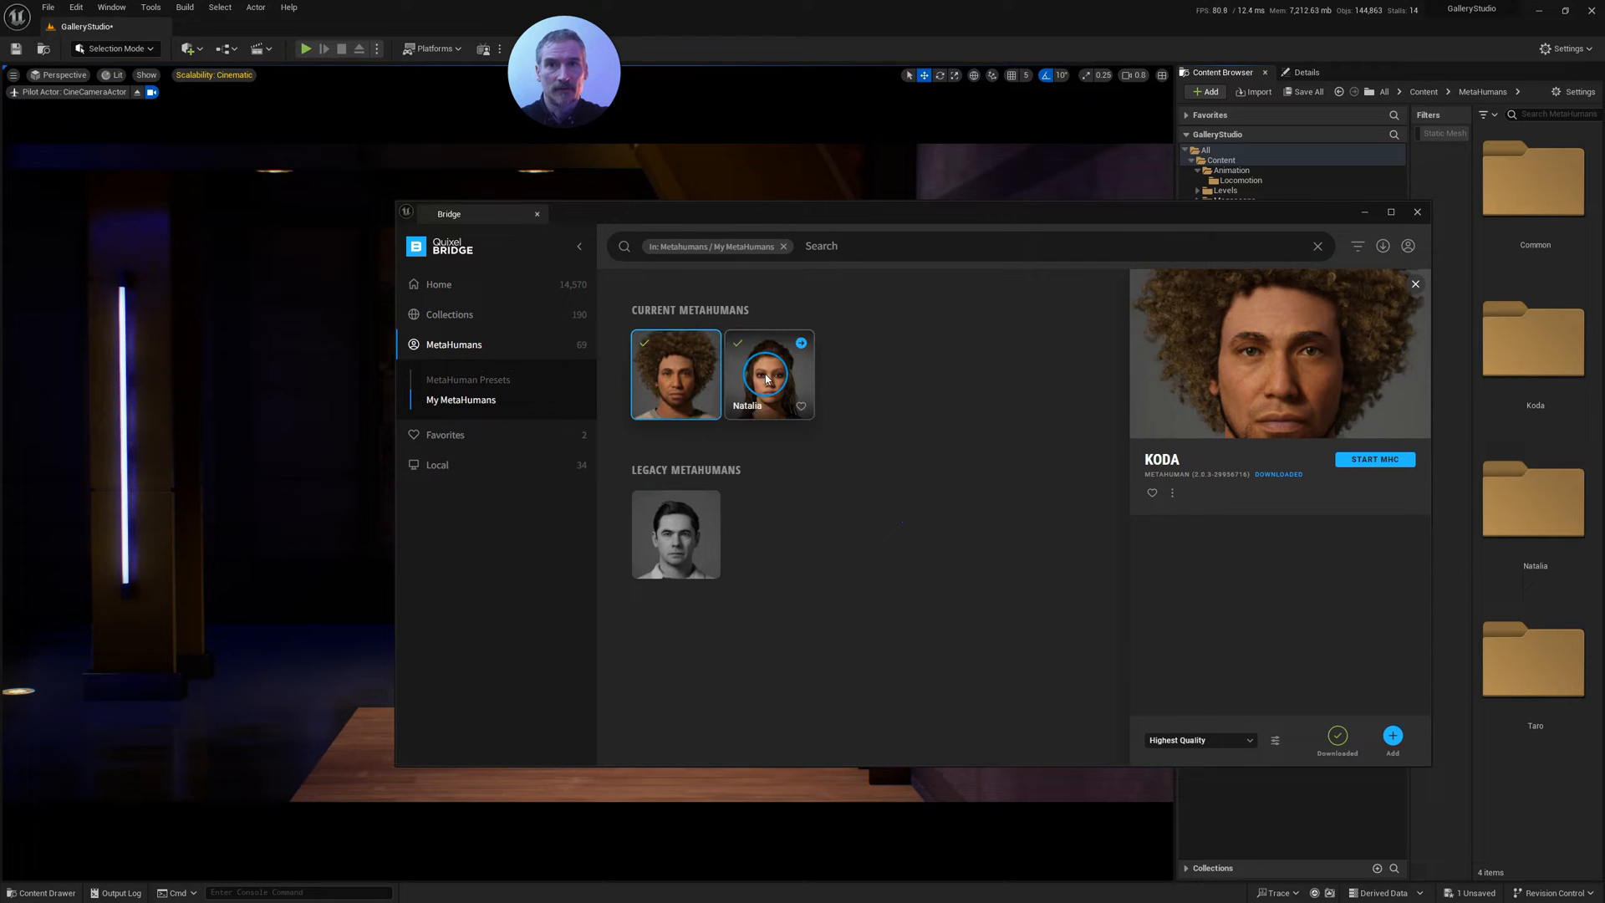
# Compare Natalia's and Koda's Bridge details, noting Natalia's grooms LOD 0–1 warning, then close Bridge.
pyautogui.click(769, 373)
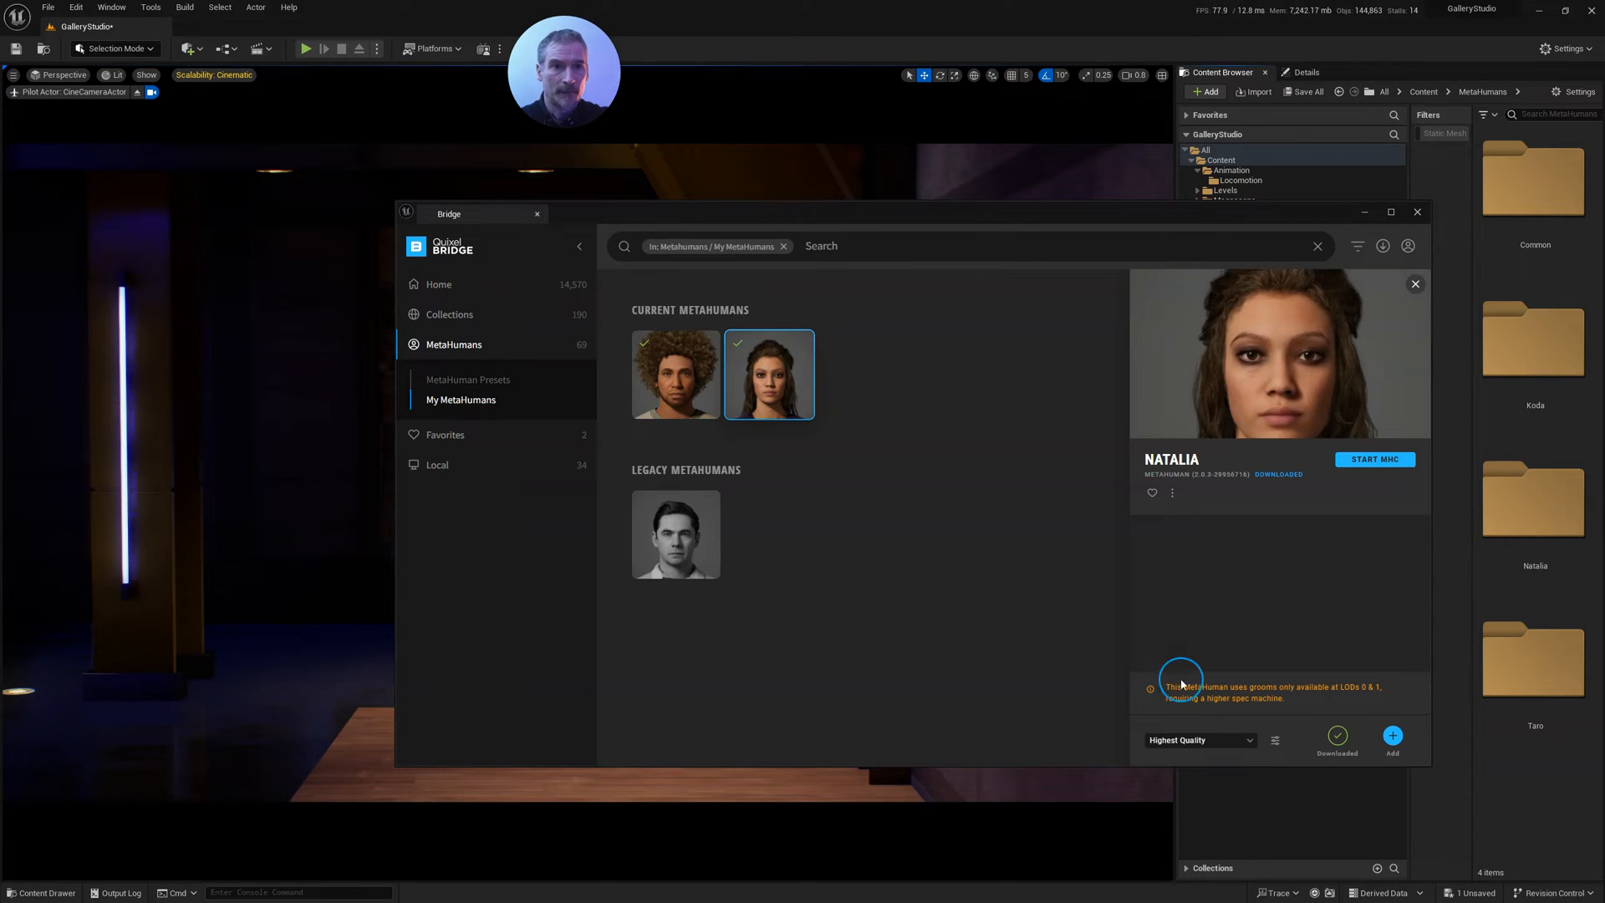
pyautogui.moveTo(1260, 693)
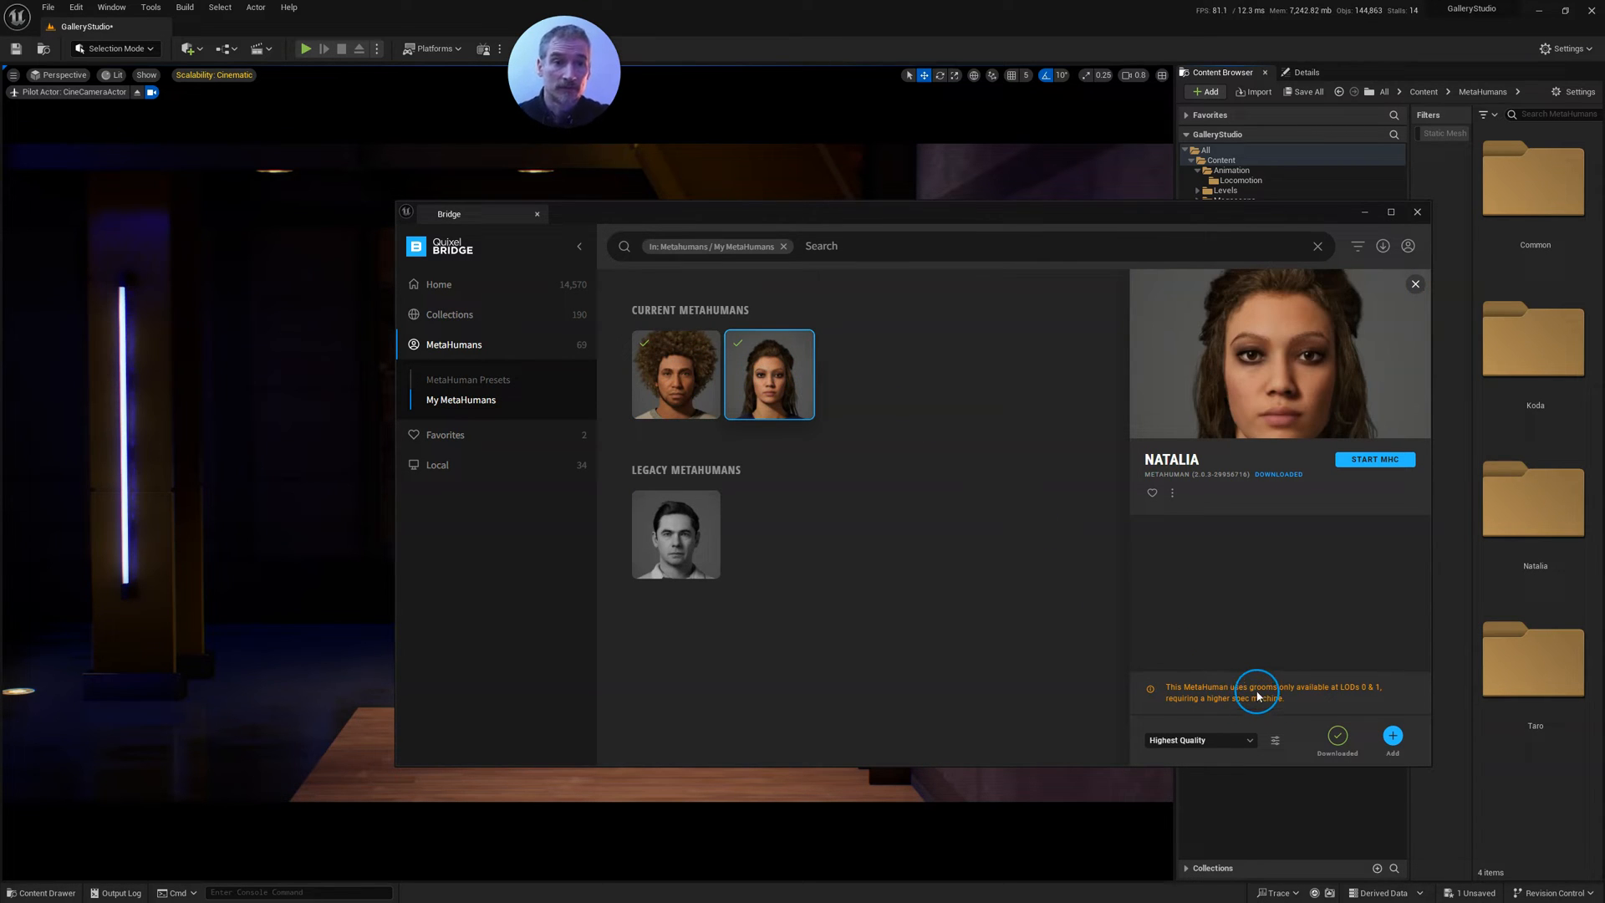
pyautogui.moveTo(1380, 701)
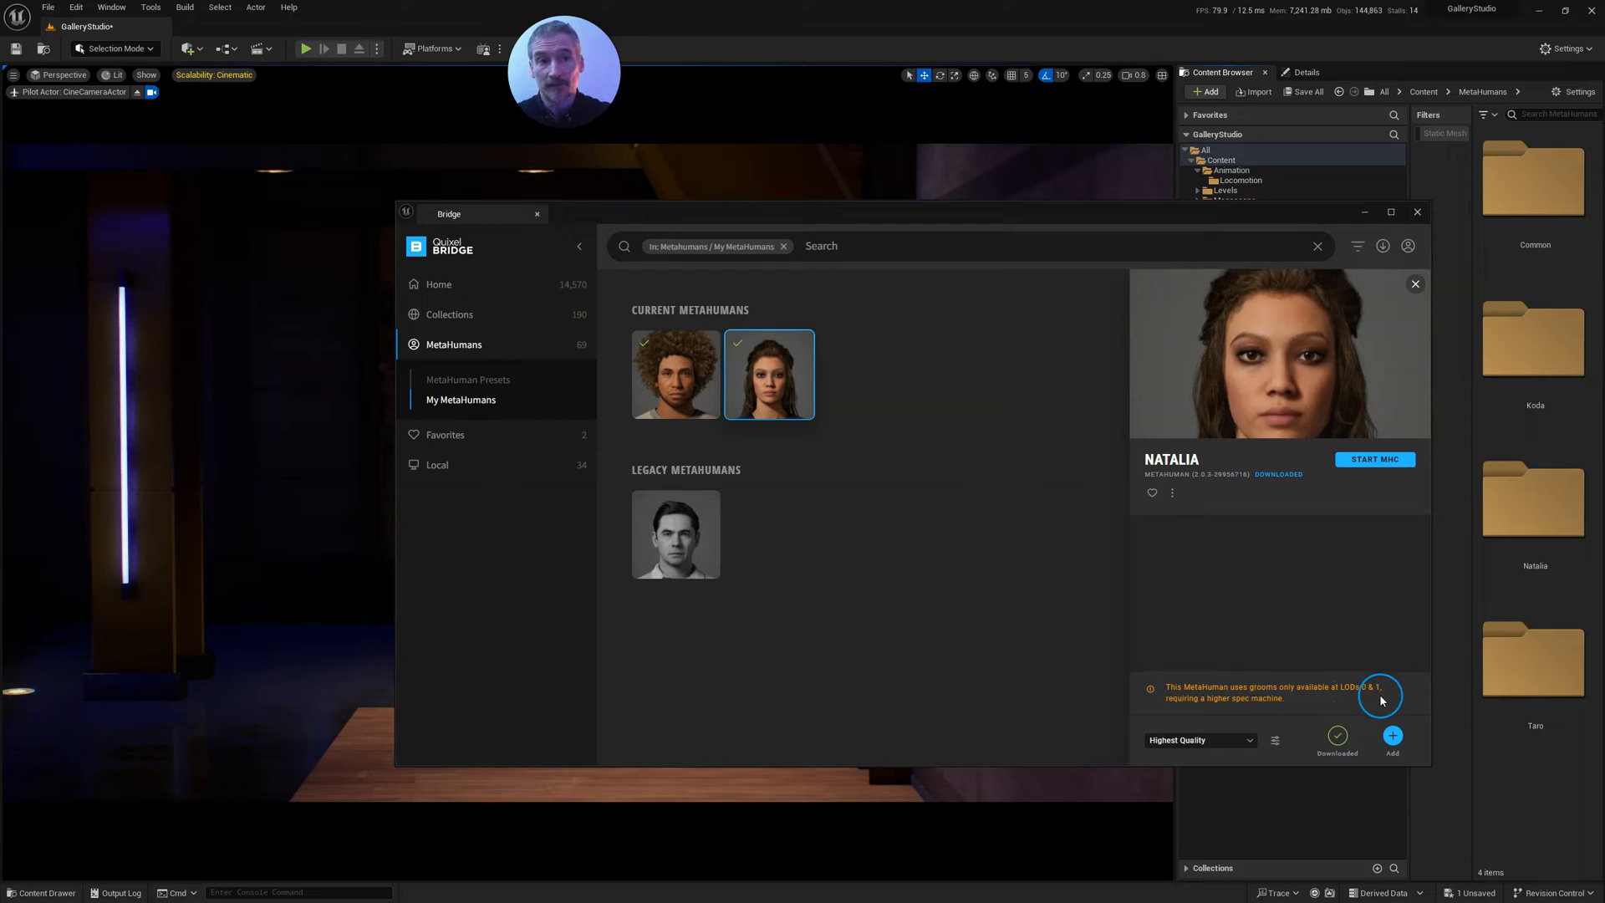
pyautogui.moveTo(1260, 706)
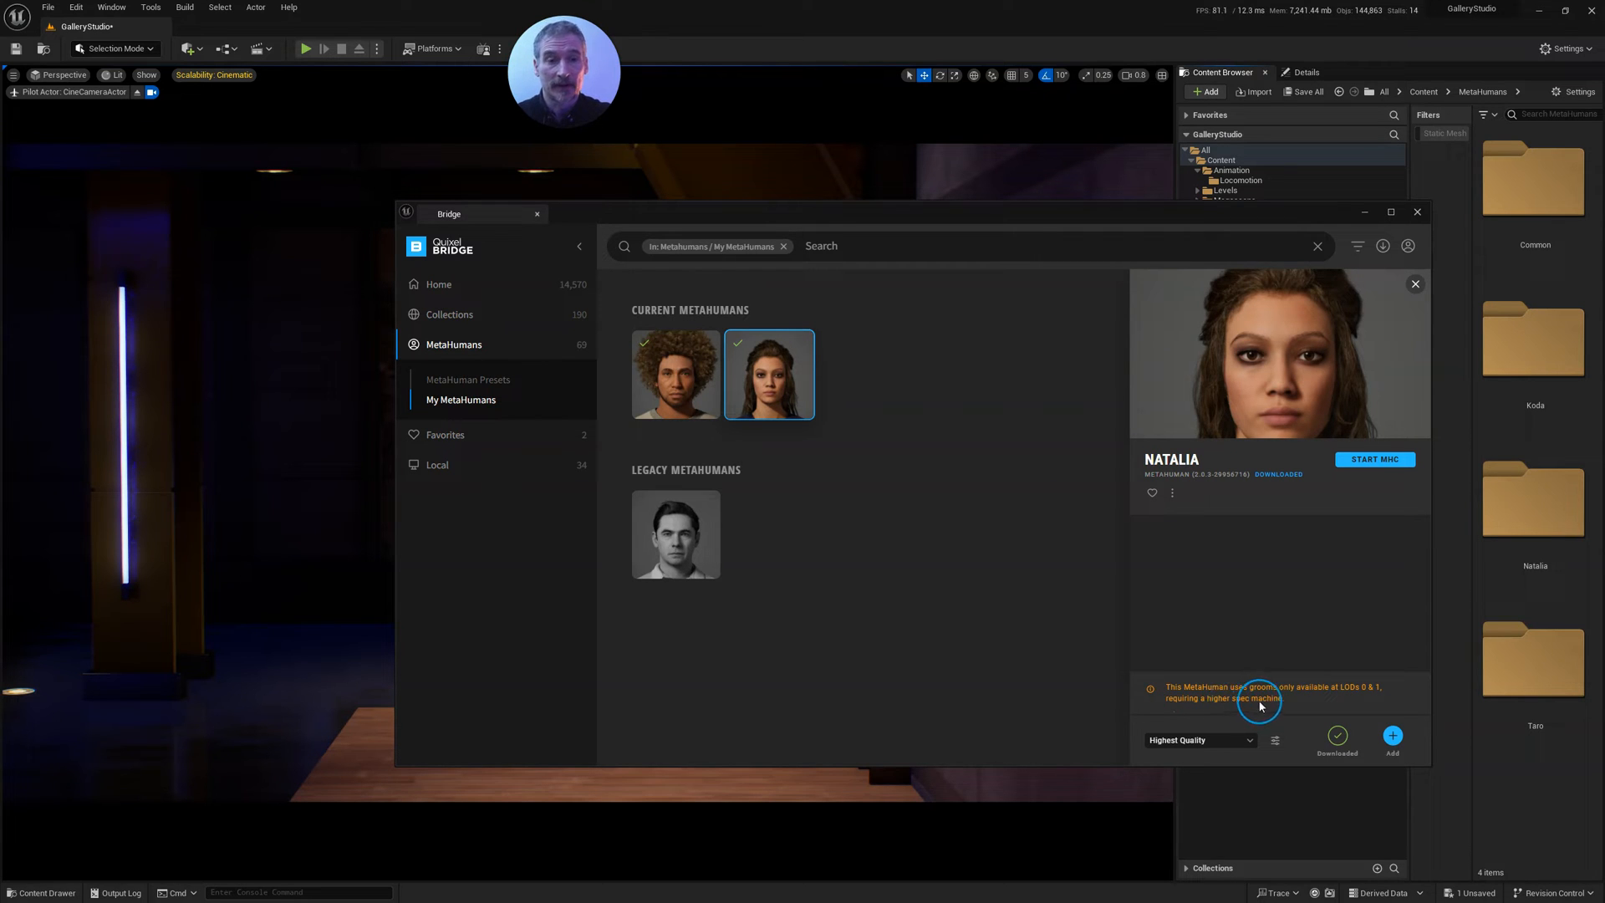
pyautogui.moveTo(1219, 706)
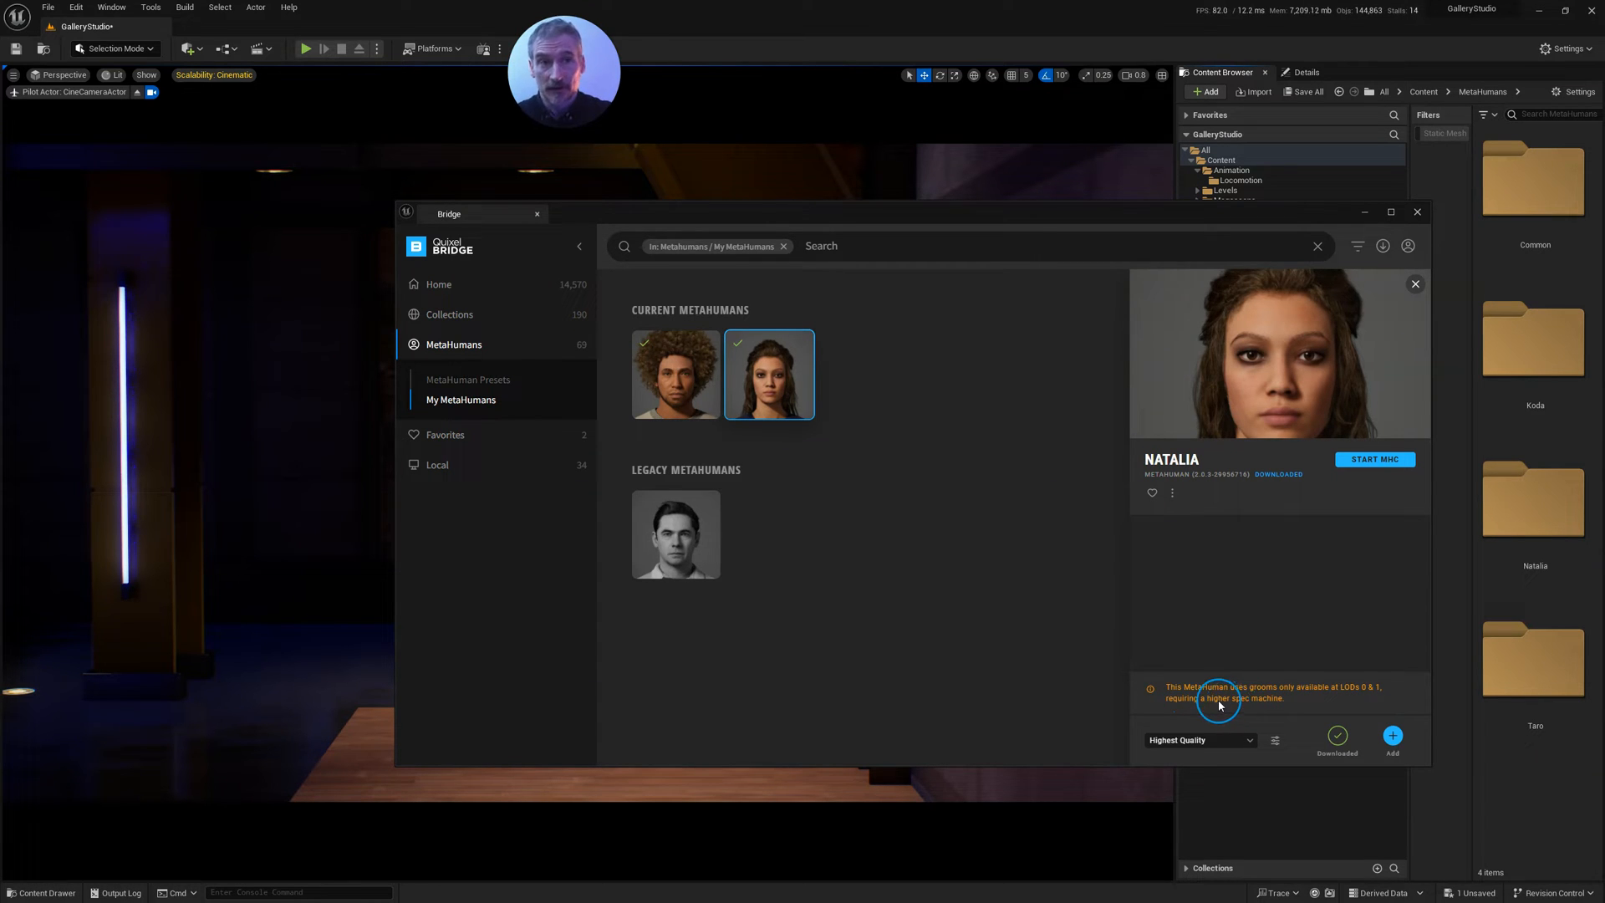
pyautogui.moveTo(778, 222)
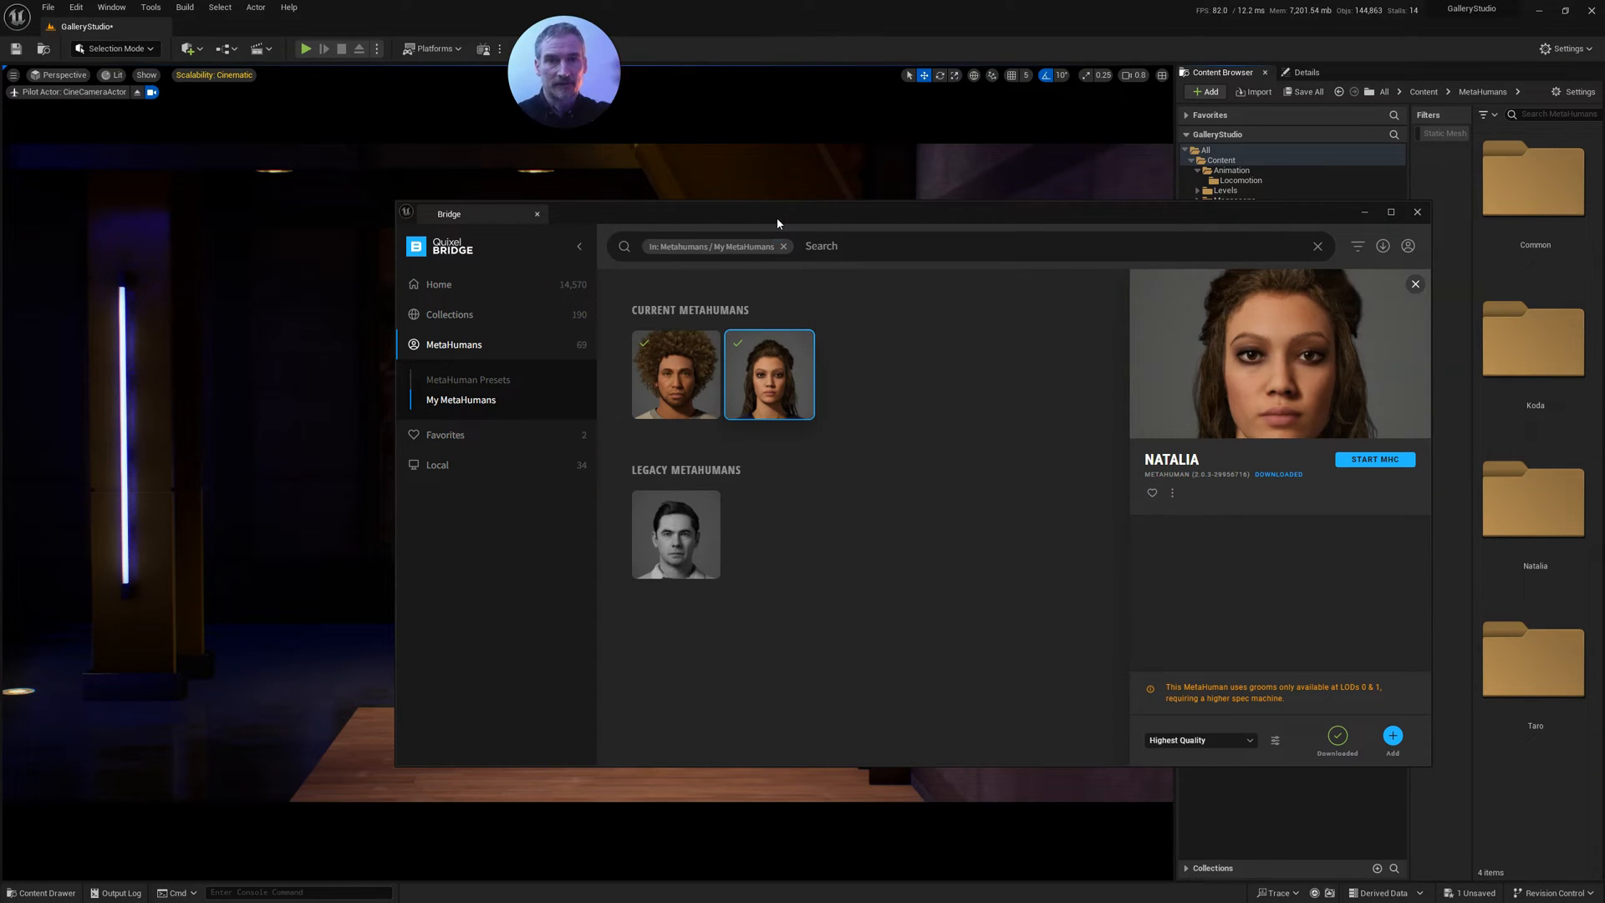
pyautogui.click(675, 373)
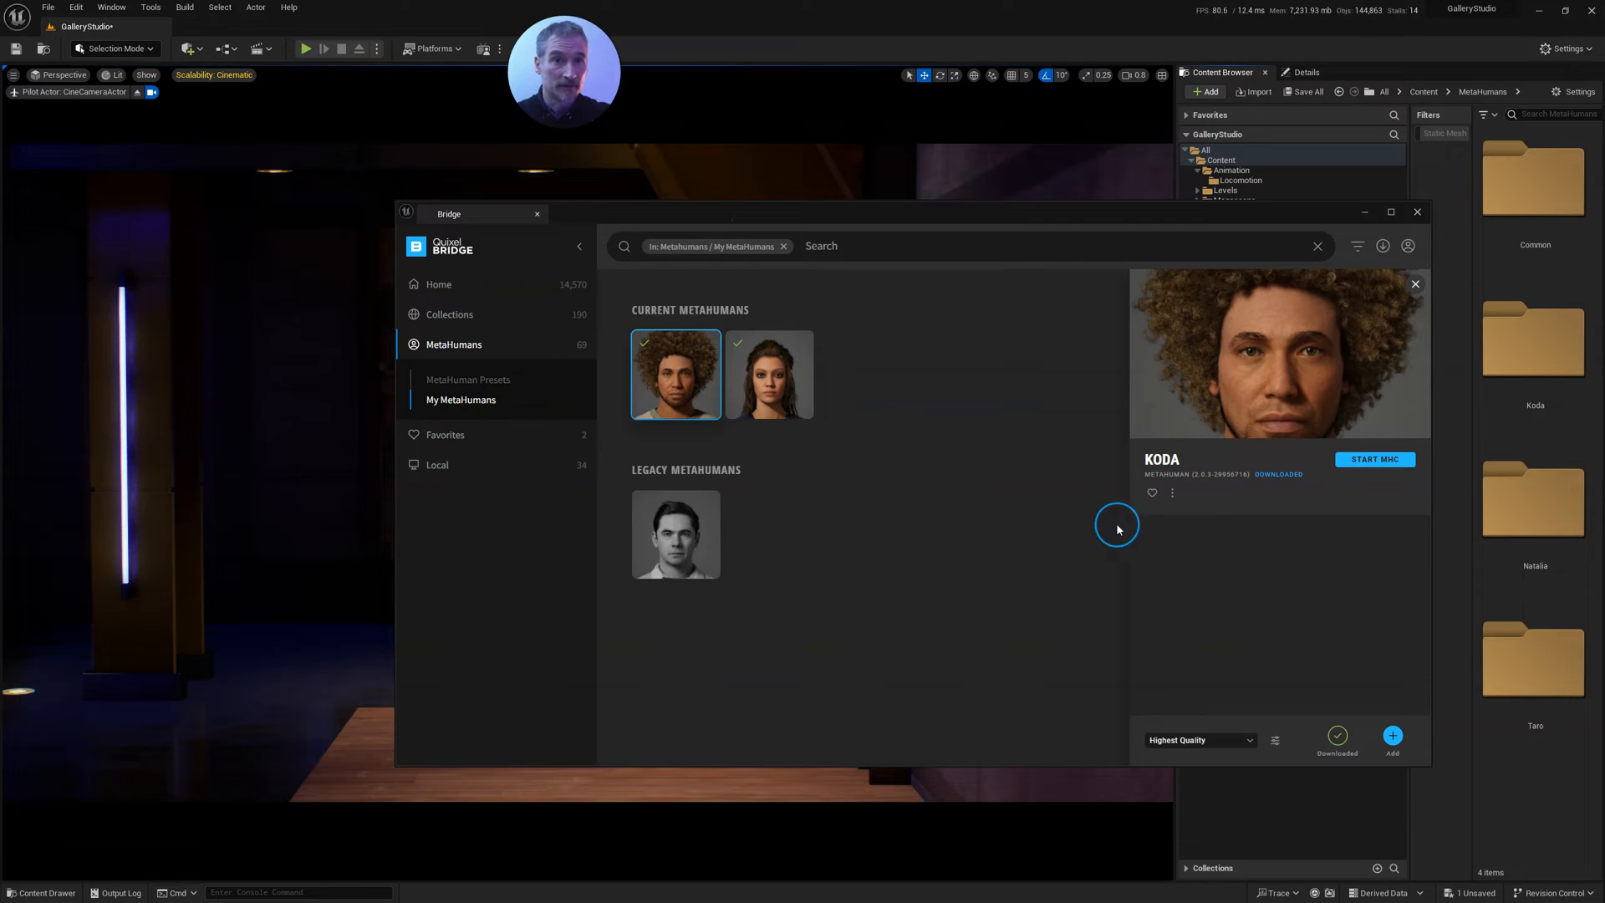
pyautogui.click(770, 374)
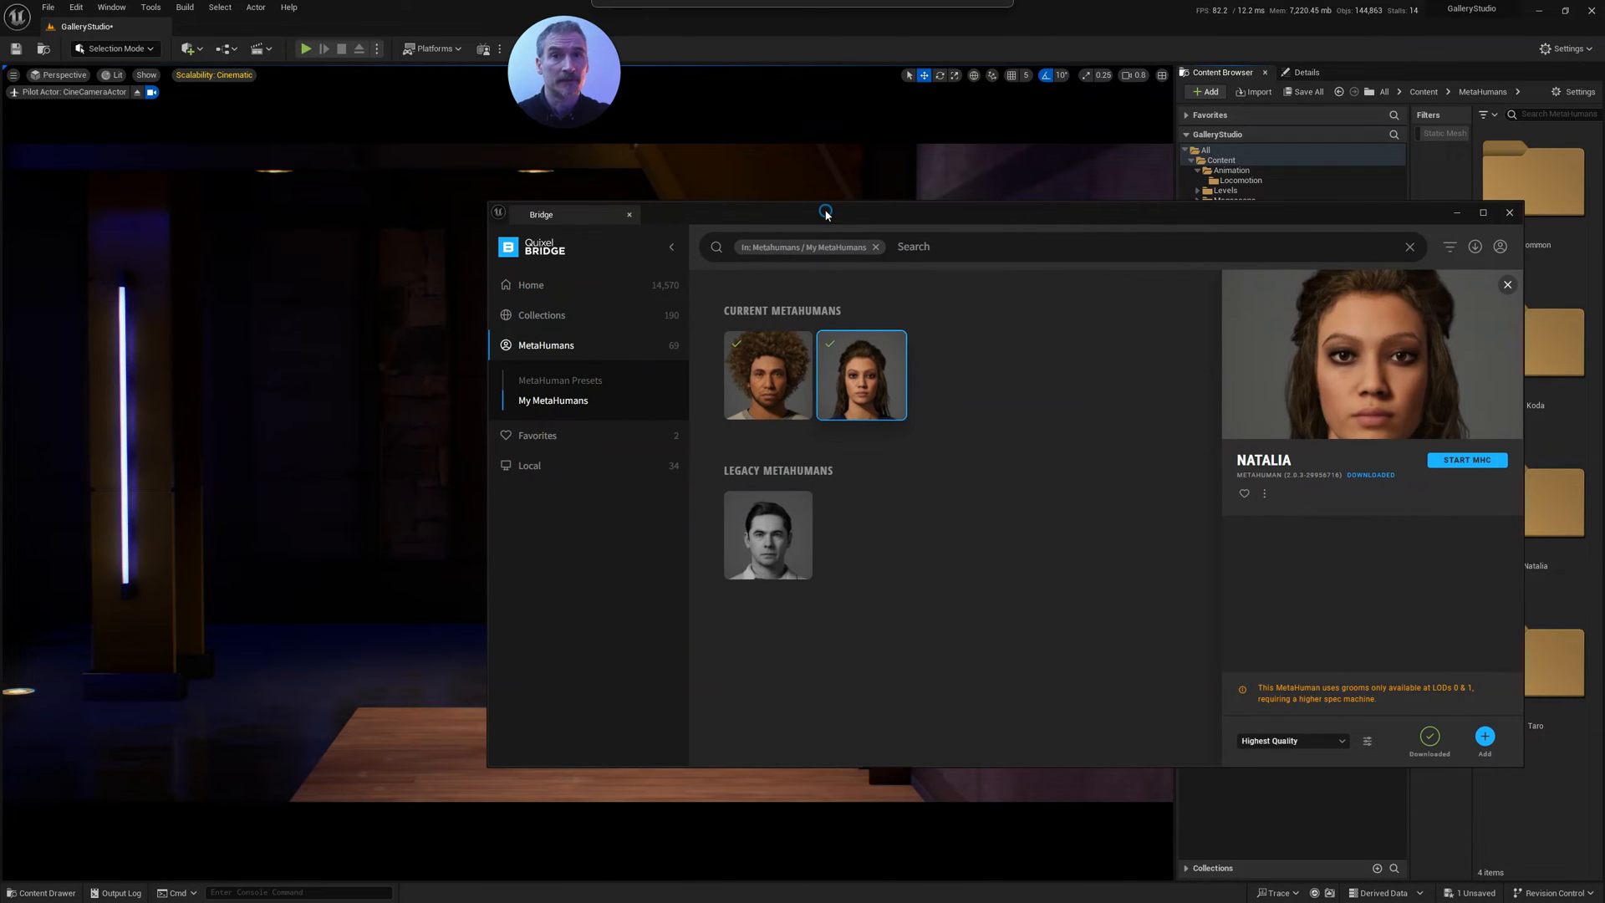
pyautogui.click(767, 374)
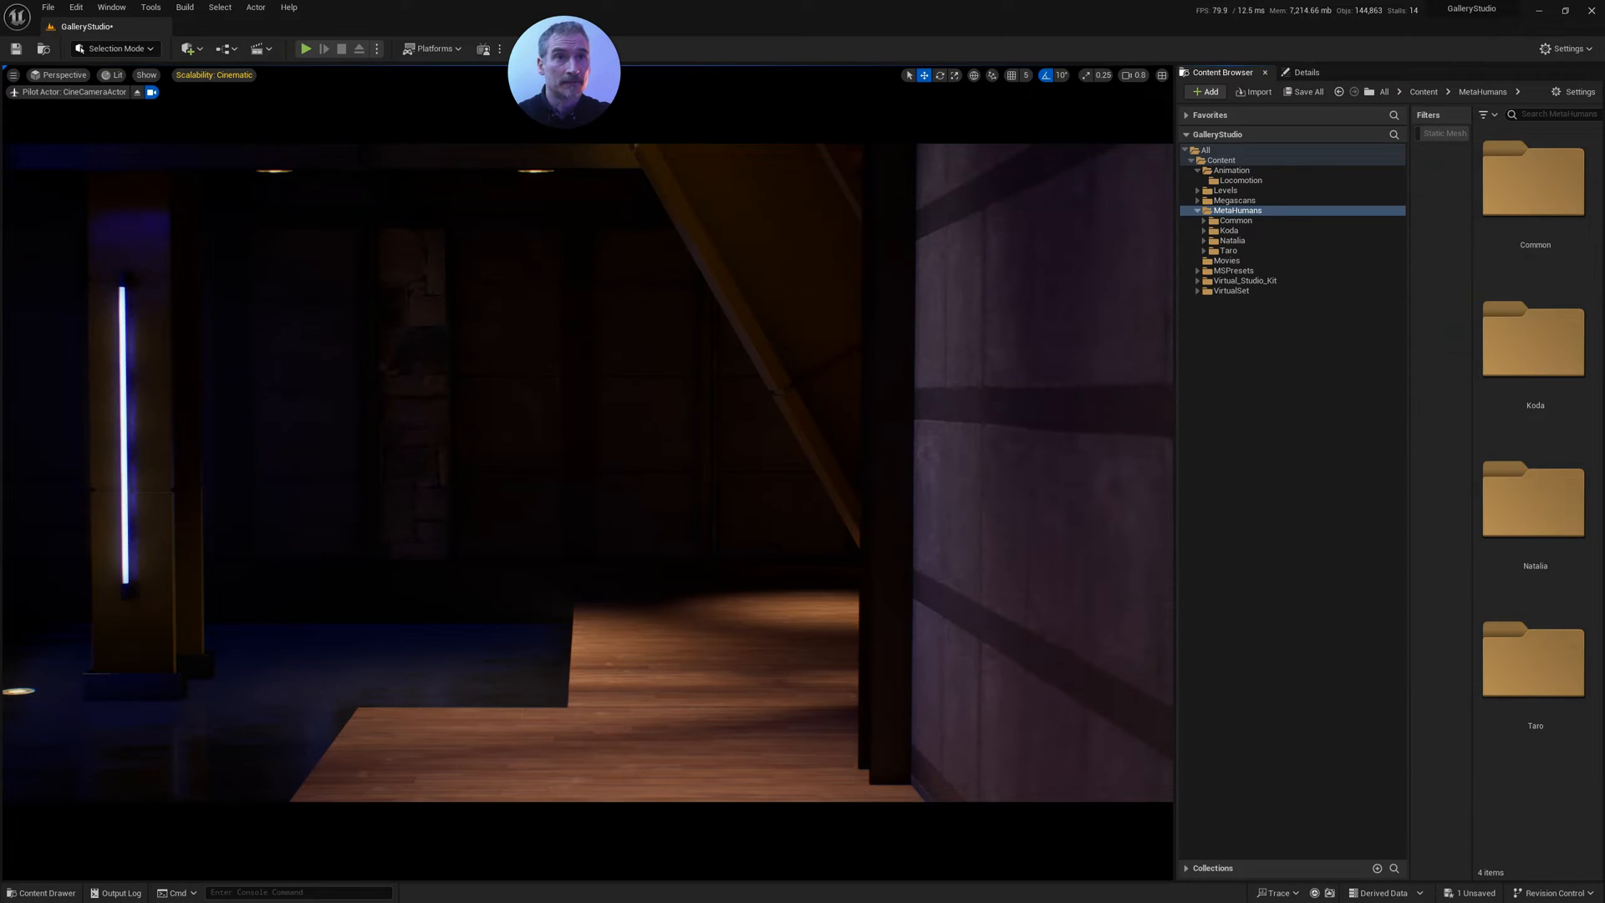
# Drag BP_Koda from MetaHumans > Koda onto the gallery floor and select it.
pyautogui.click(1226, 231)
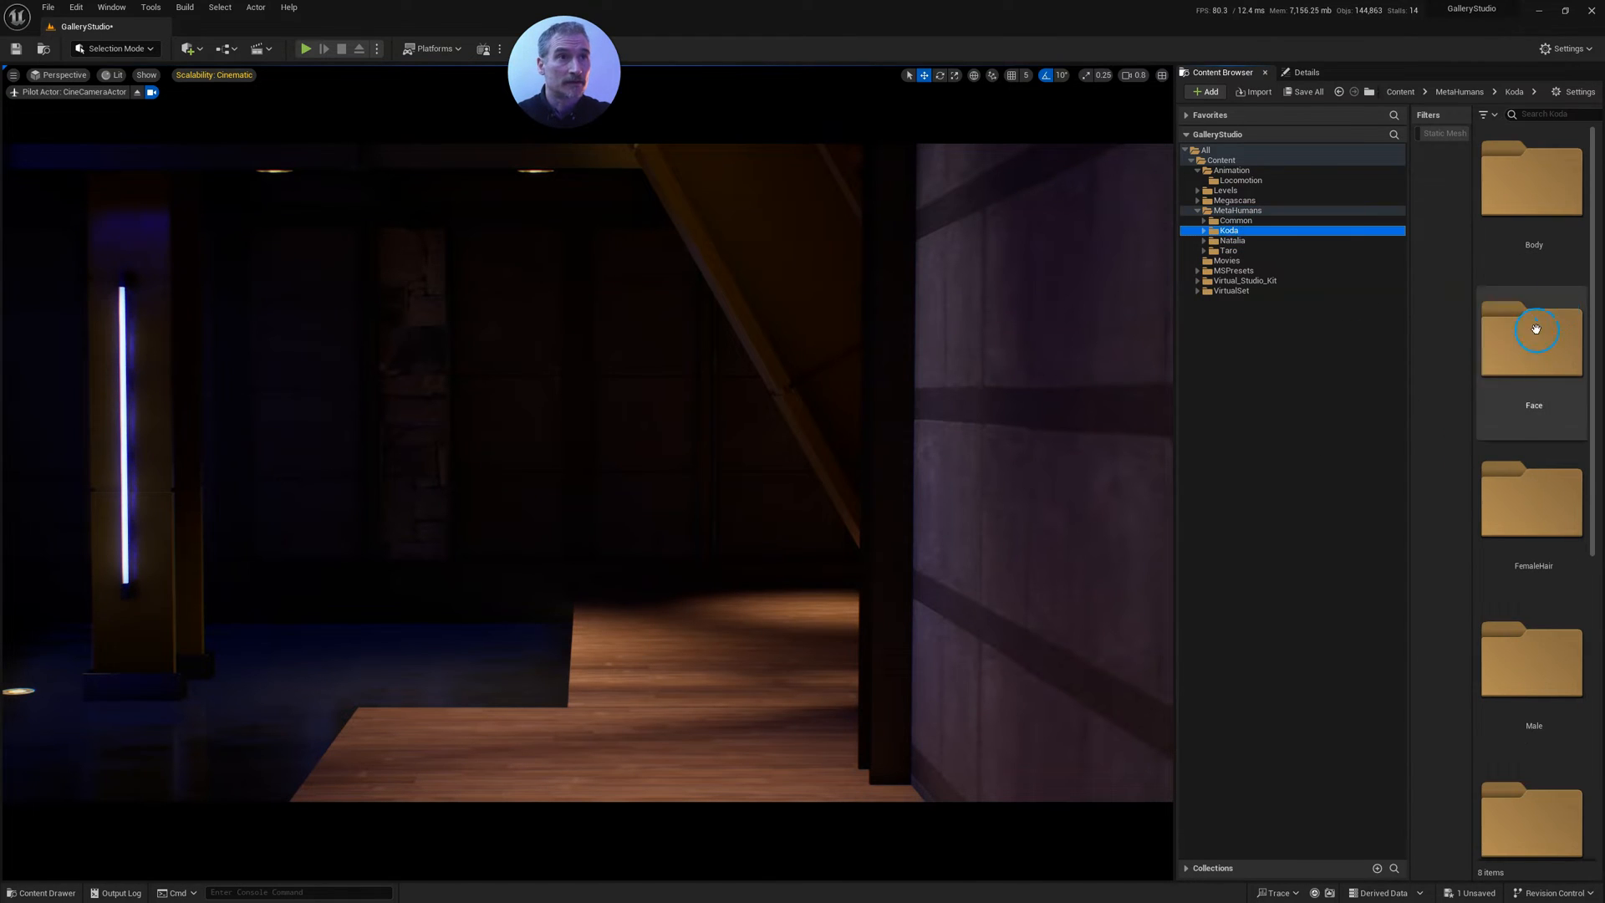
pyautogui.moveTo(1522, 428)
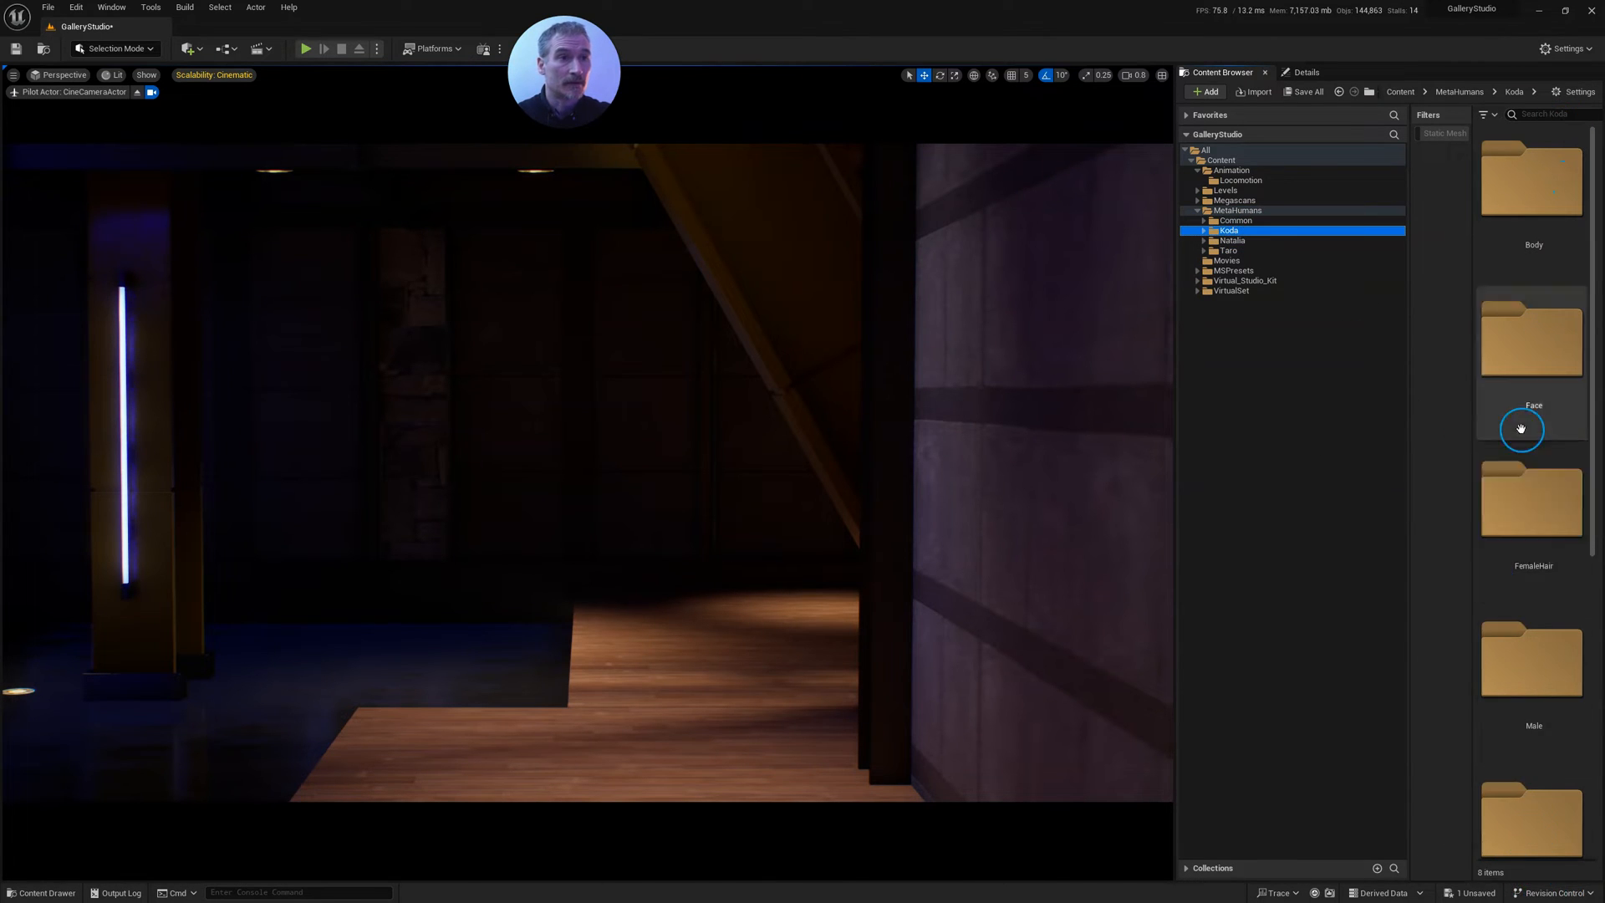
pyautogui.scroll(-3)
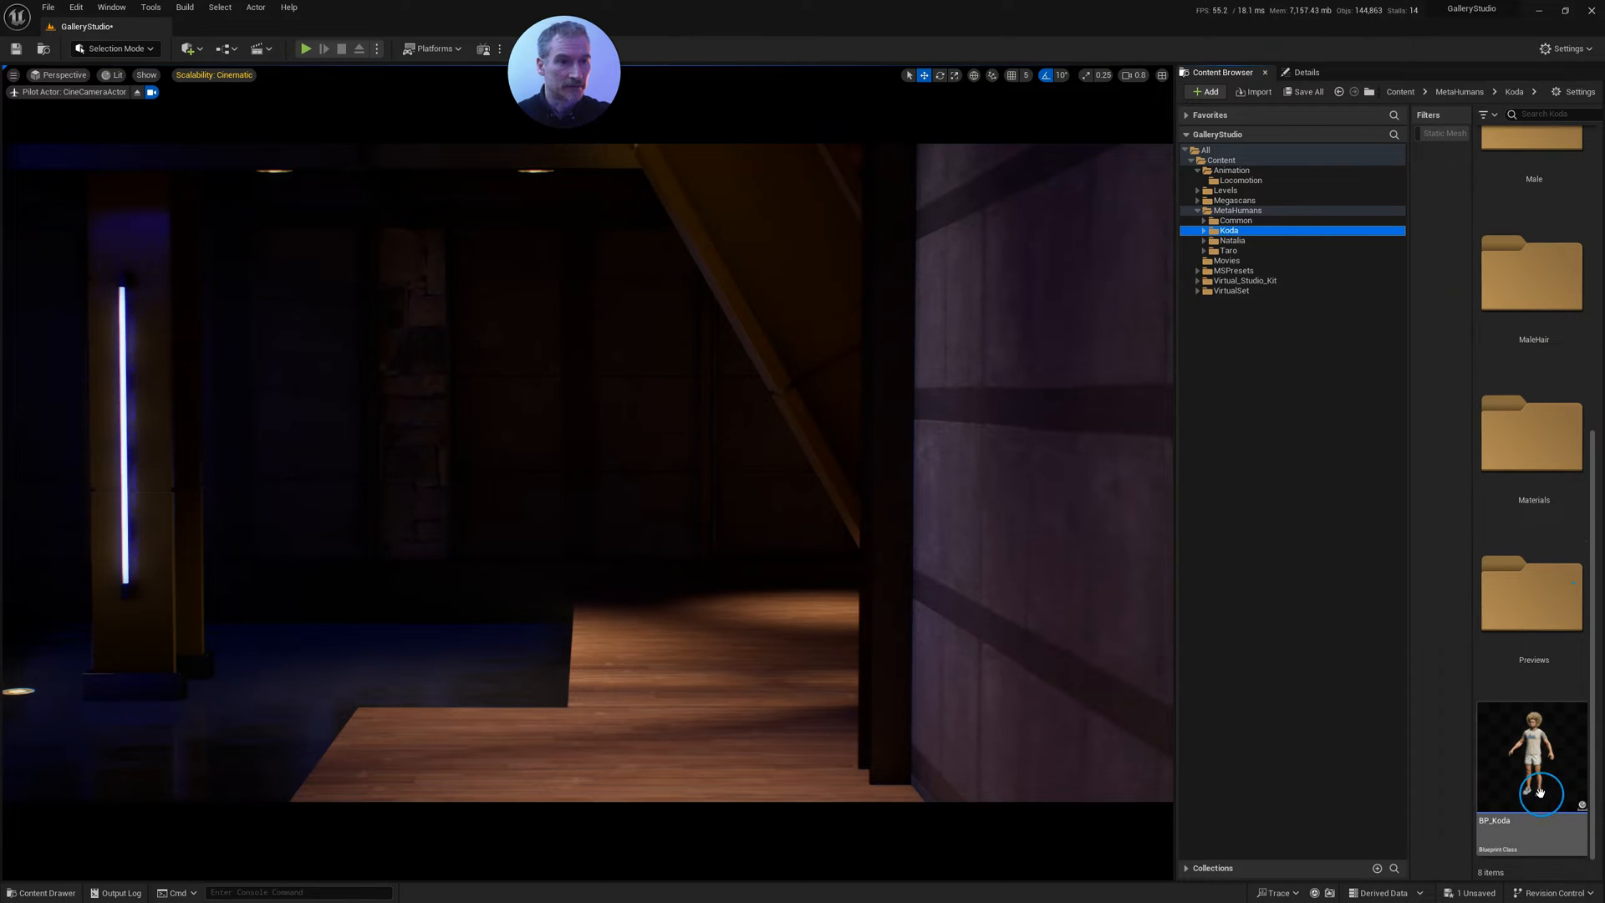
pyautogui.click(1533, 754)
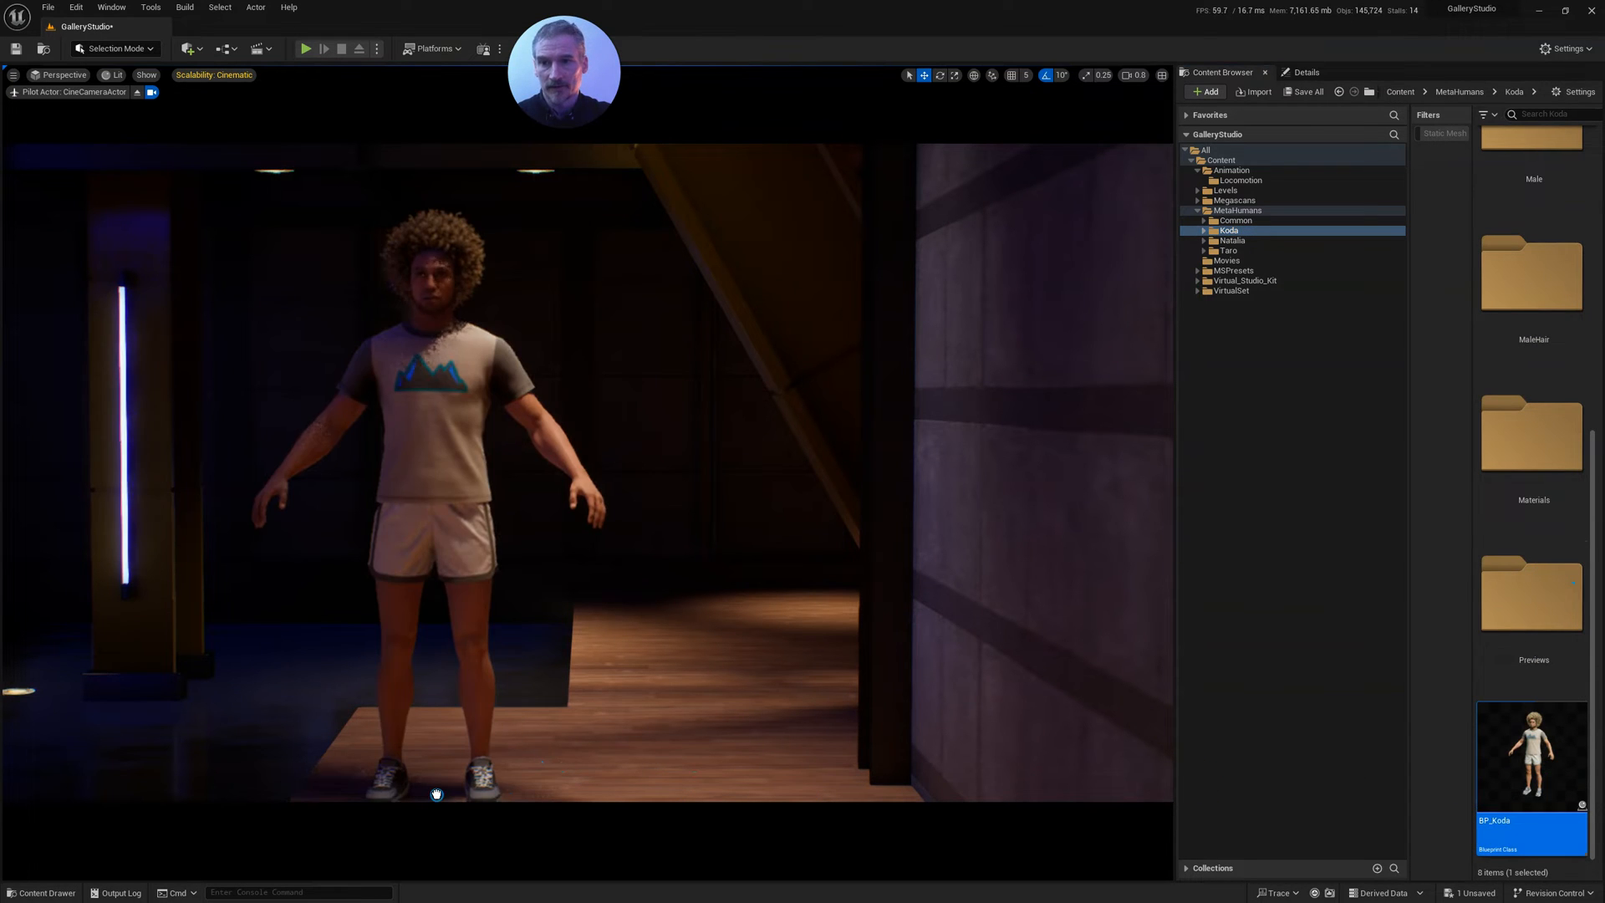
pyautogui.click(428, 409)
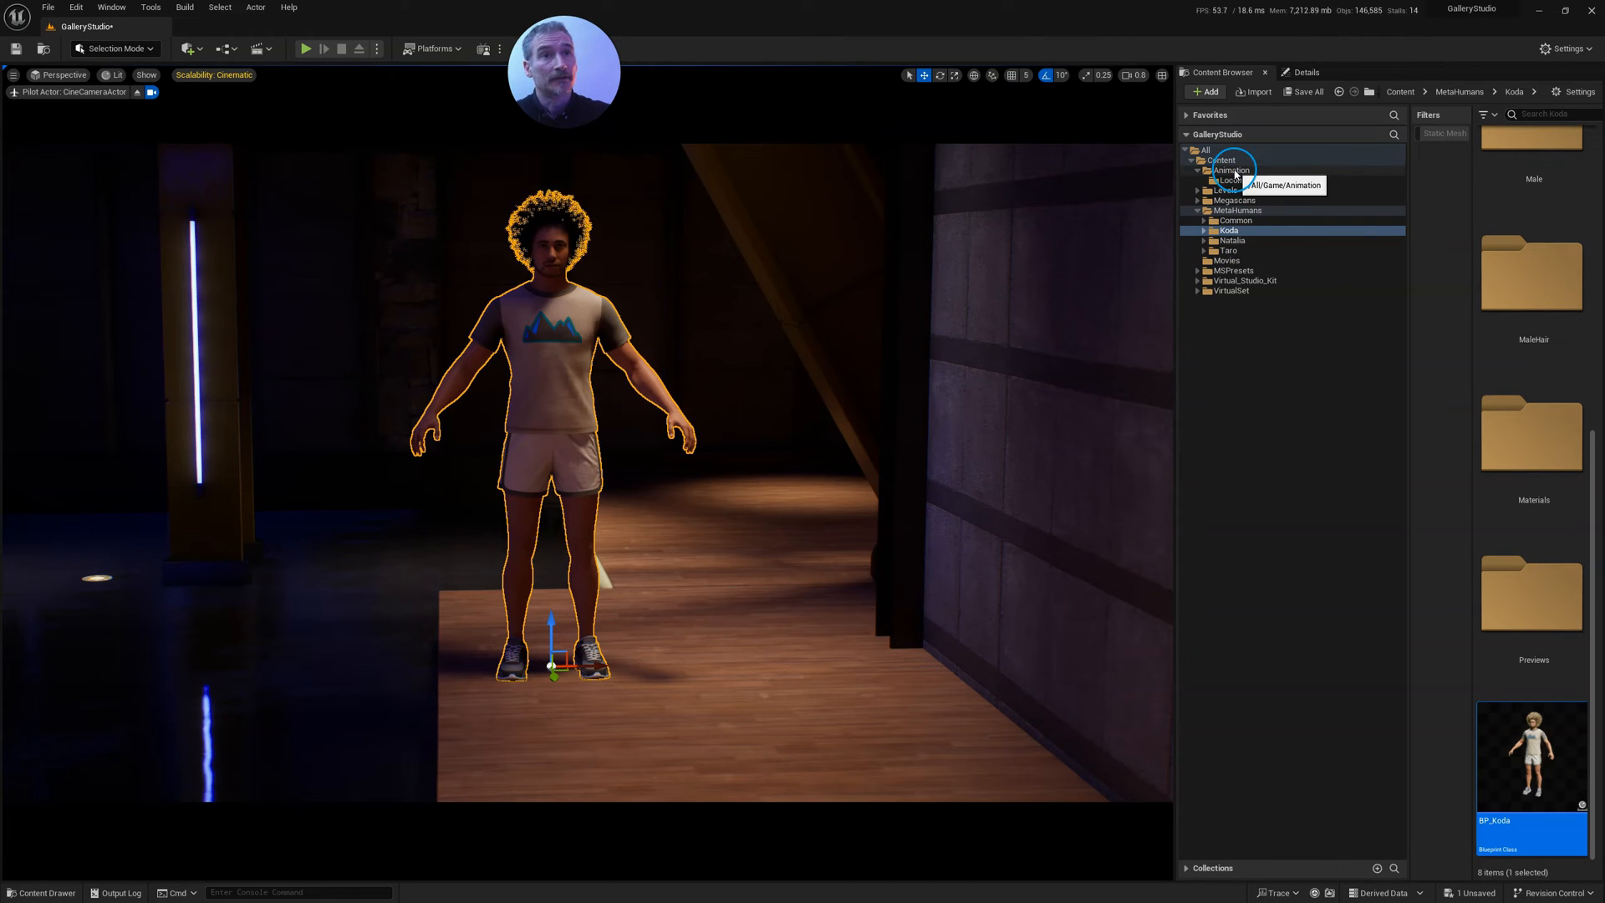
pyautogui.click(1239, 180)
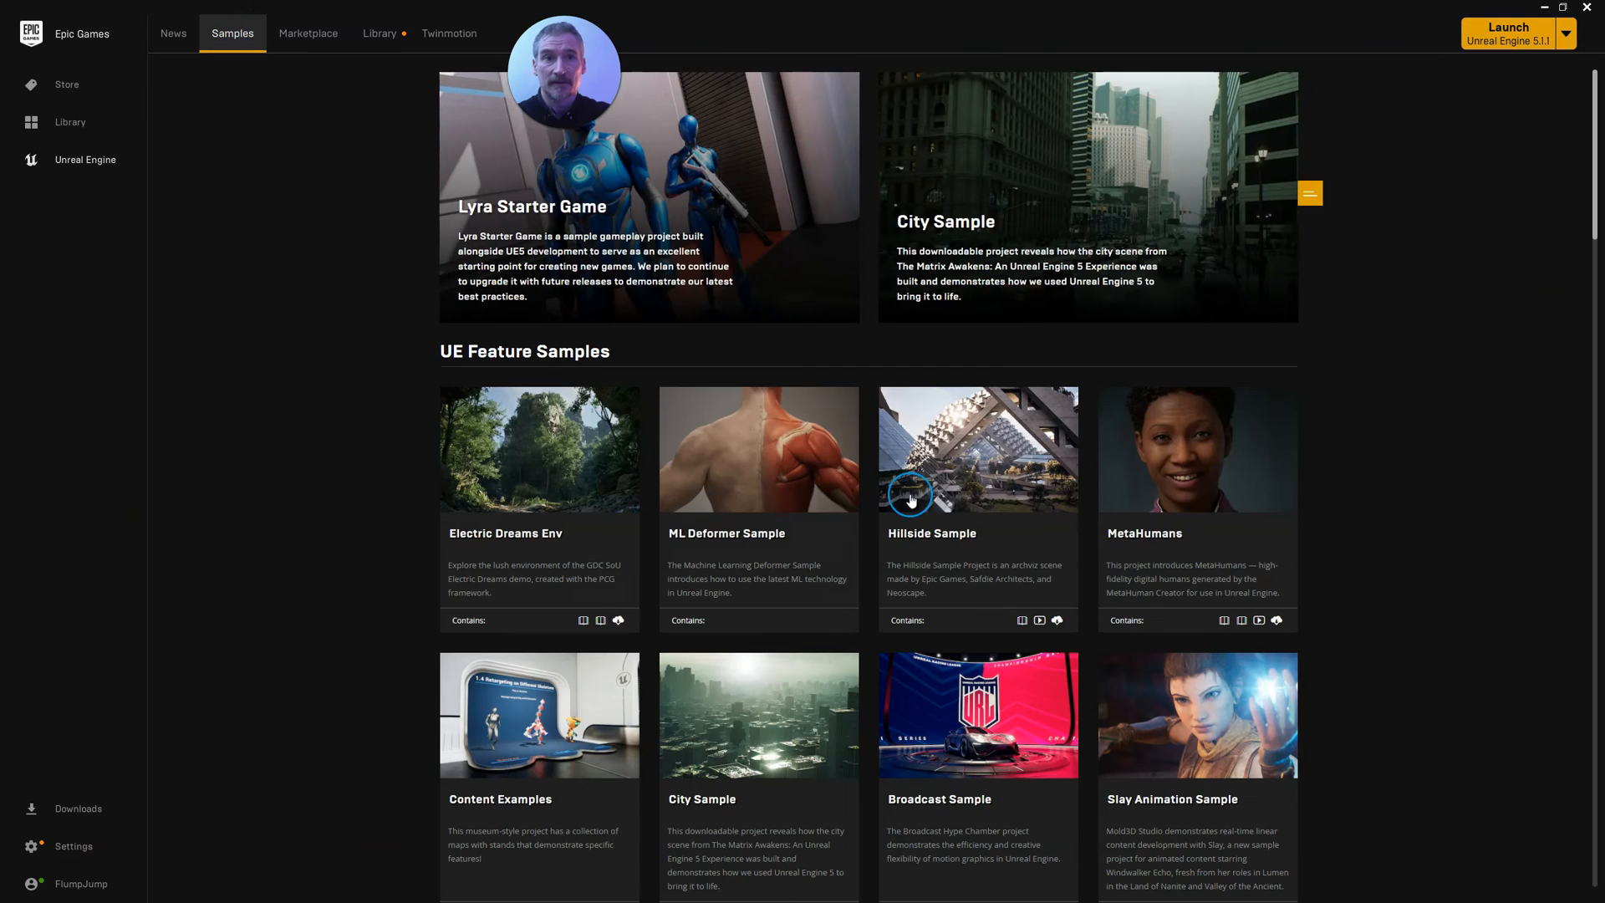
# Open MetaHumans.uproject from the MetaHumans folder on Mountain (E:).
pyautogui.click(309, 33)
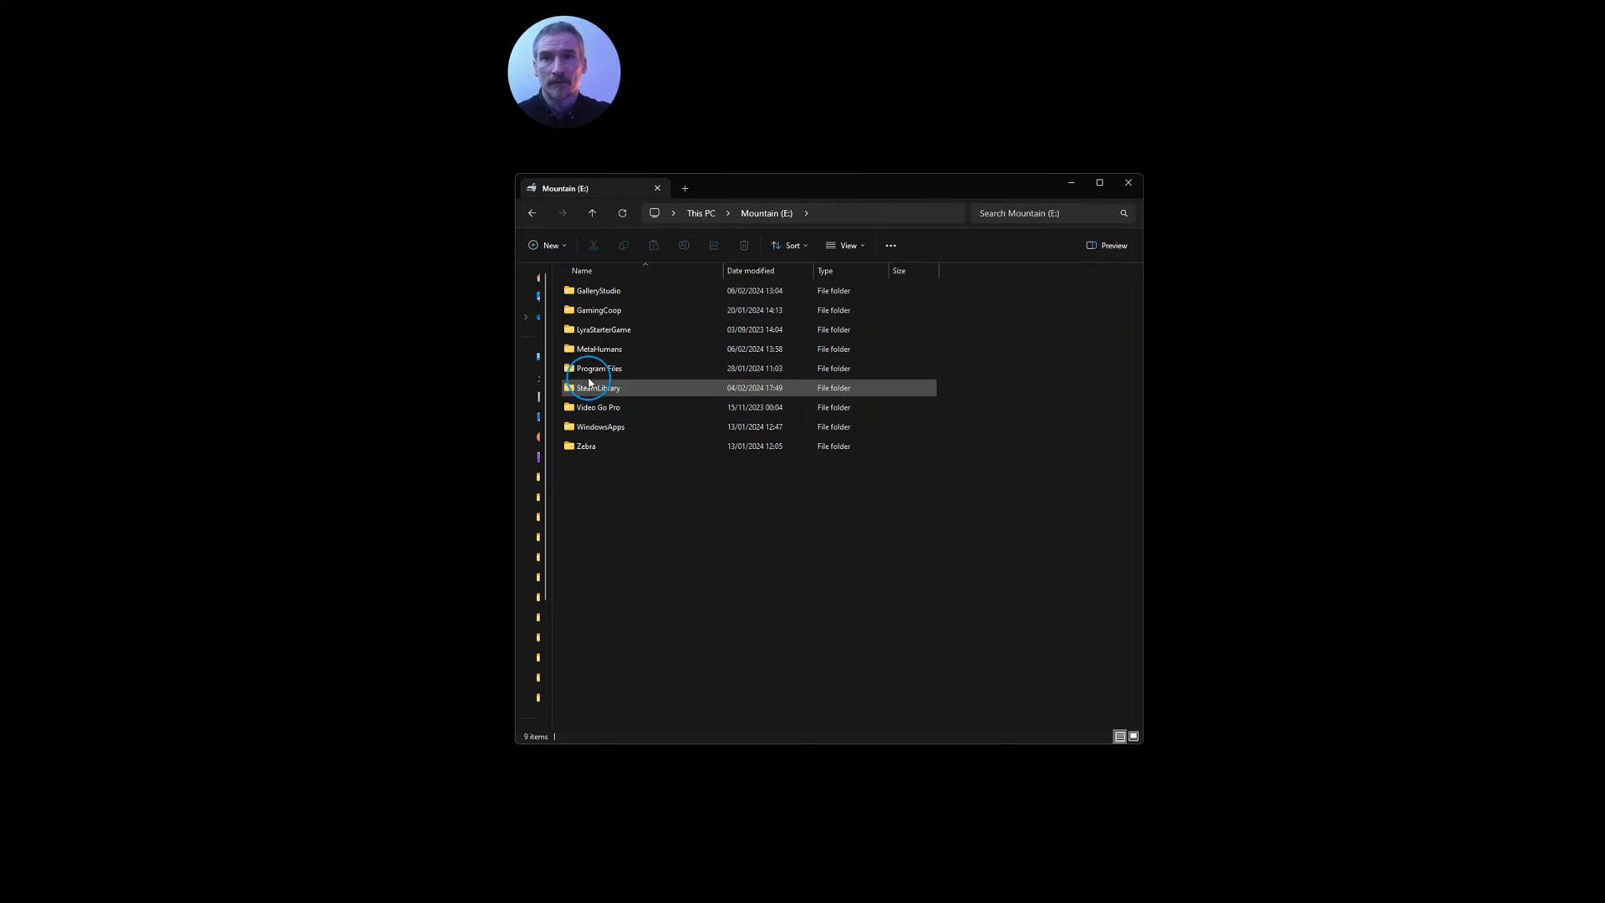
pyautogui.doubleClick(599, 348)
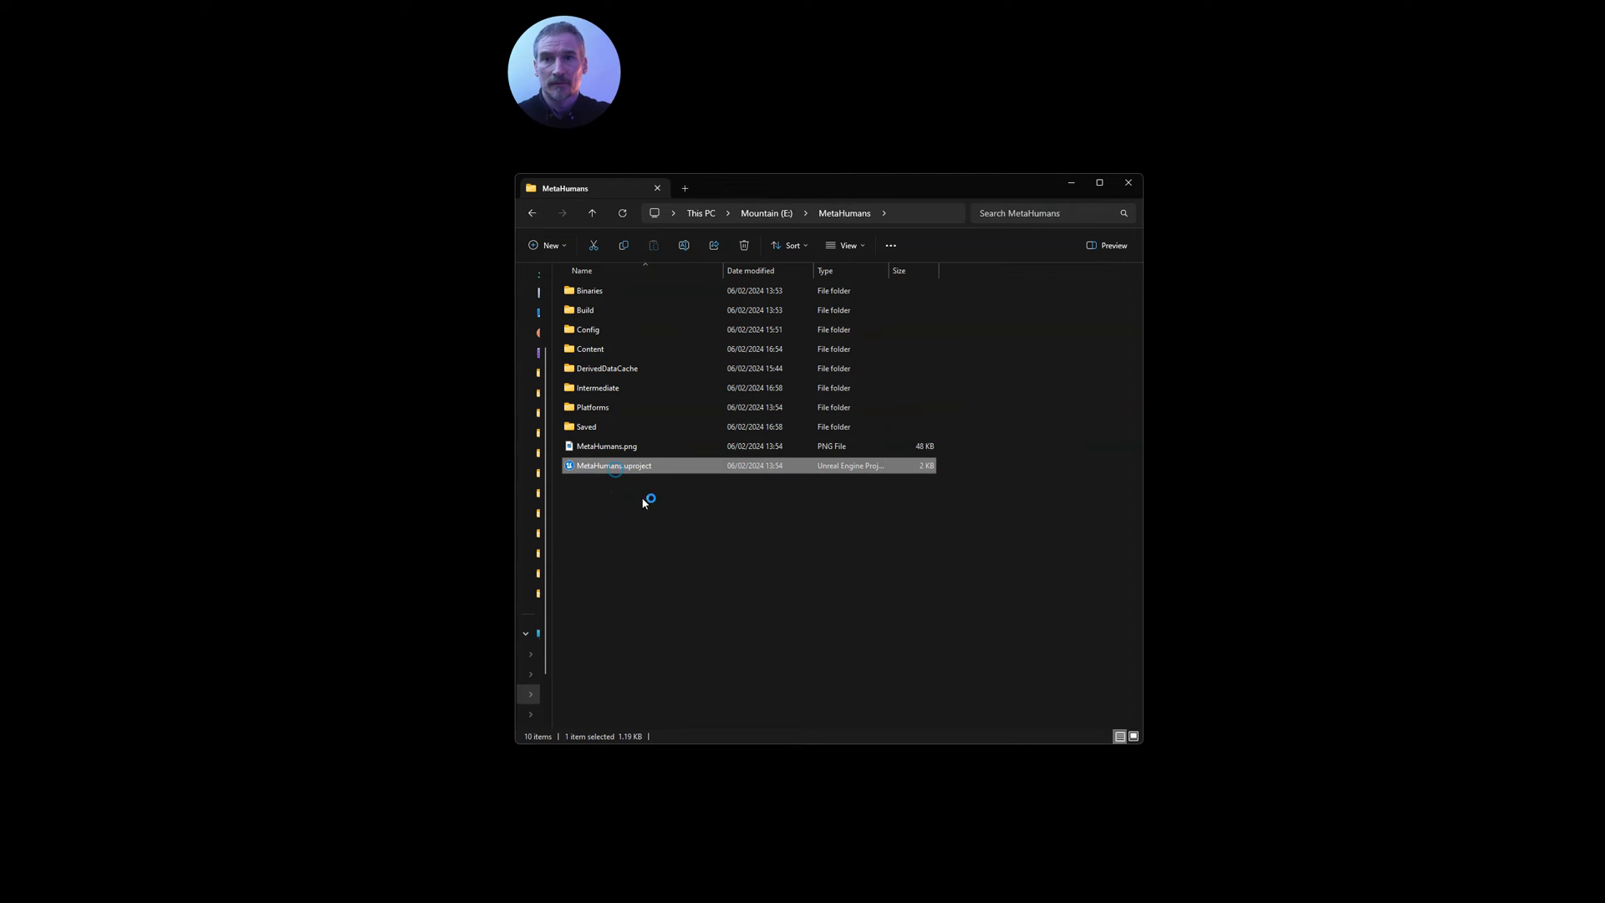
pyautogui.doubleClick(615, 466)
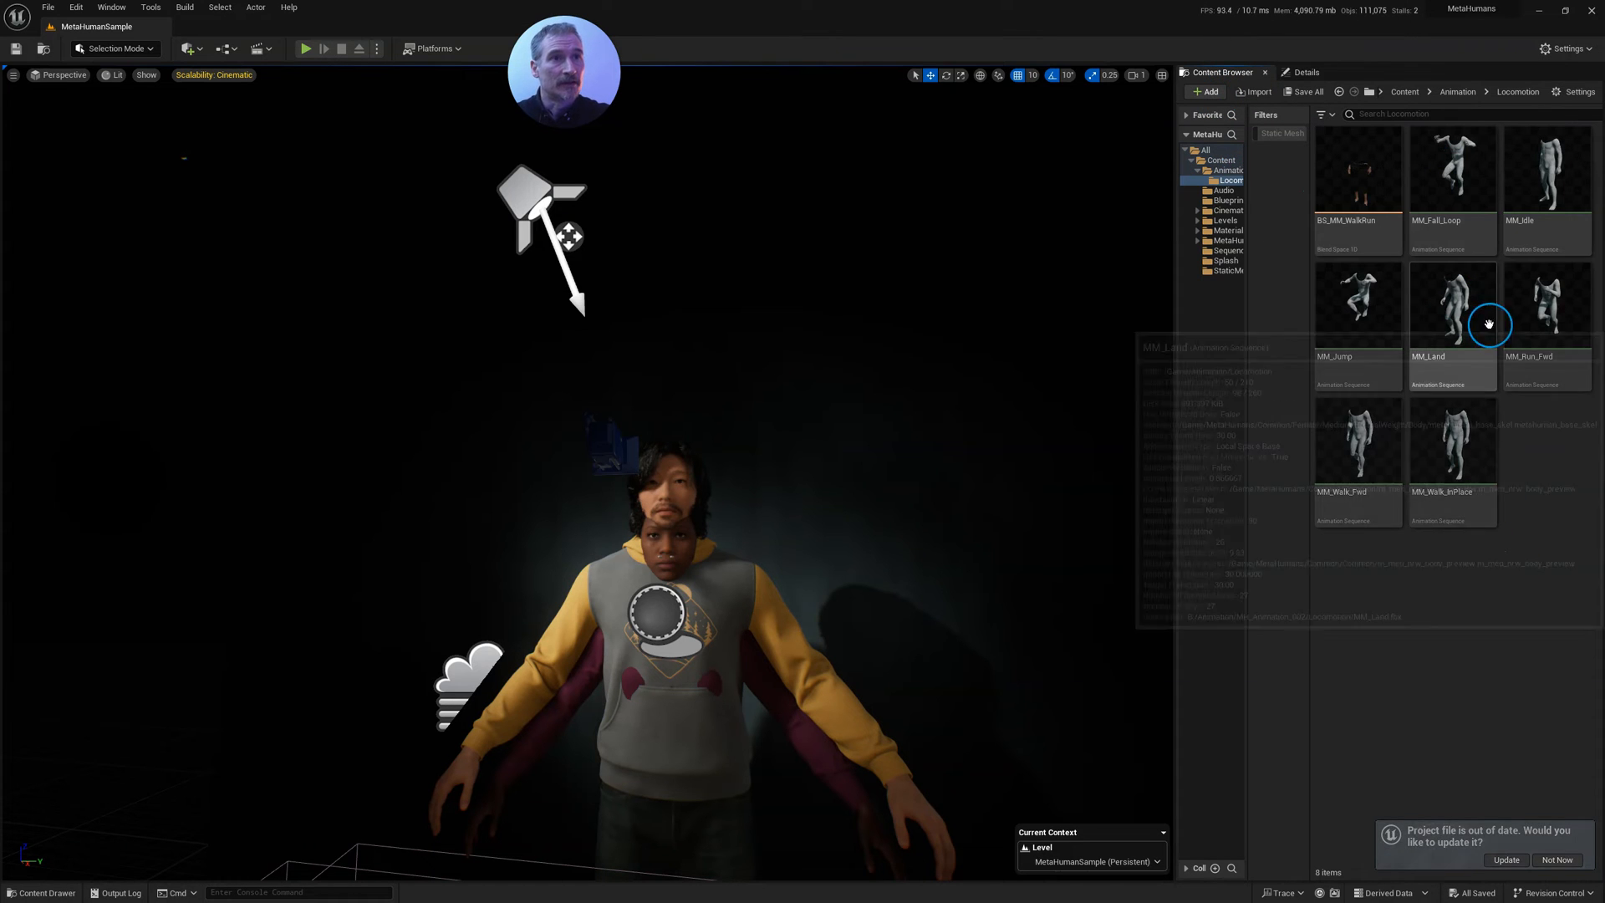
# Migrate the Locomotion animations to GalleryStudio/Content, skipping the existing MM_Fall_Loop.
pyautogui.click(1452, 171)
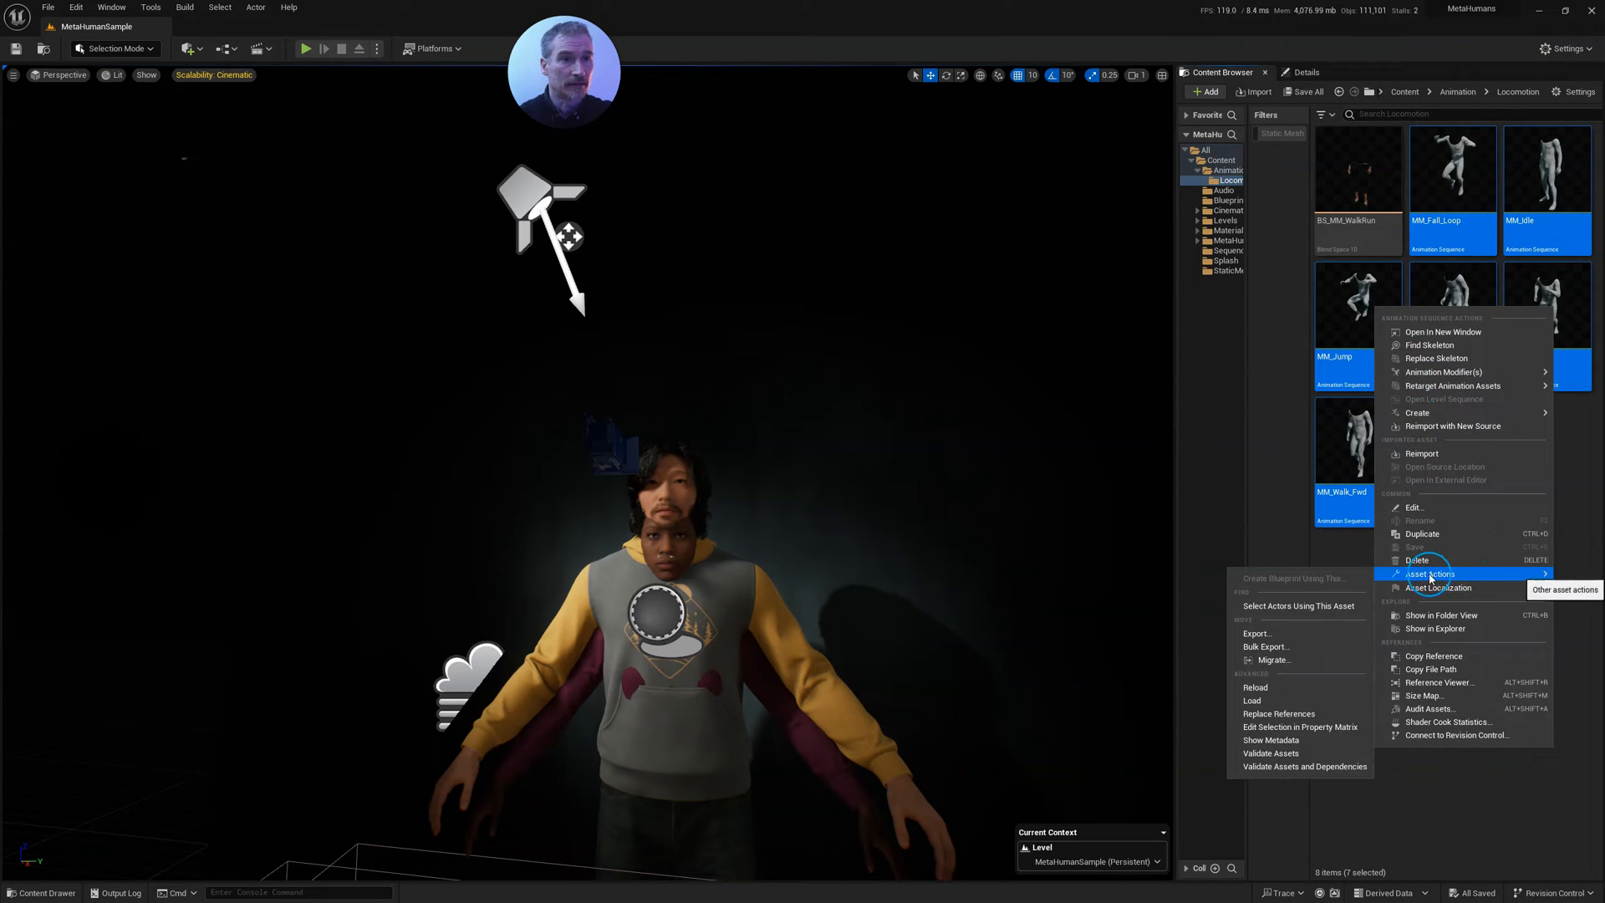
pyautogui.click(1270, 660)
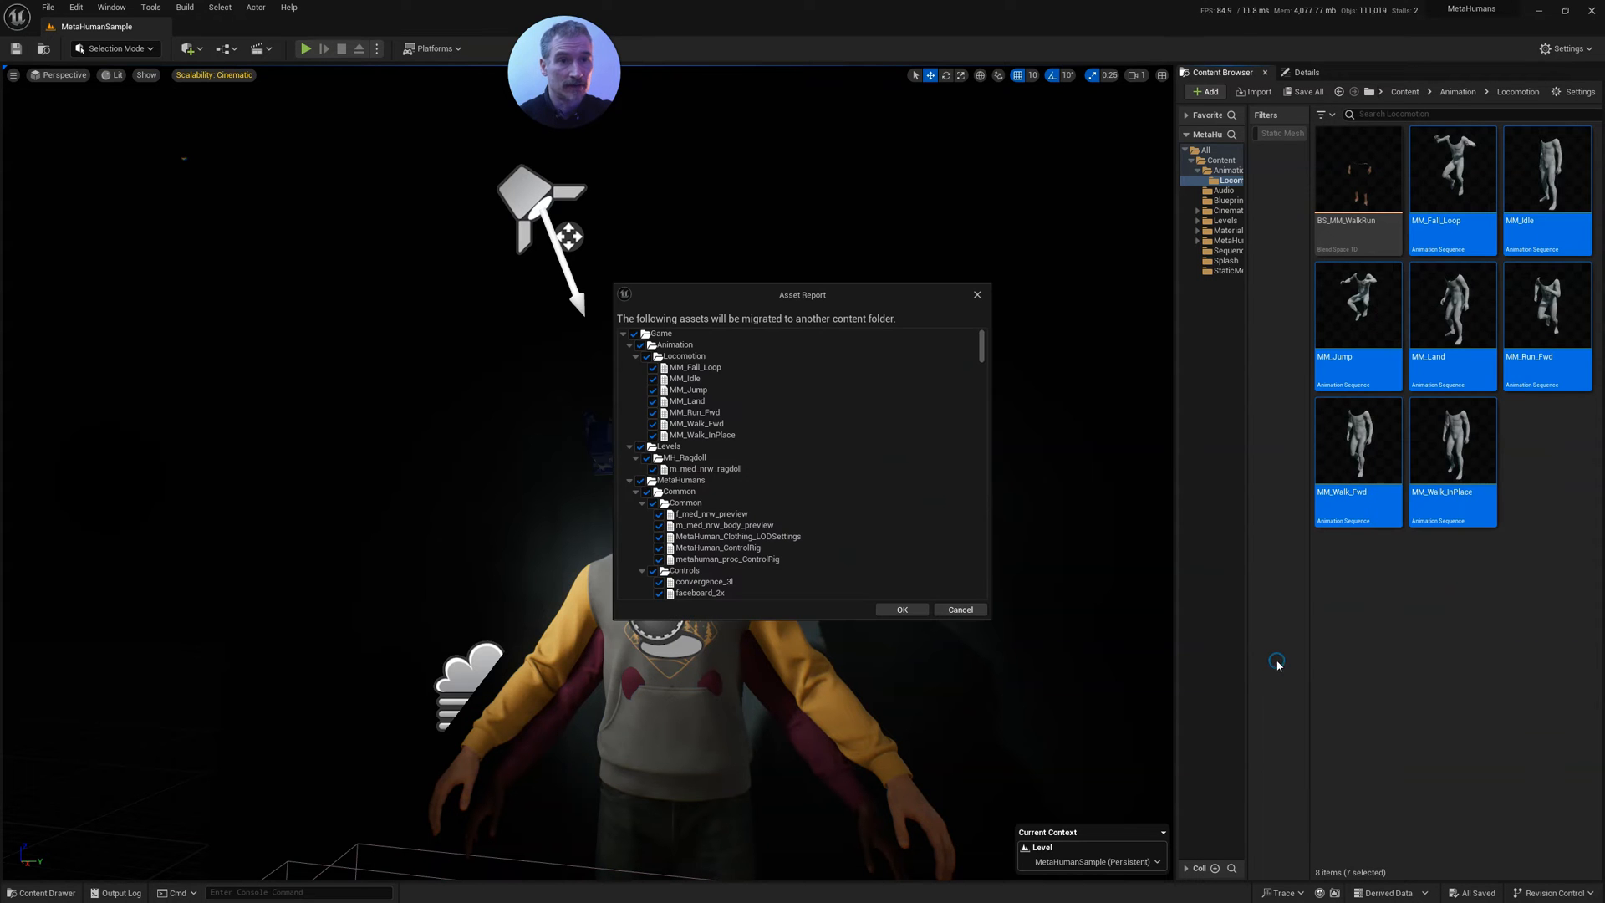
pyautogui.click(900, 610)
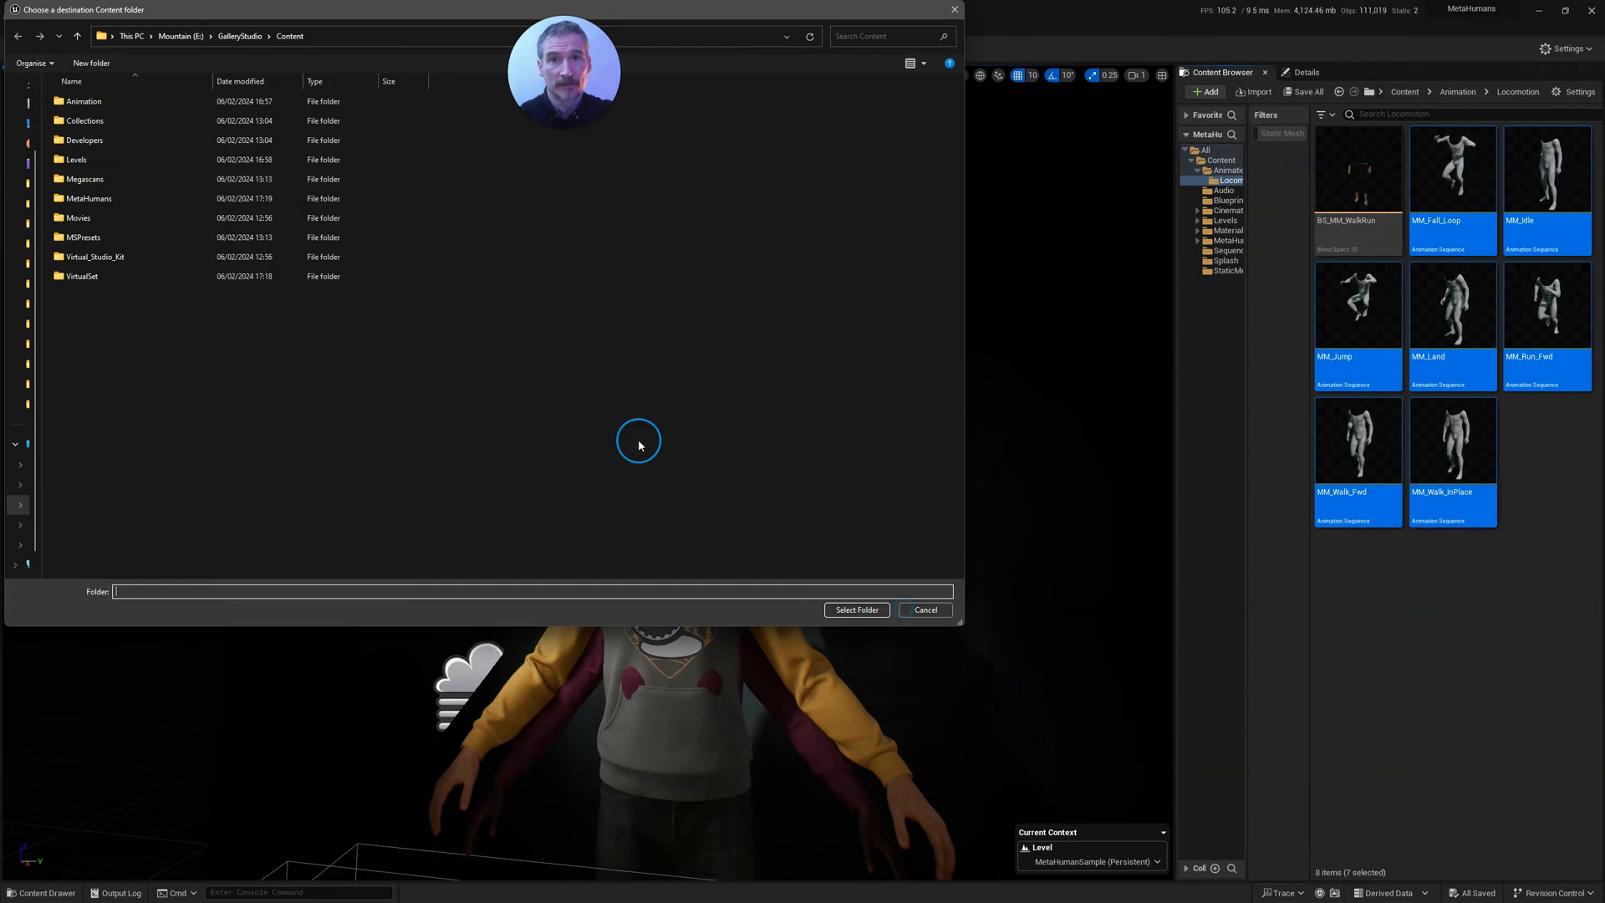
pyautogui.click(94, 256)
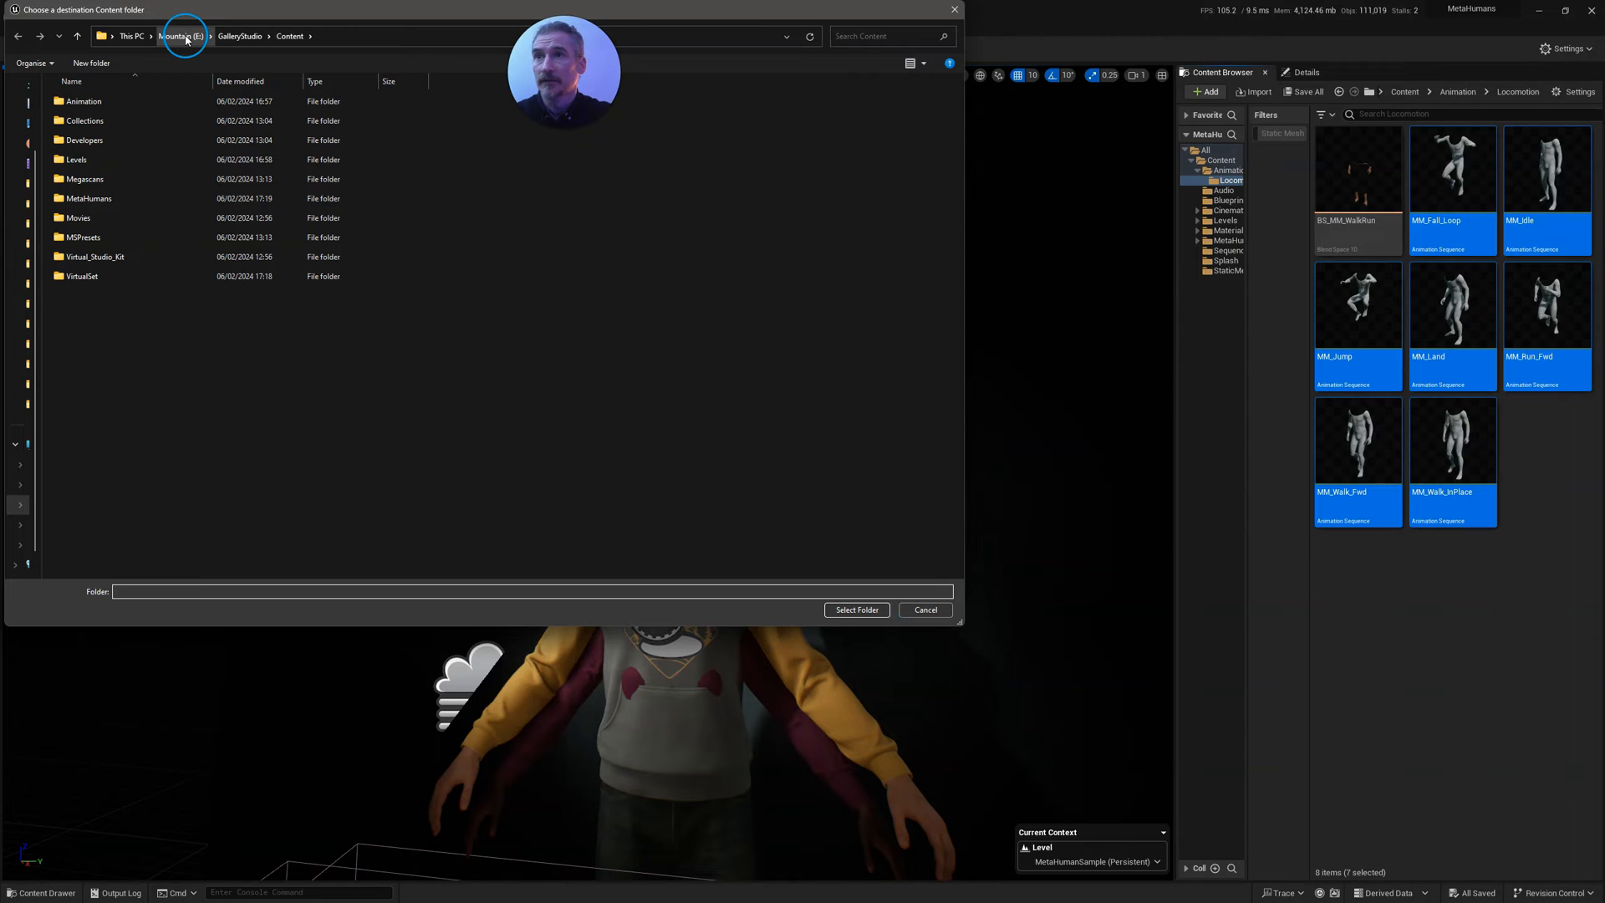
pyautogui.click(182, 36)
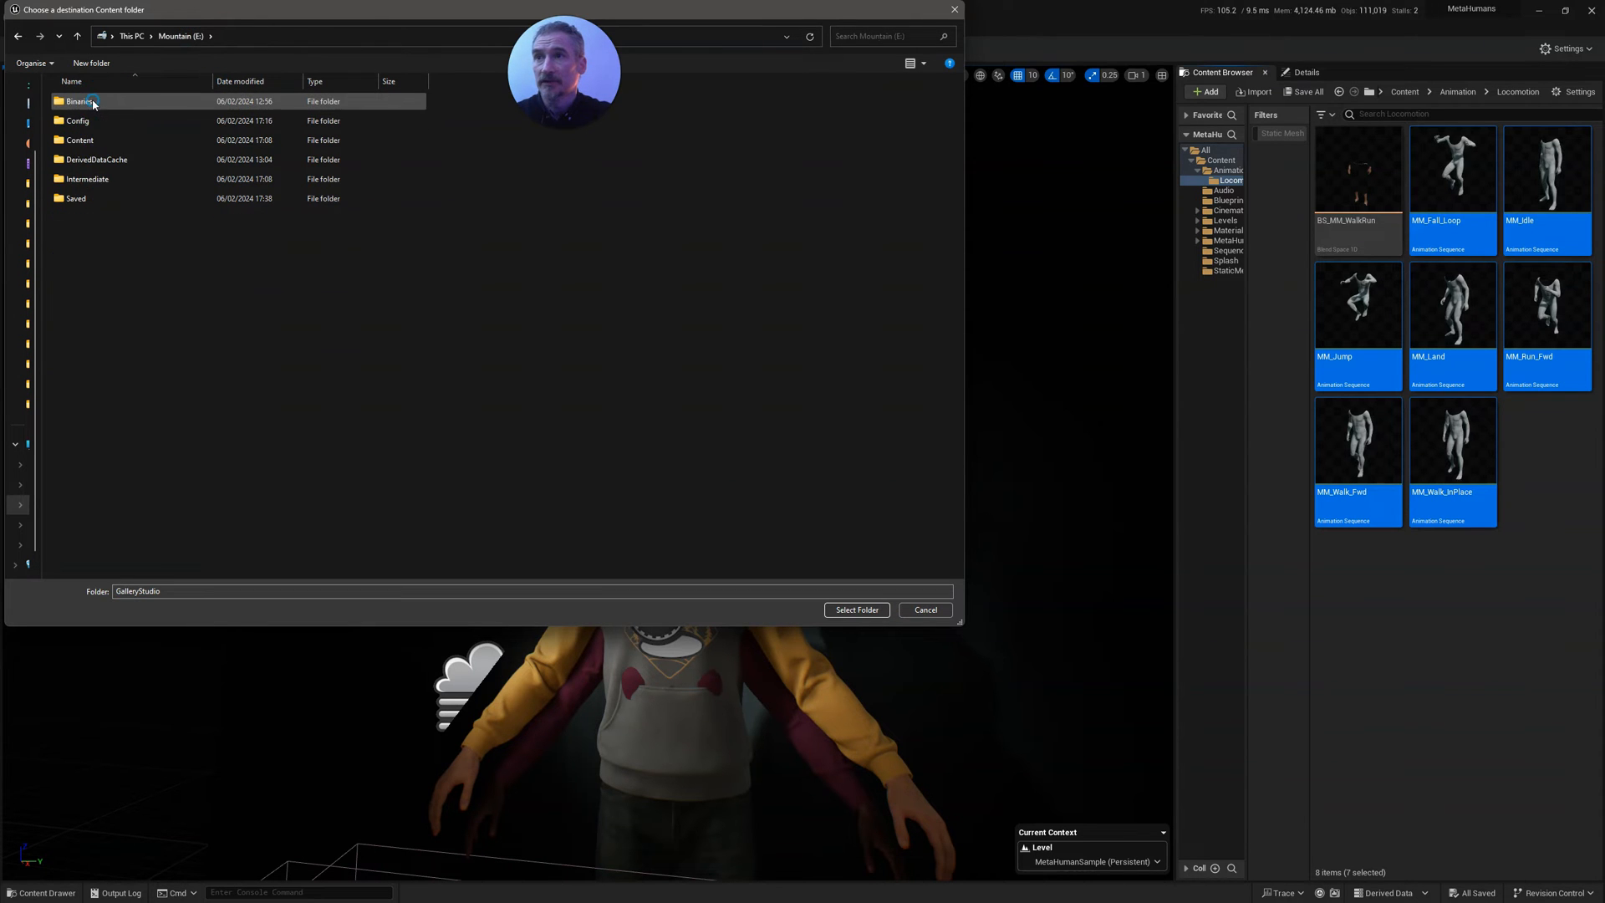
pyautogui.click(80, 140)
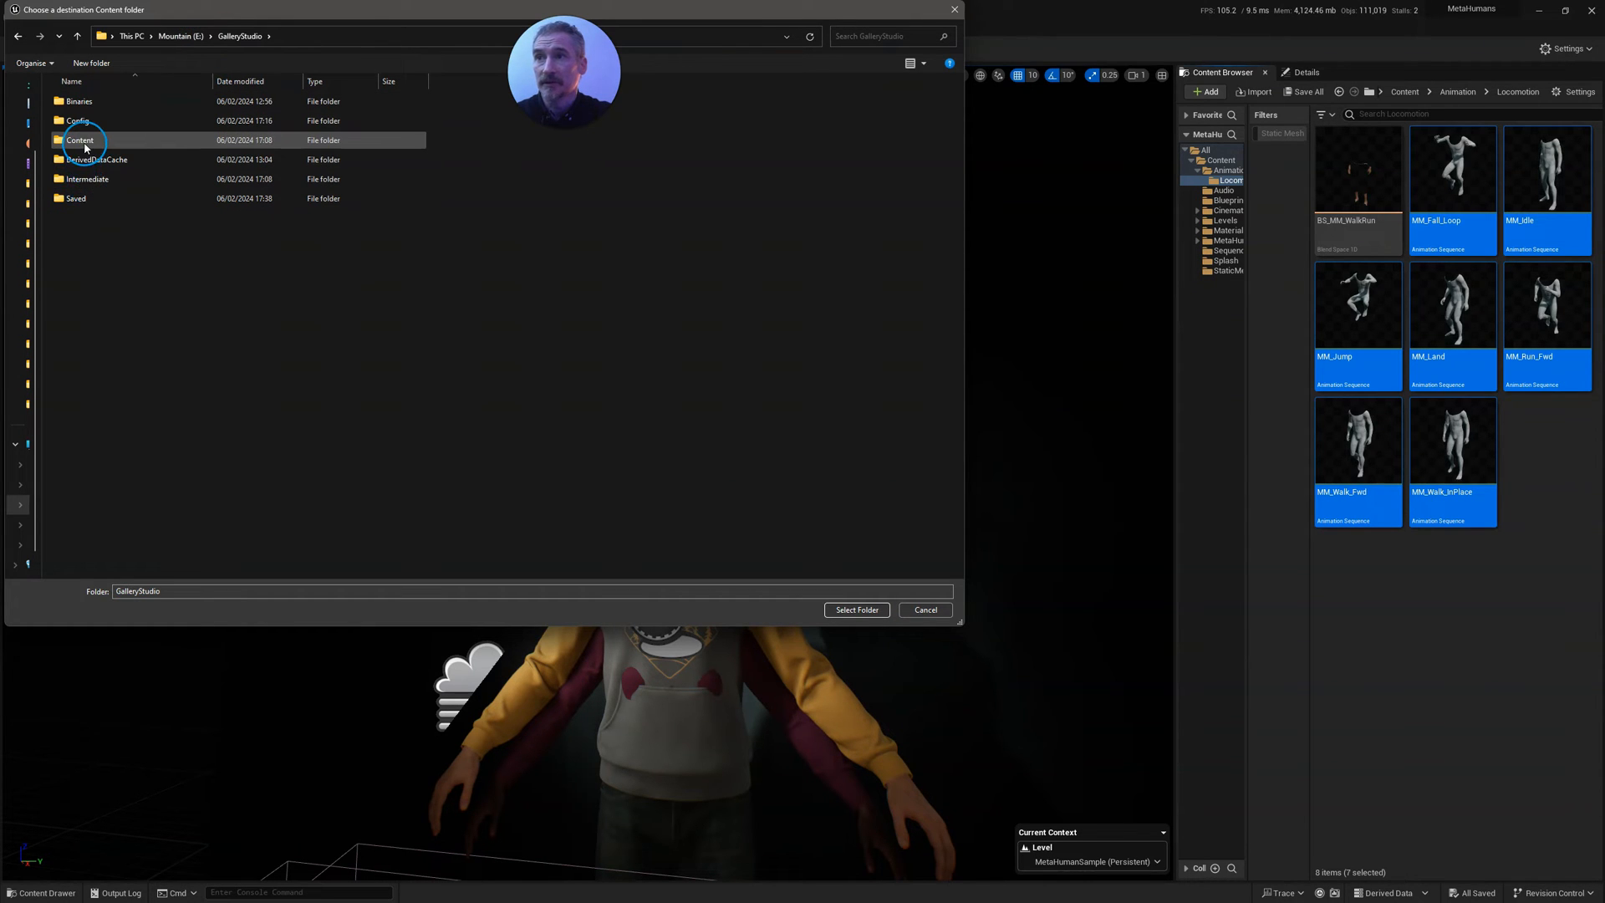
pyautogui.click(856, 609)
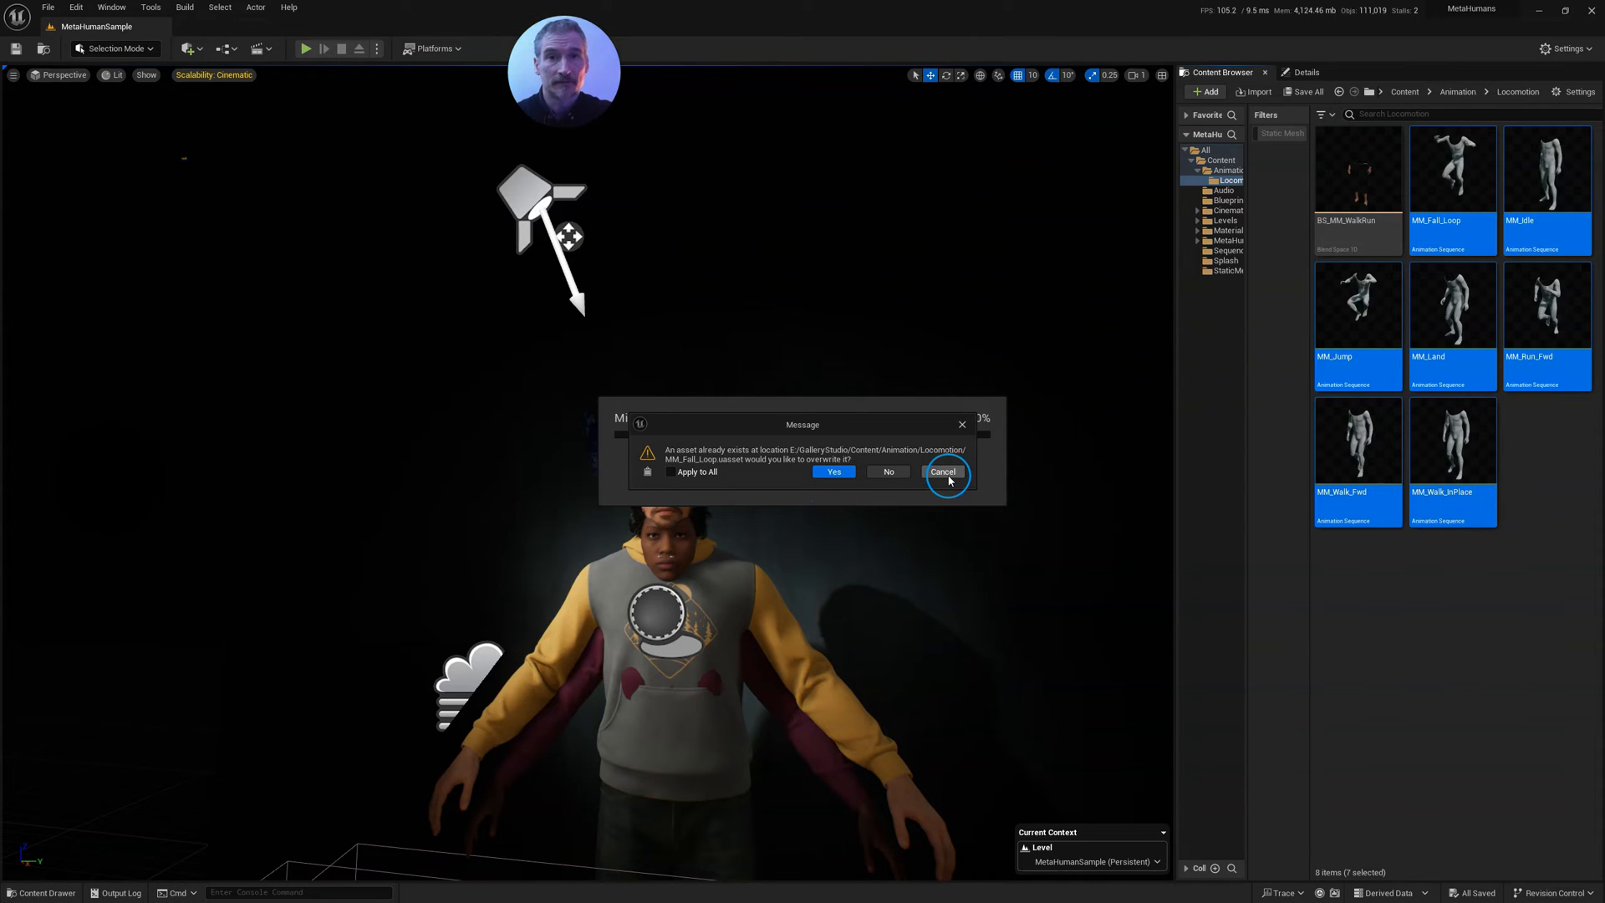
pyautogui.click(943, 471)
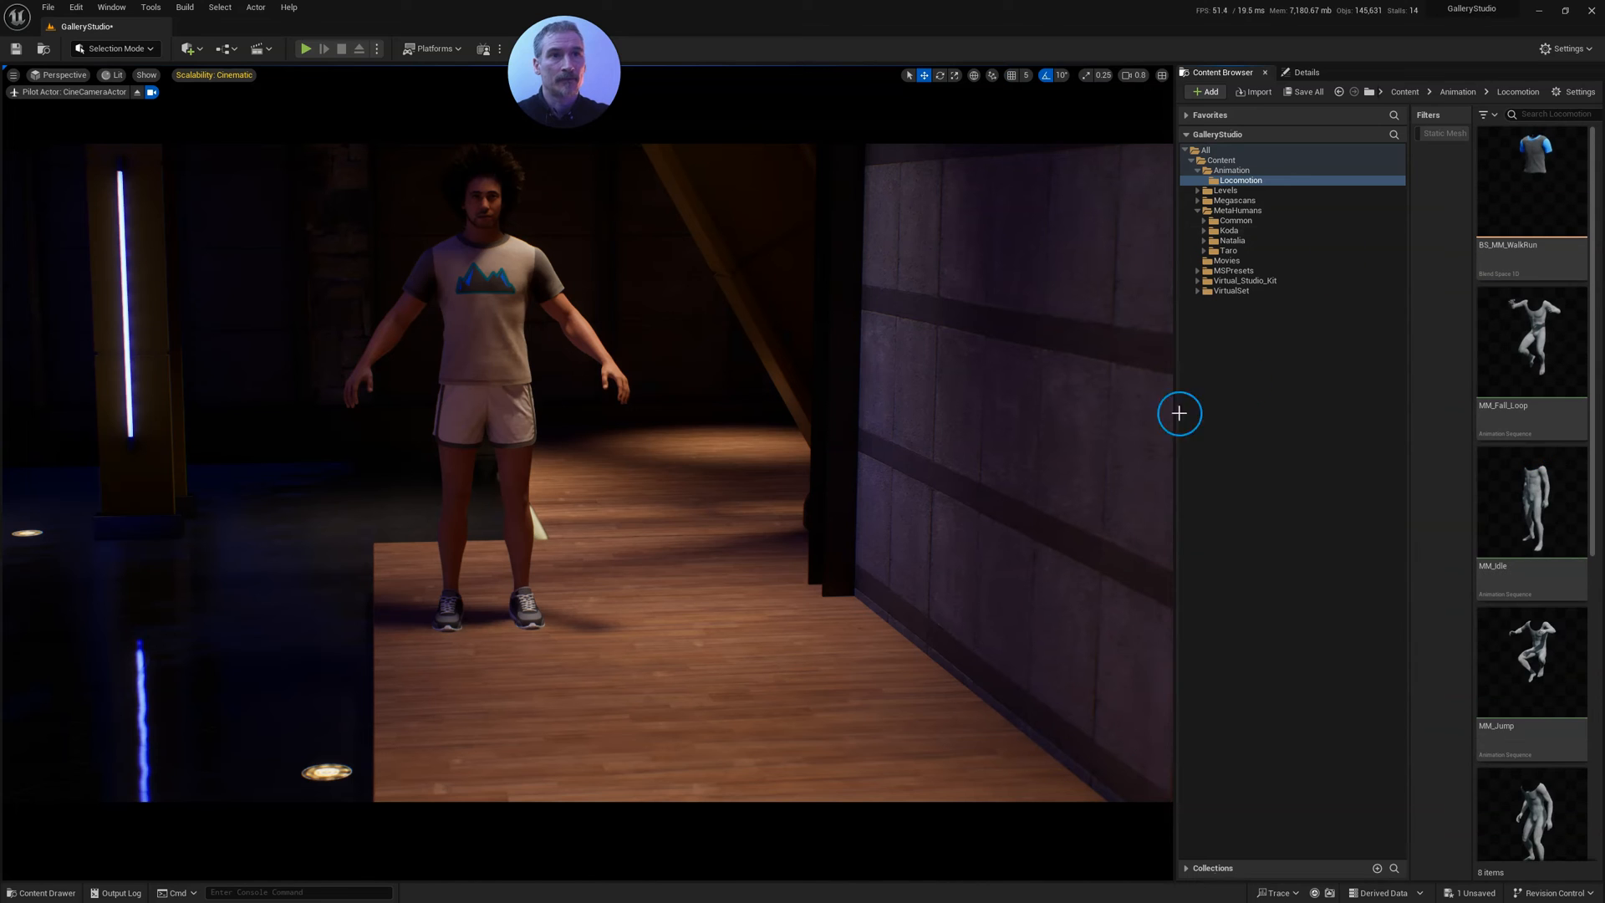
# Set Koda's Body component animation mode to Use Animation Asset.
pyautogui.click(482, 359)
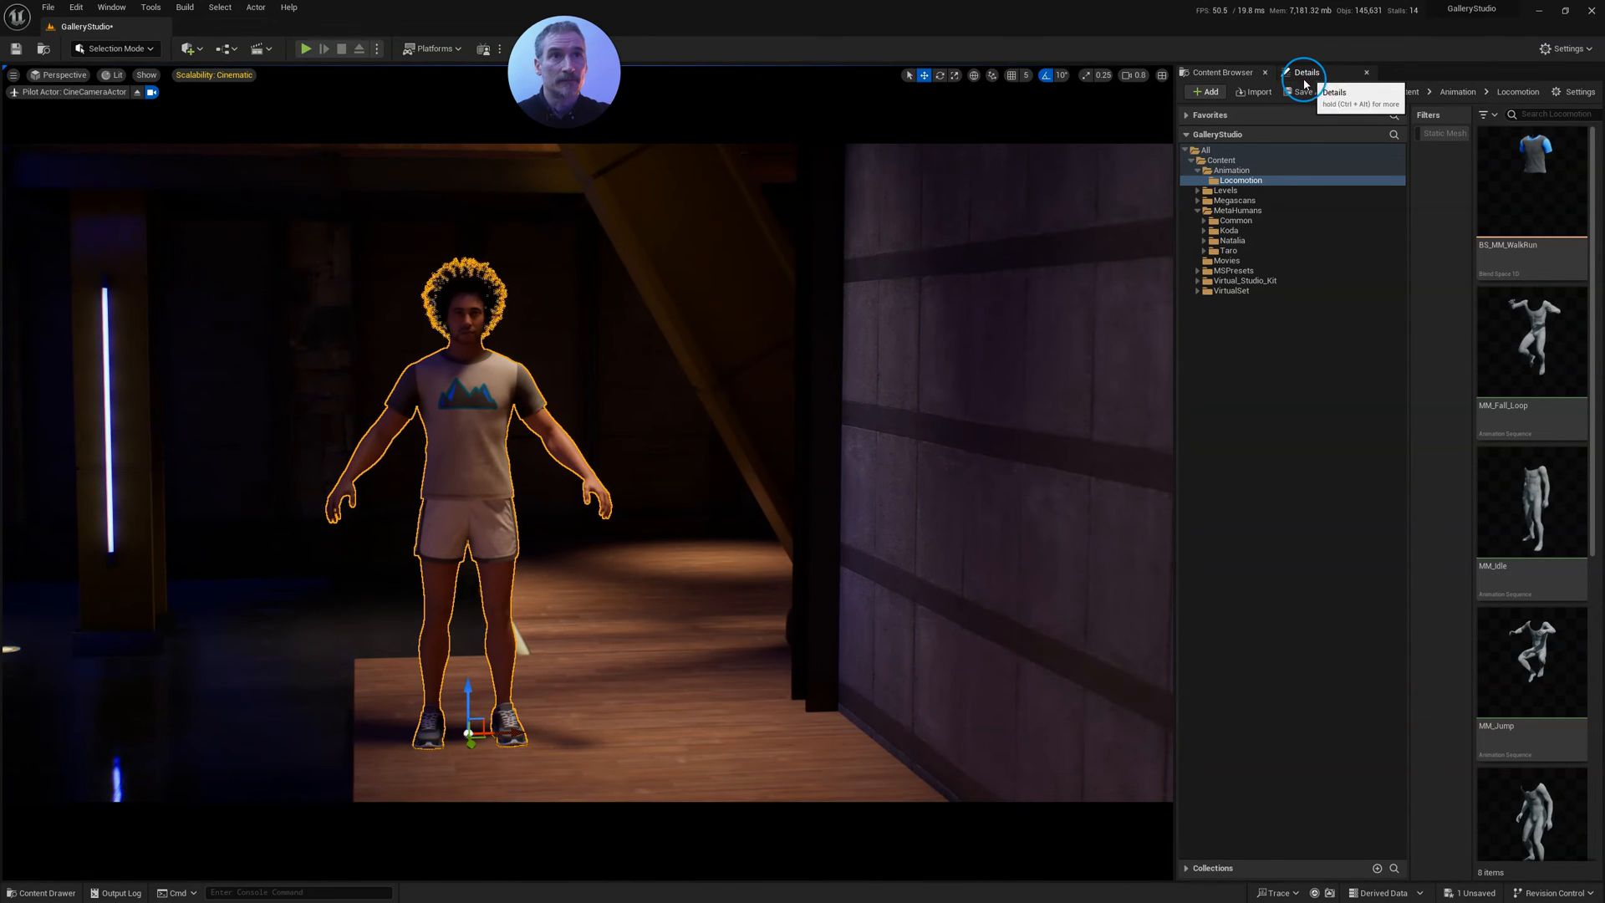
pyautogui.click(1307, 71)
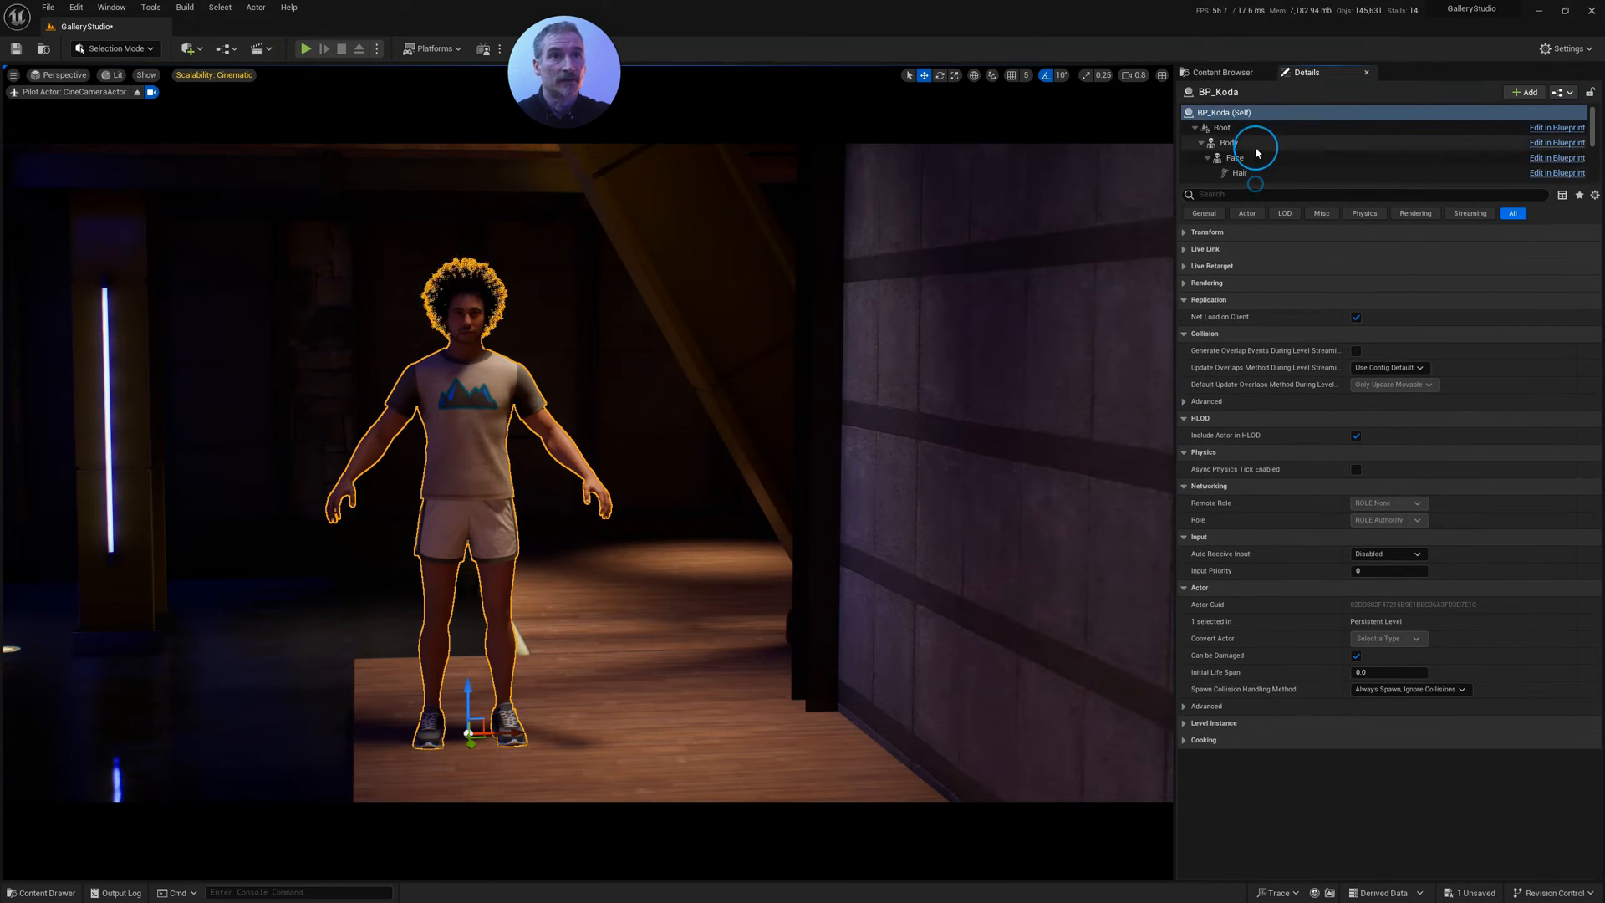
pyautogui.click(1206, 249)
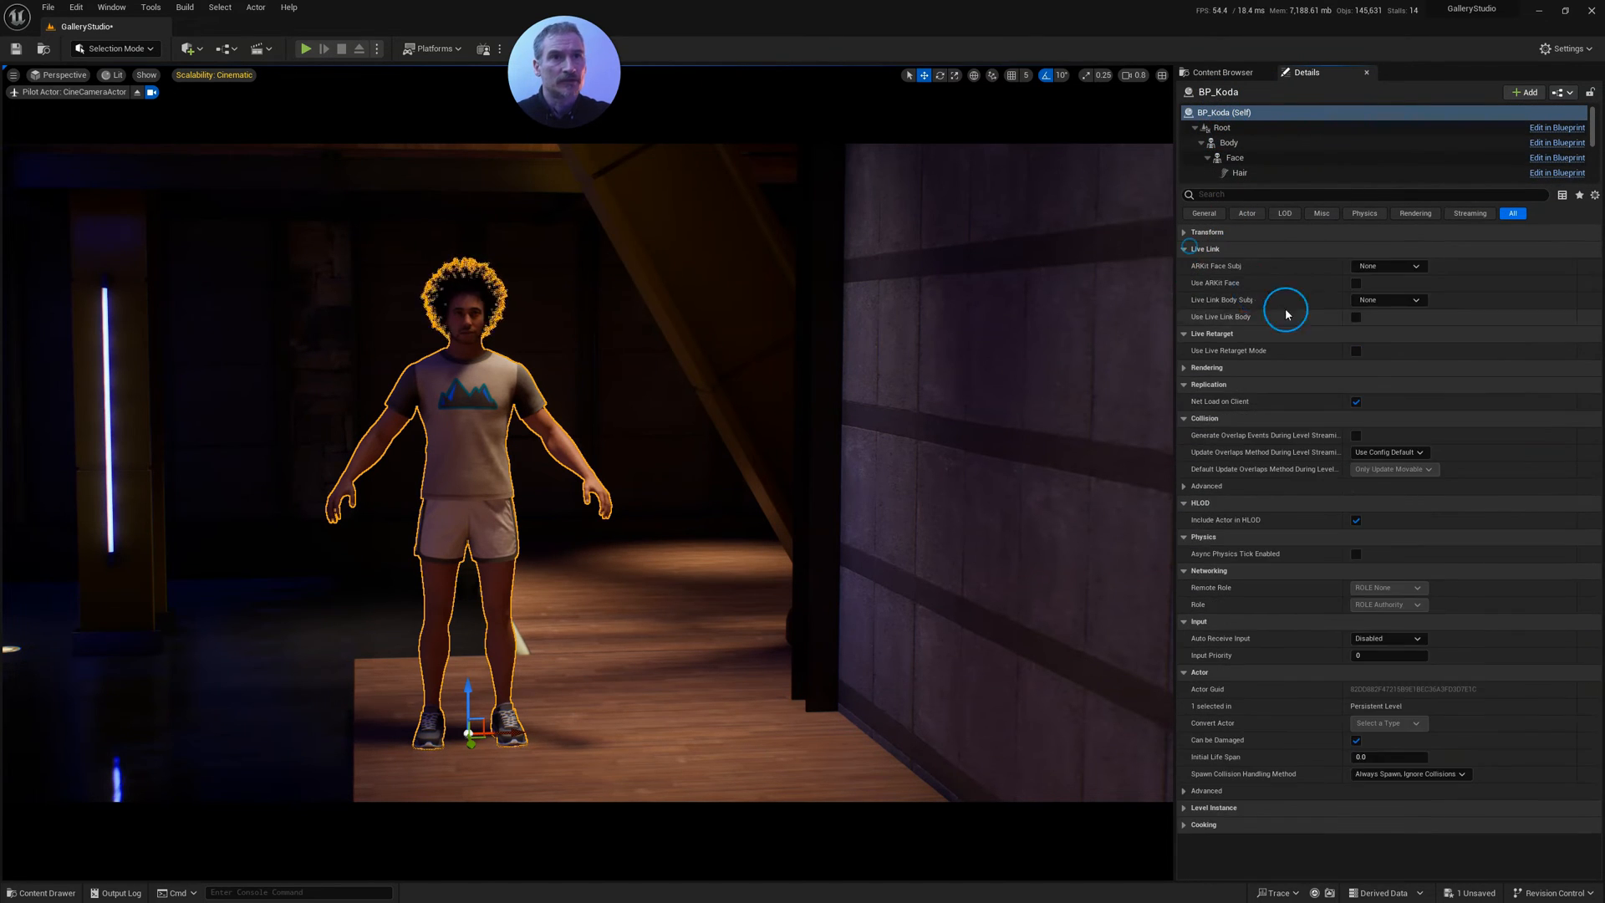
pyautogui.moveTo(1228, 143)
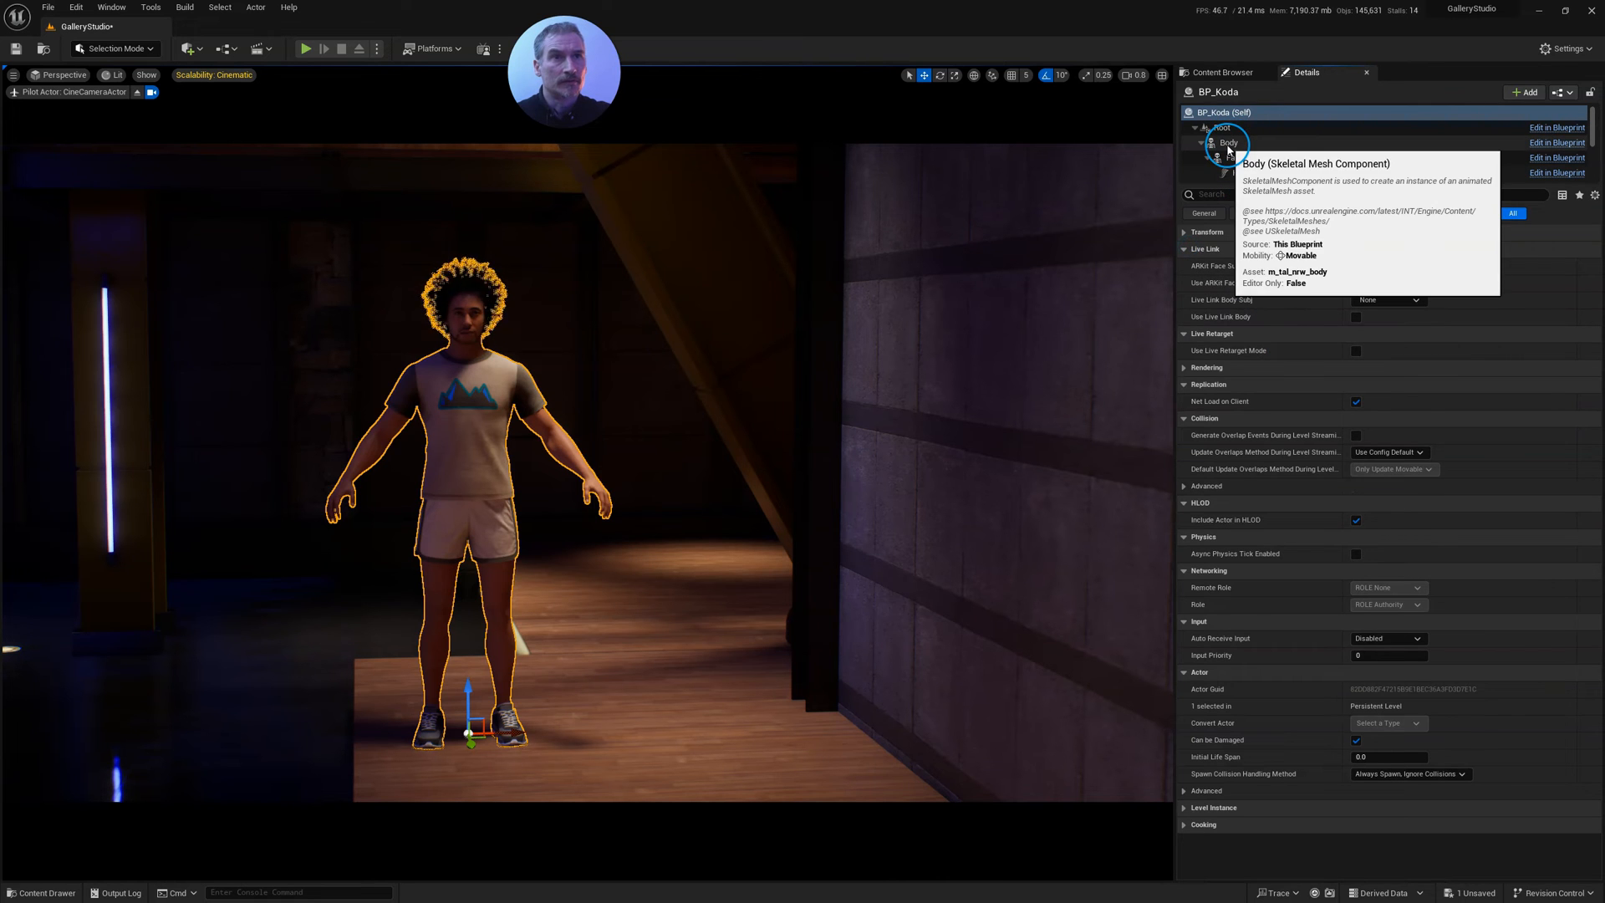
pyautogui.click(1230, 143)
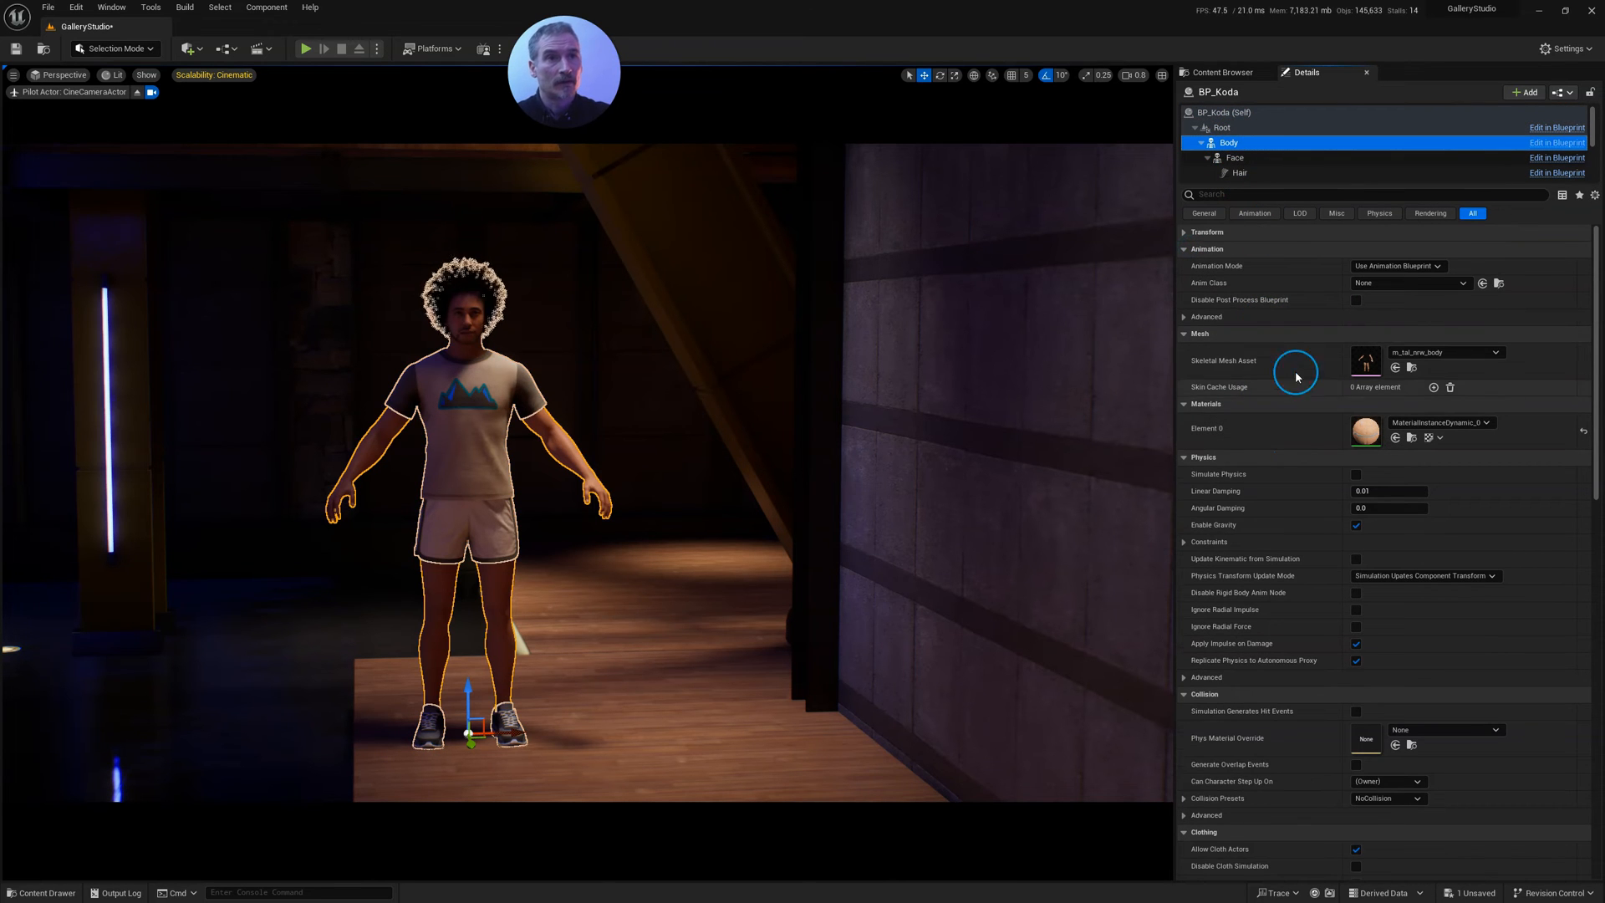
pyautogui.click(1187, 334)
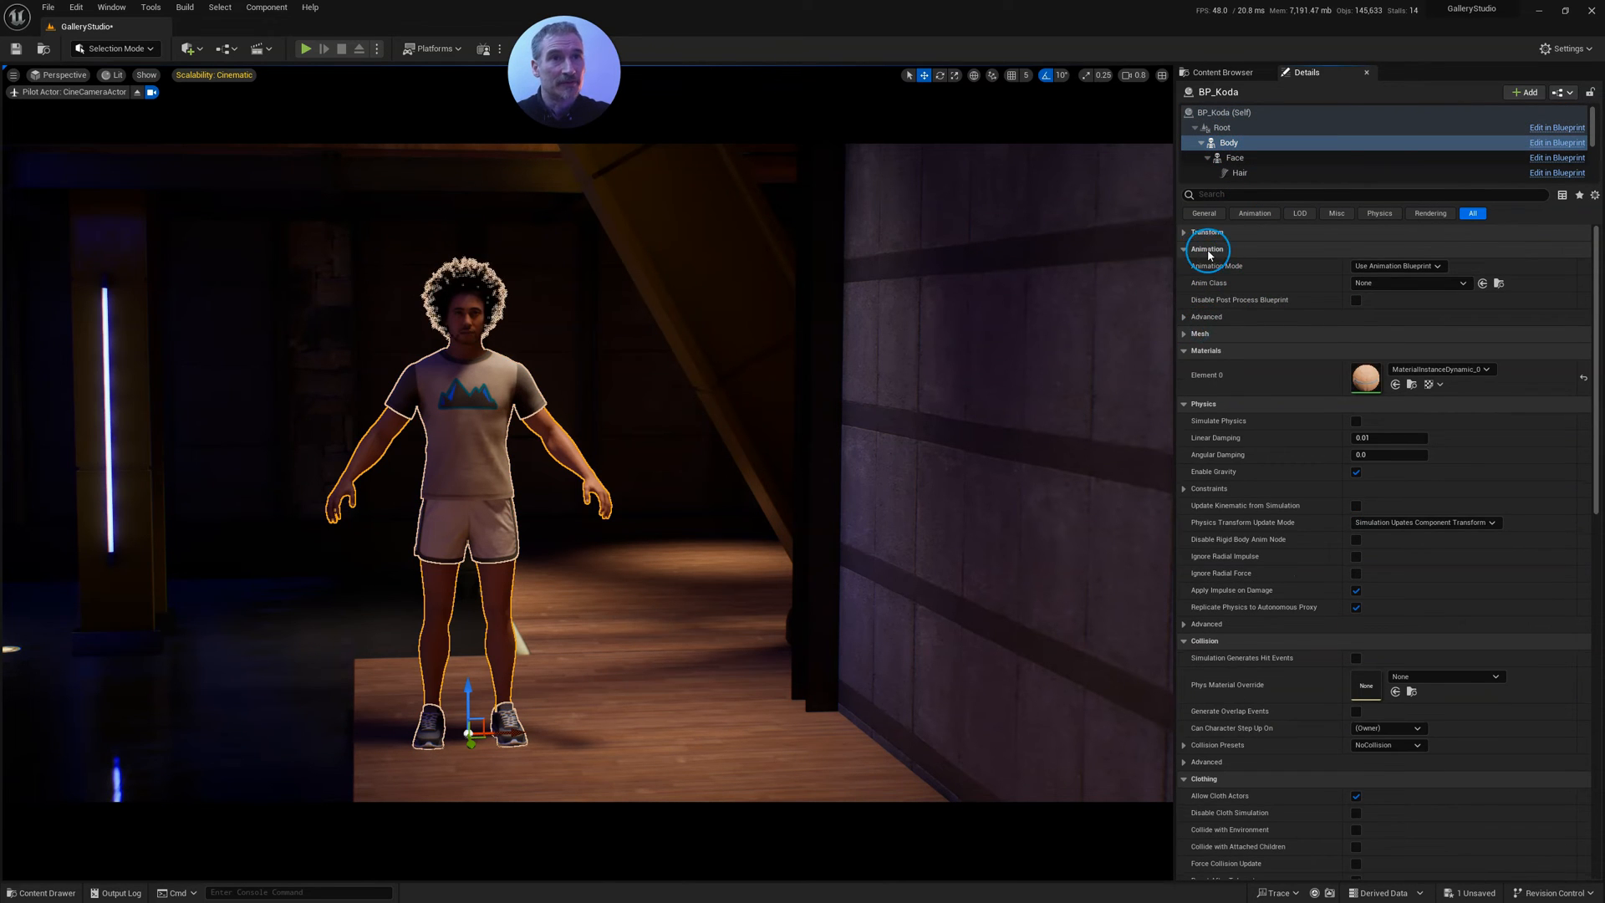
pyautogui.click(1395, 266)
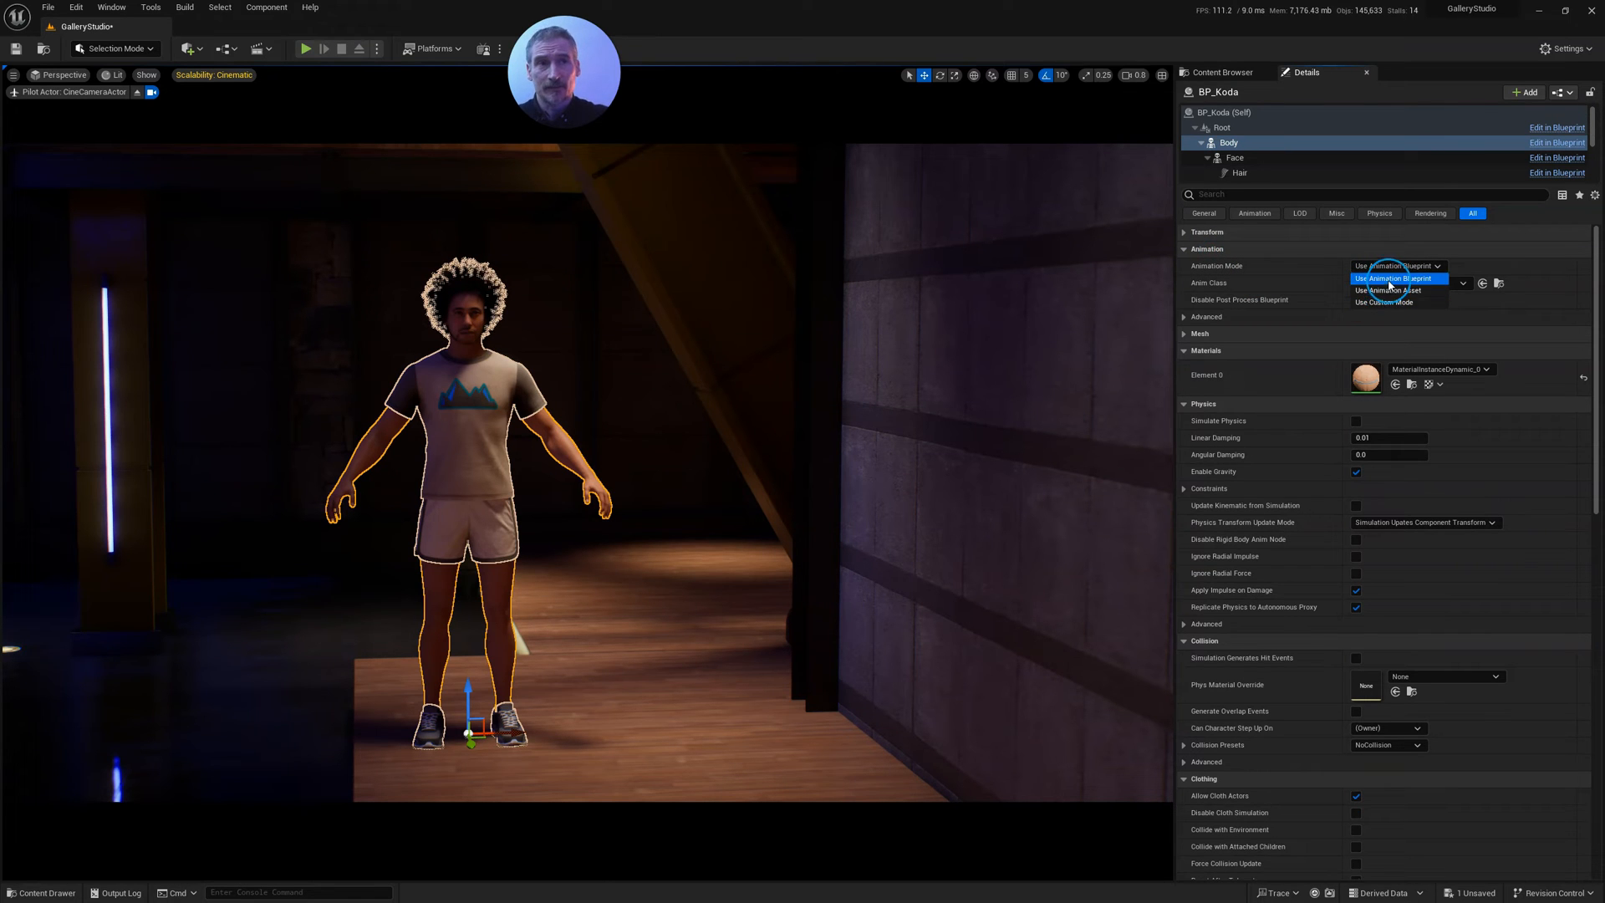
pyautogui.click(1383, 290)
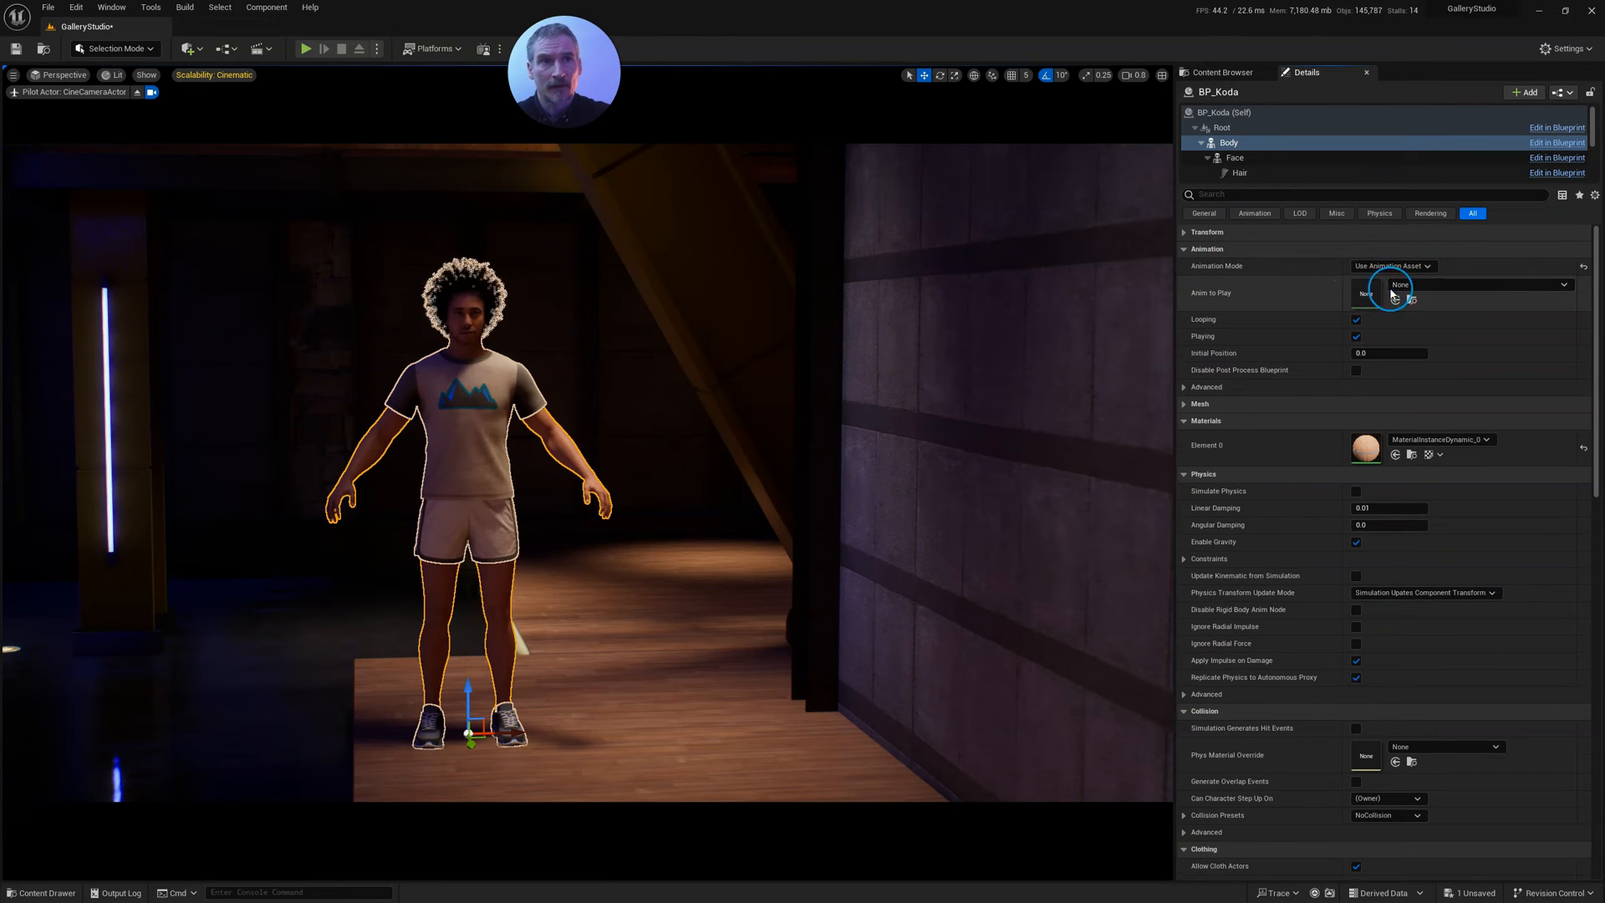
# Choose an idle animation for Koda, then view Natalia's Bridge details and close Bridge.
pyautogui.click(1563, 285)
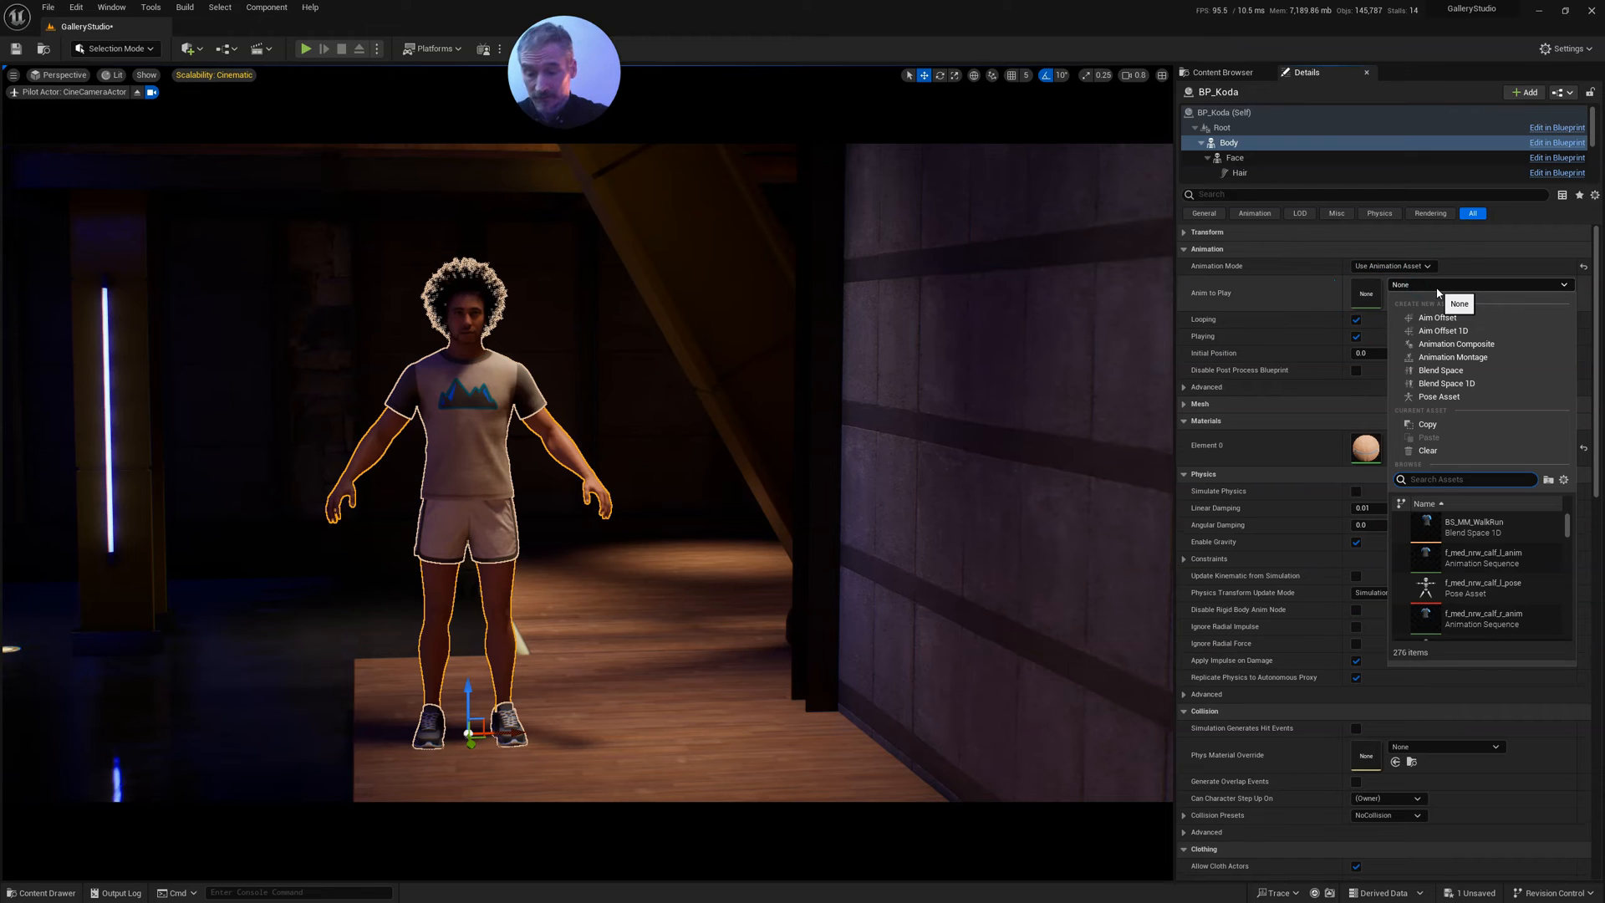
pyautogui.write('idle')
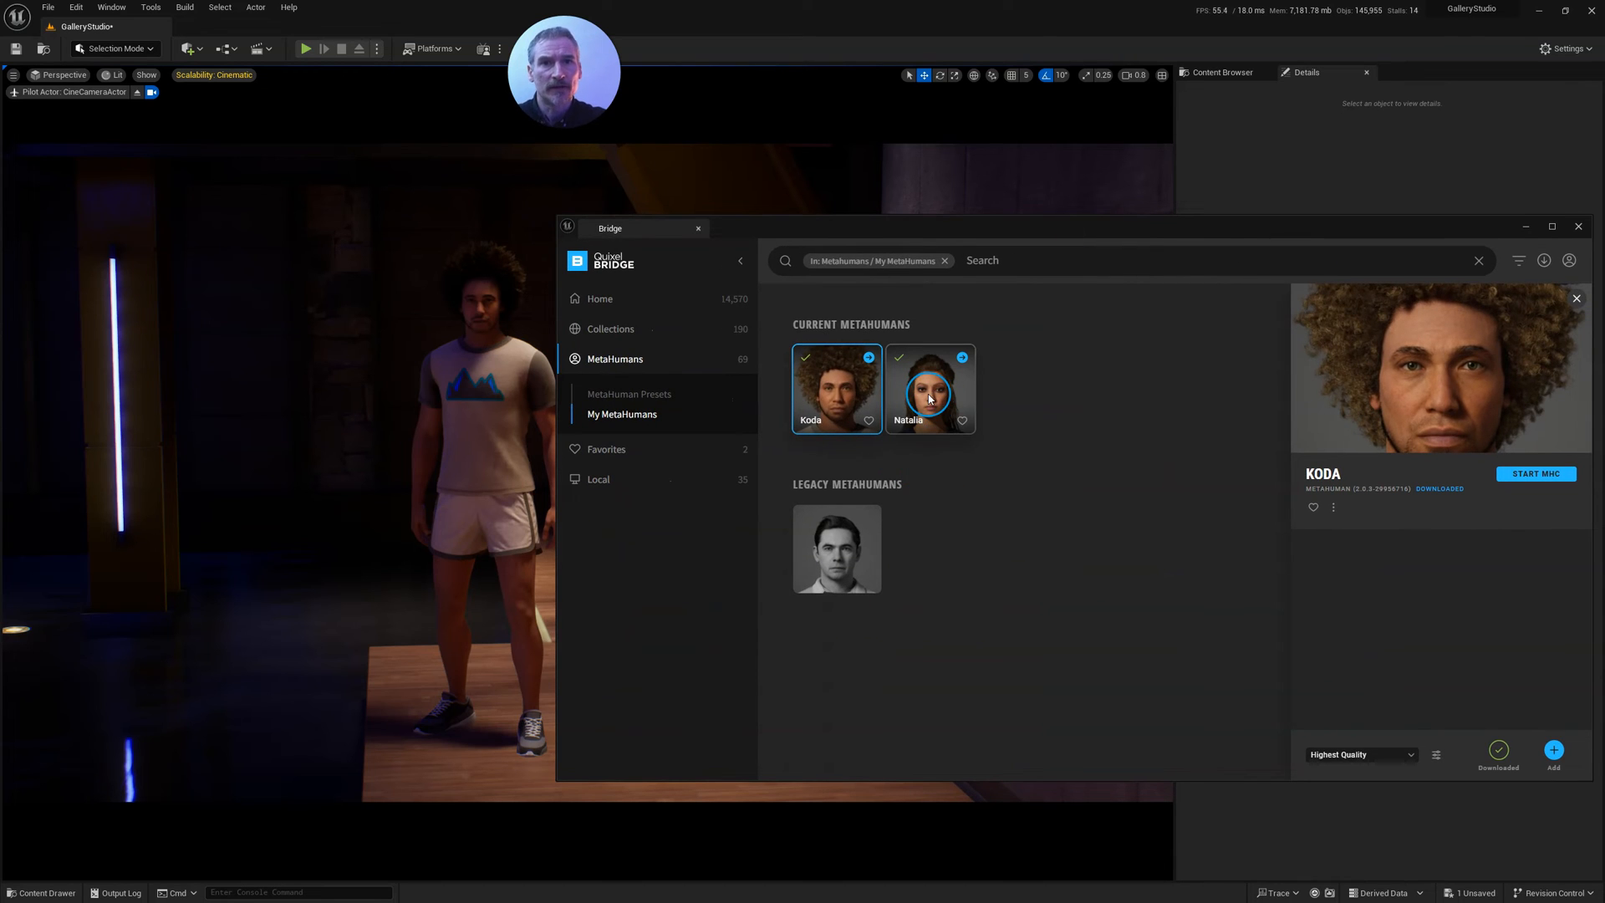
pyautogui.click(929, 389)
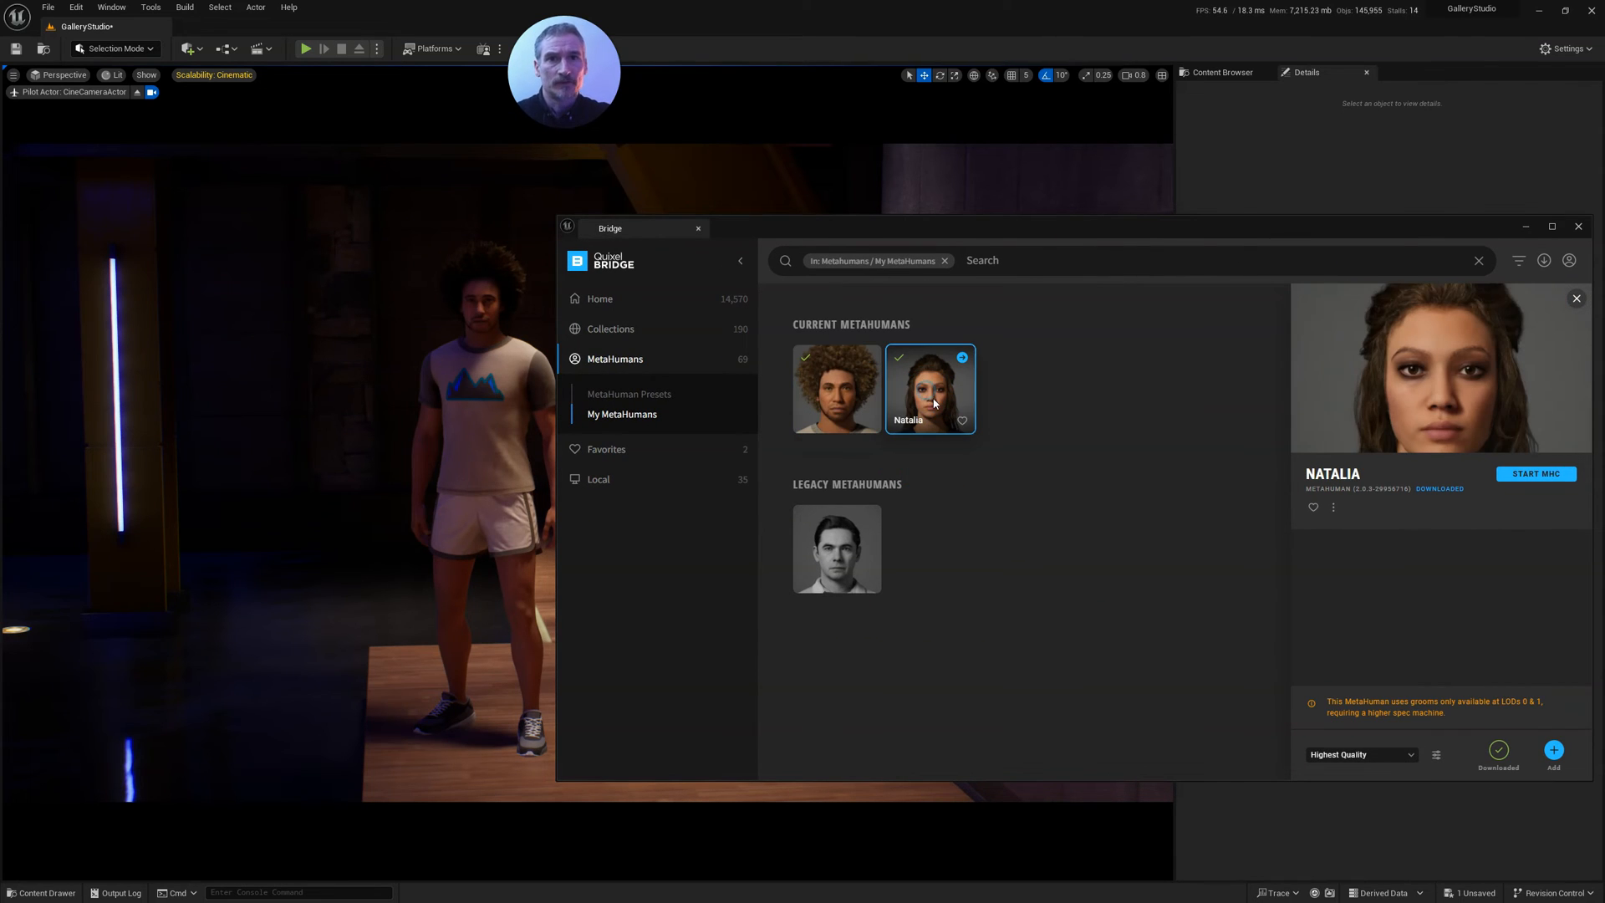
pyautogui.click(1554, 752)
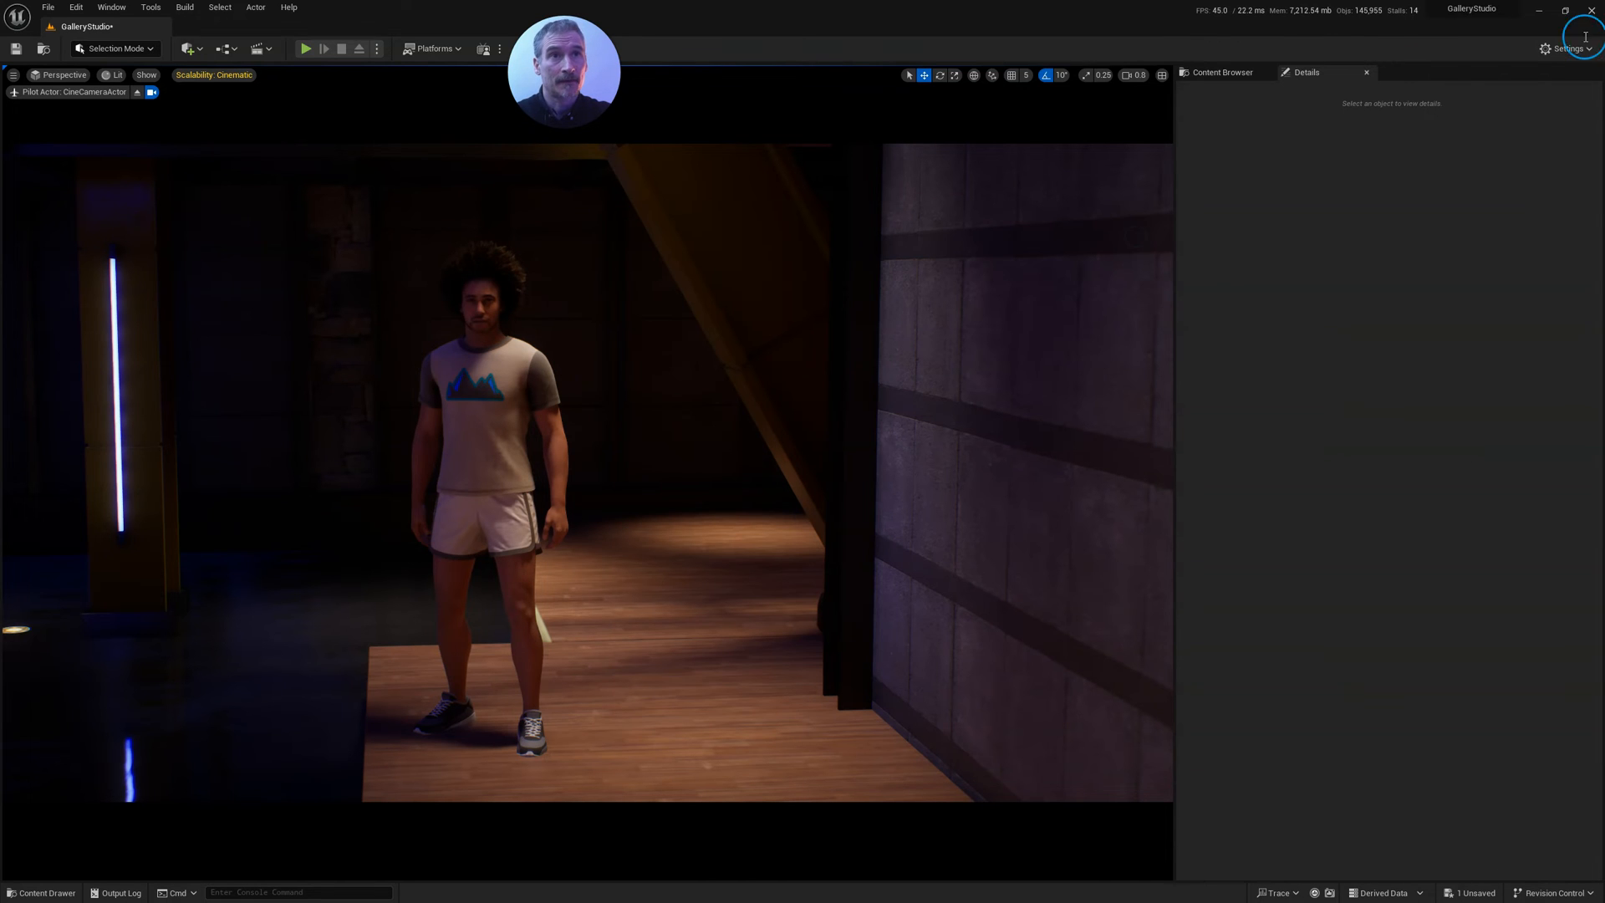
# Open the Content > MetaHumans > Natalia folder in the Content Browser.
pyautogui.click(1219, 72)
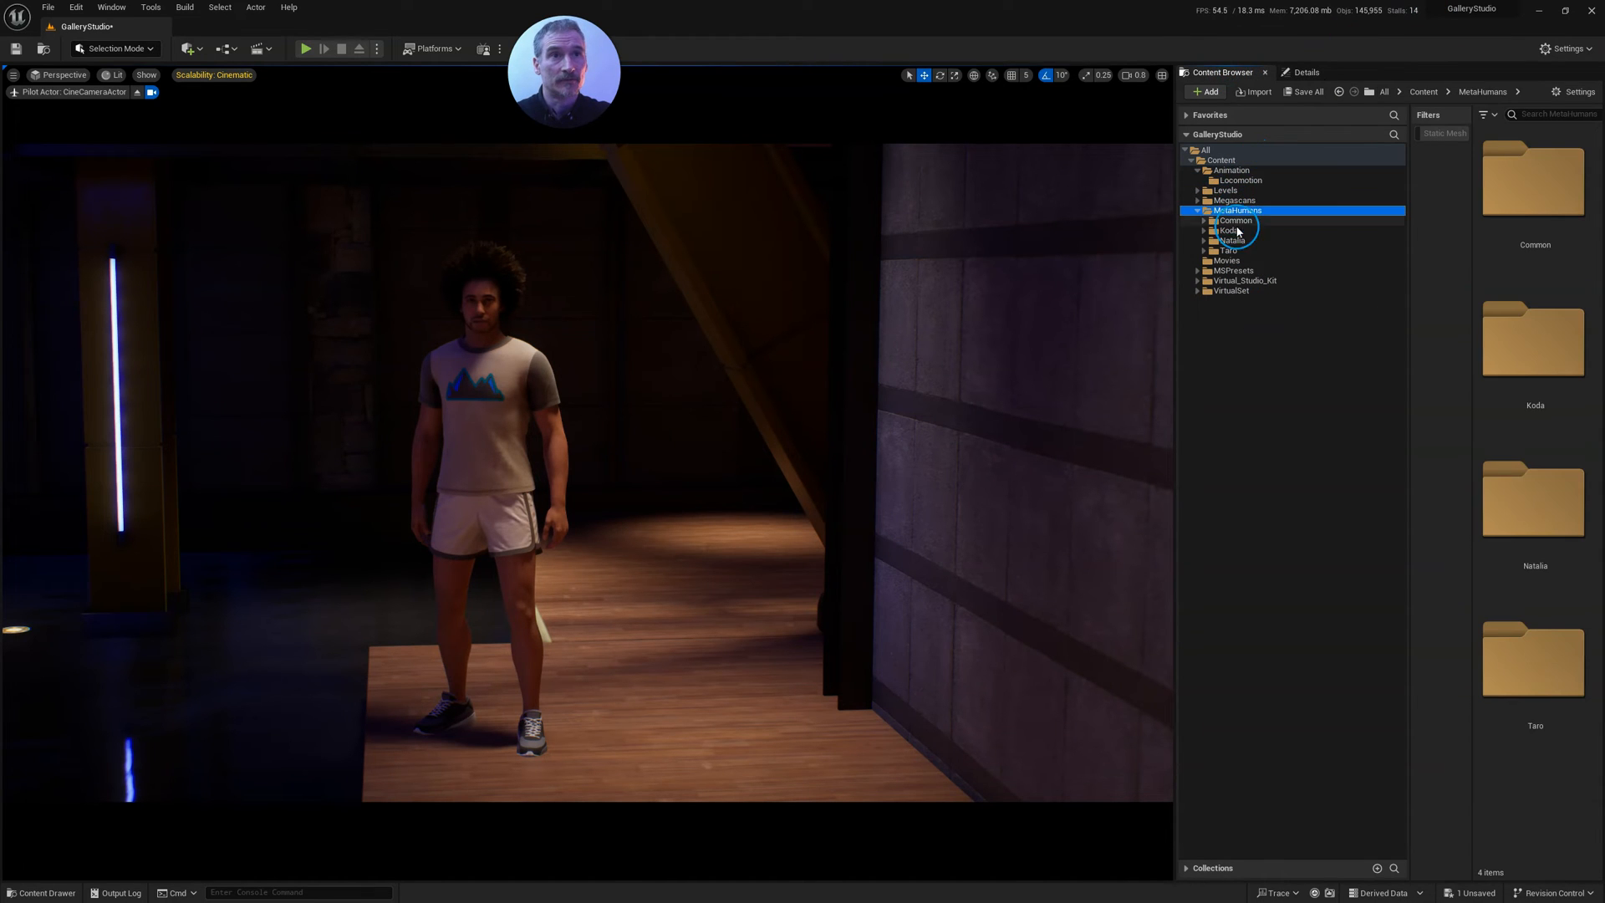
pyautogui.click(1230, 240)
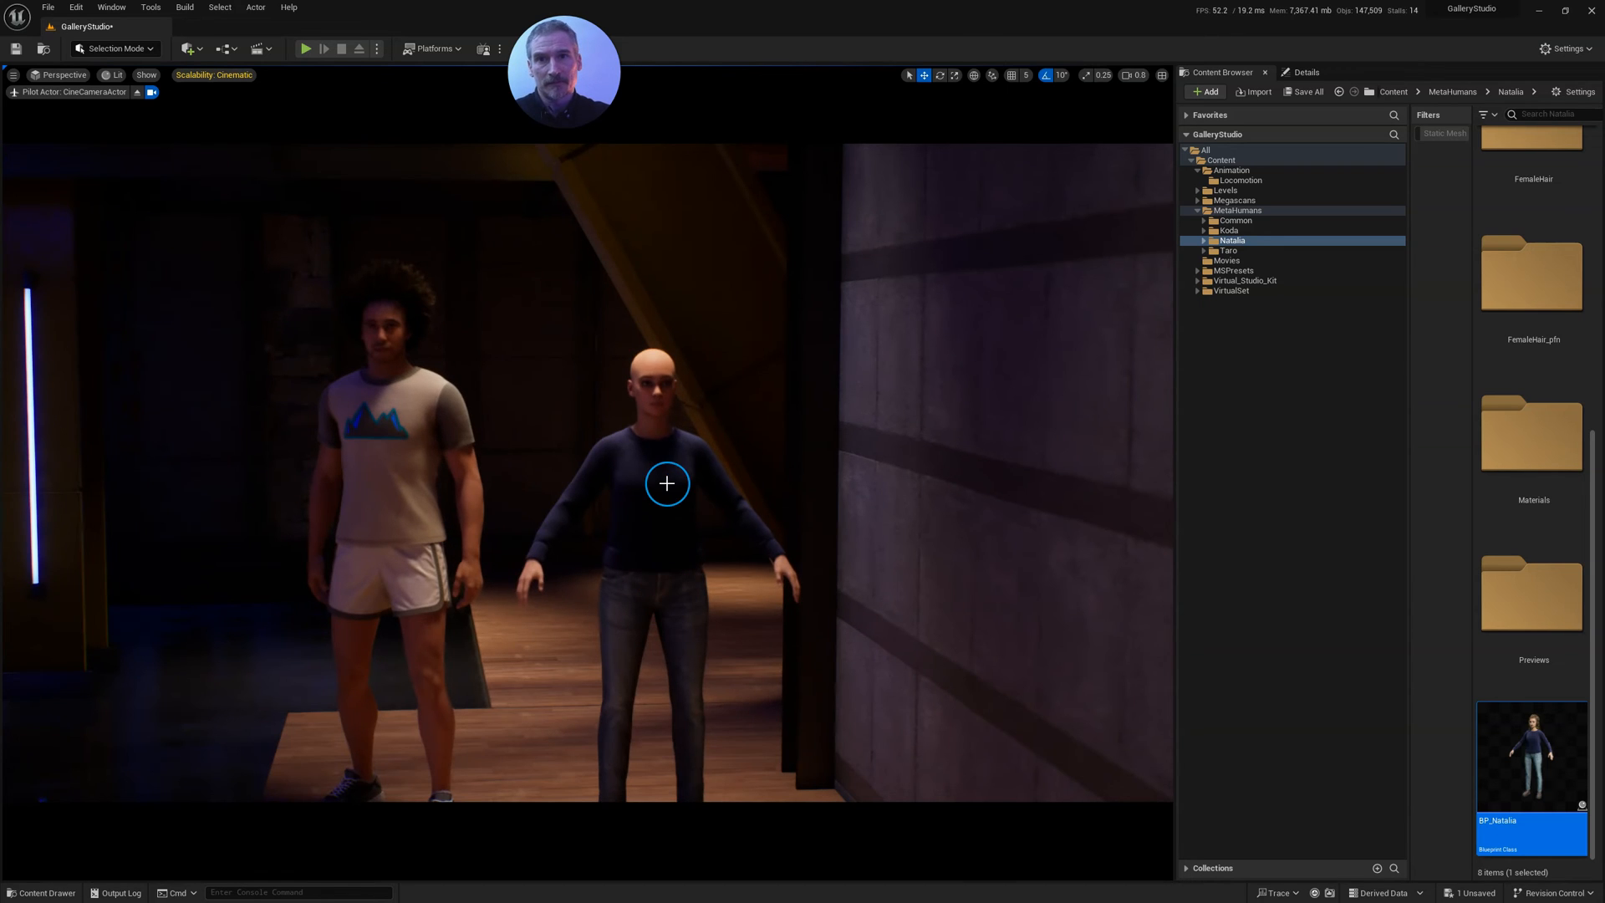
# Set Natalia's Body component to Use Animation Asset, searching for MM_Land to play.
pyautogui.click(666, 482)
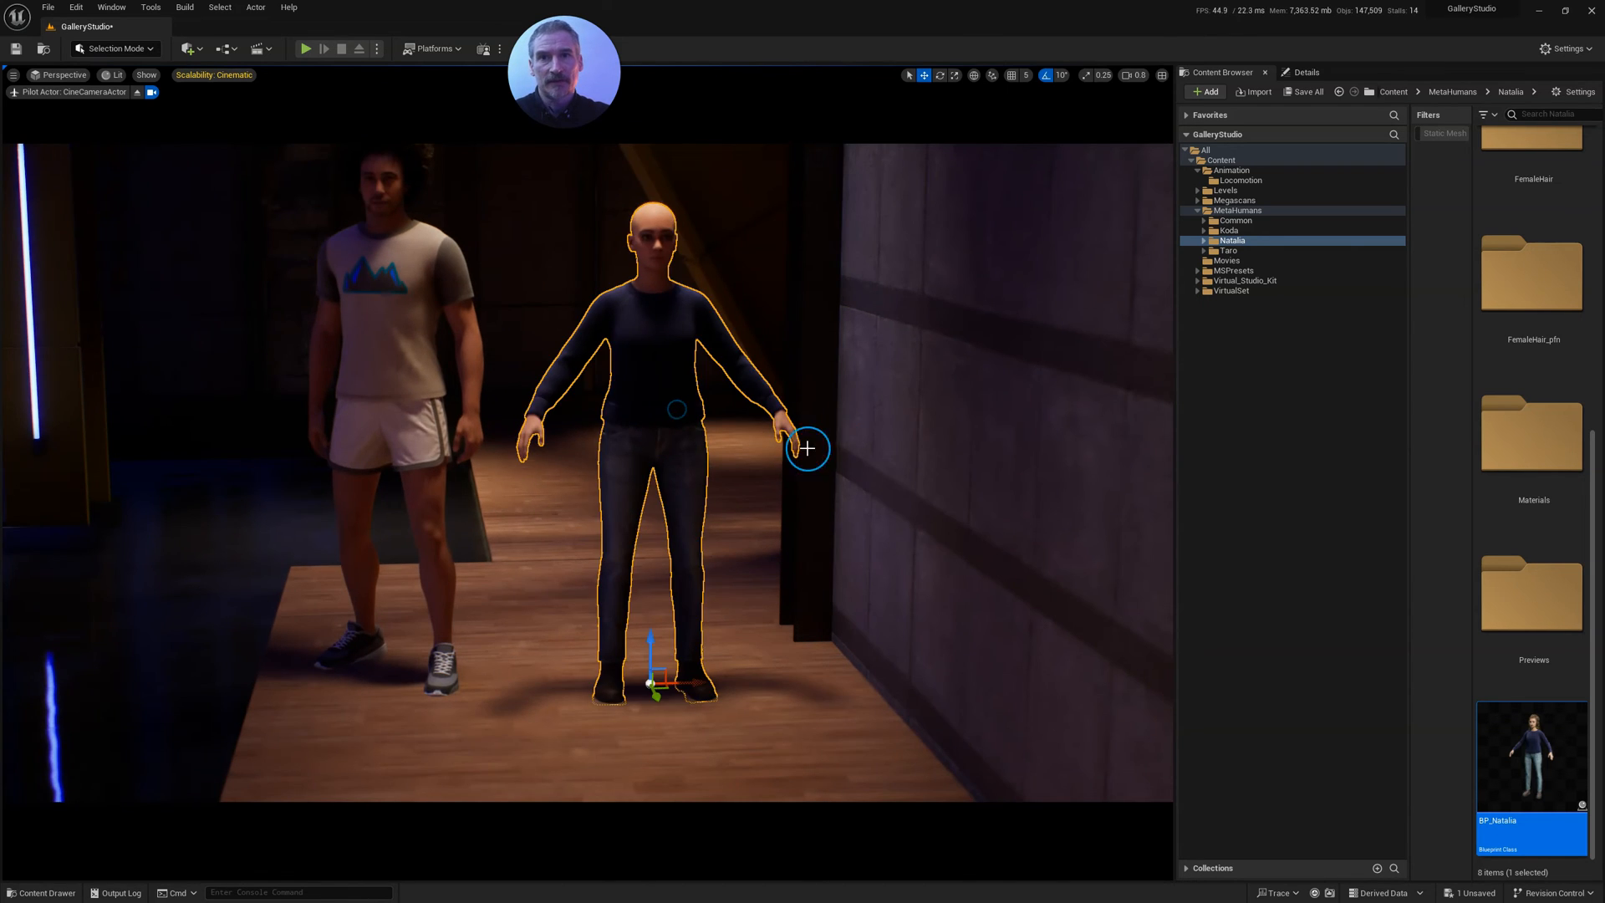
pyautogui.click(1240, 181)
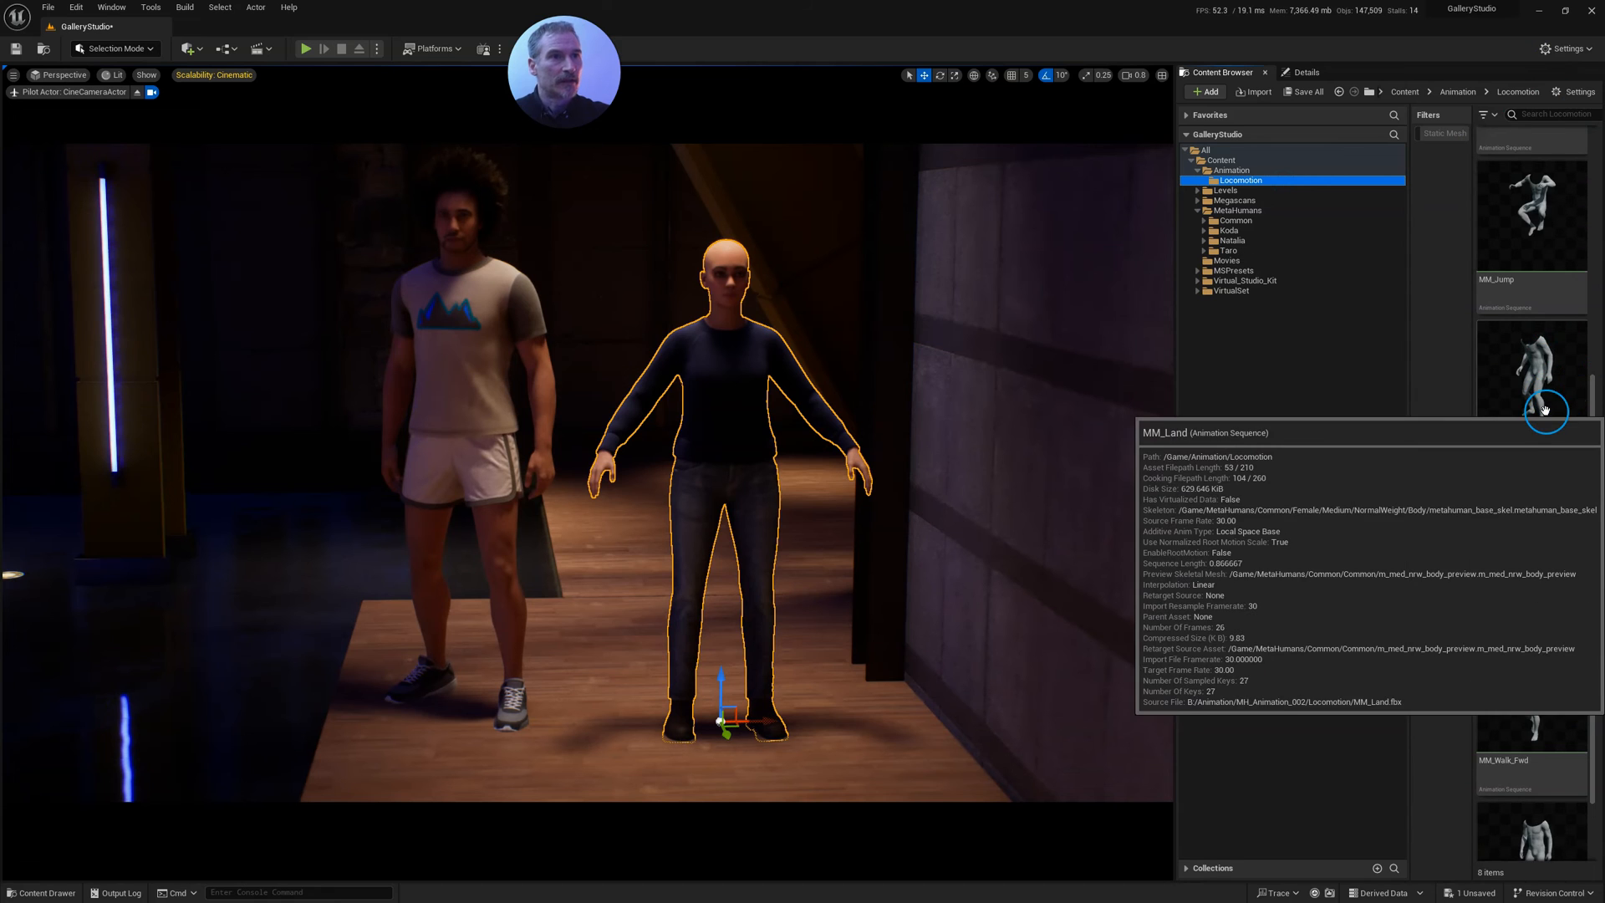
pyautogui.click(1305, 72)
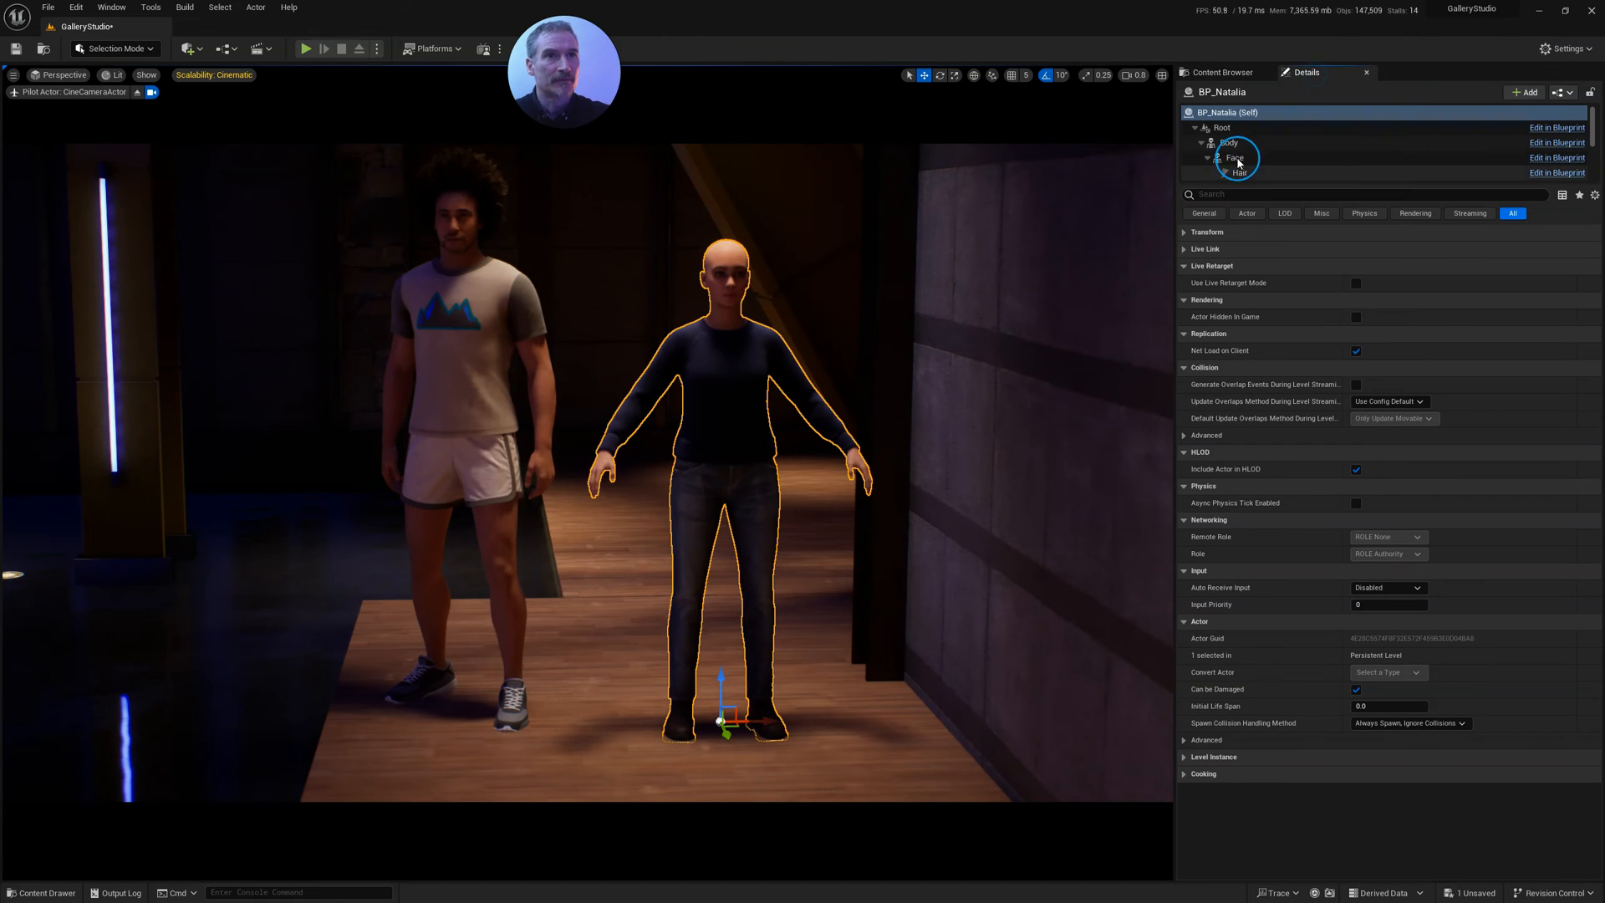
pyautogui.click(1228, 142)
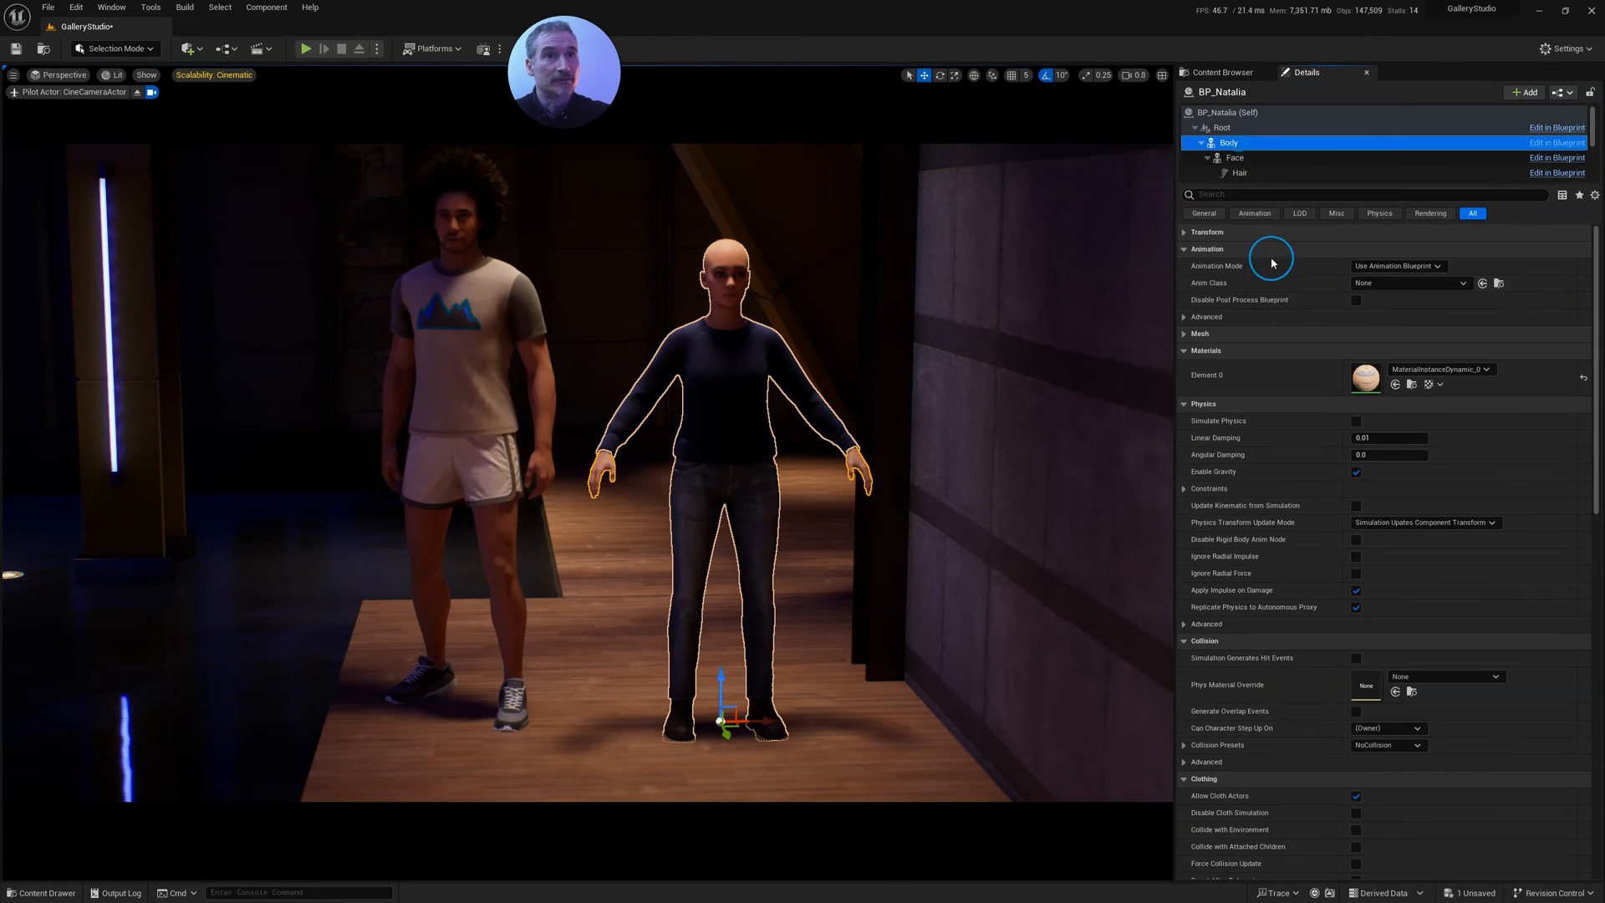
pyautogui.click(1397, 265)
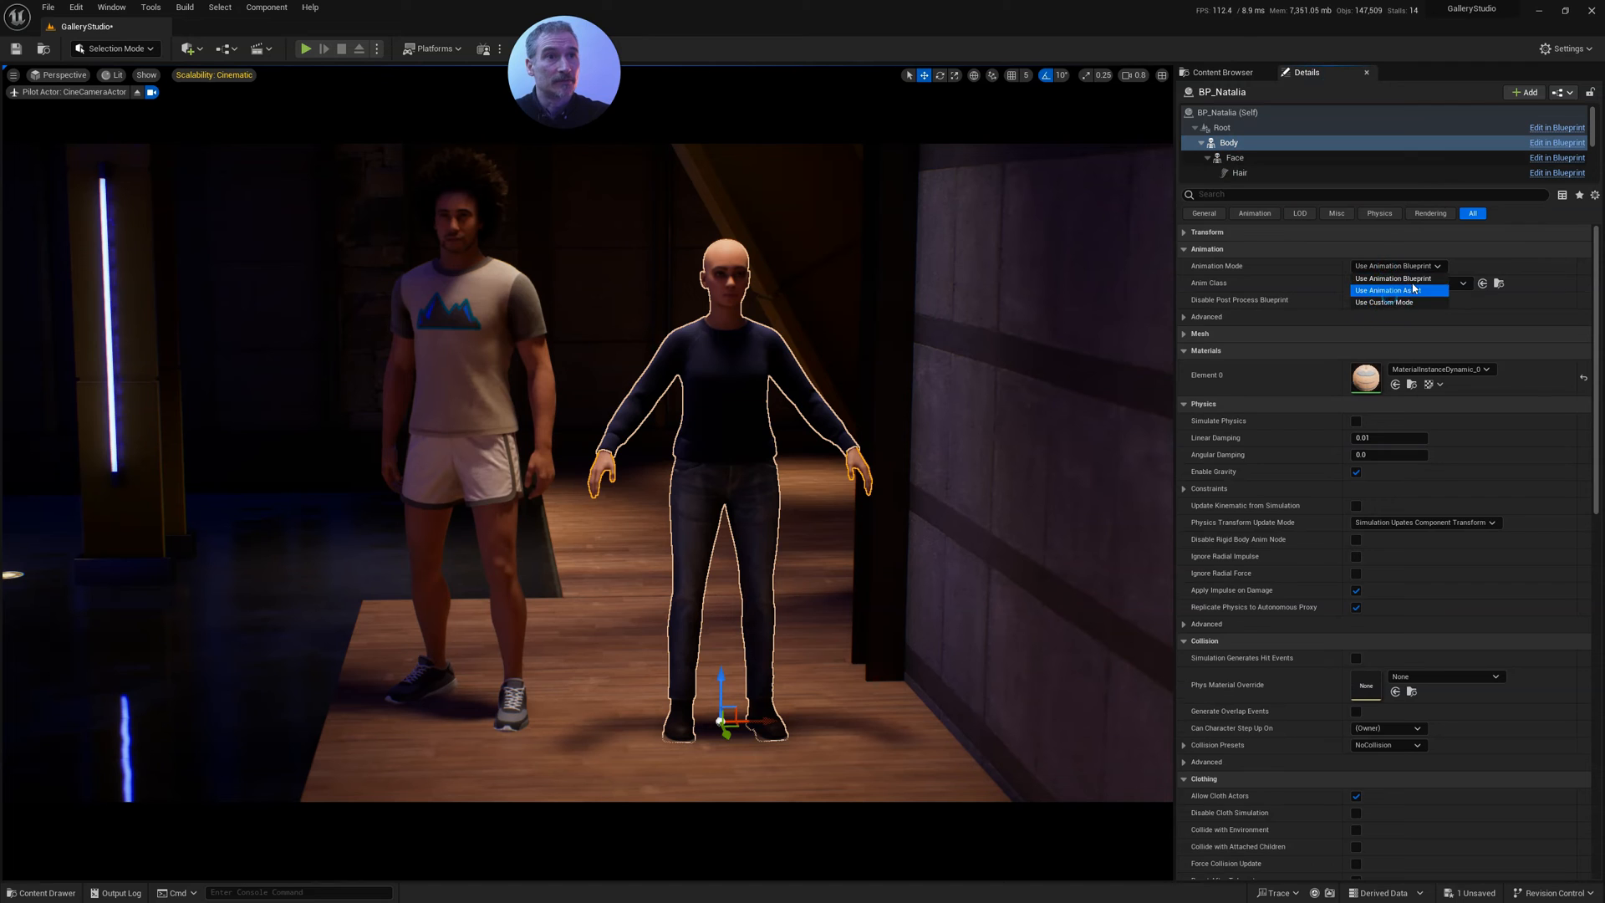
pyautogui.click(1397, 290)
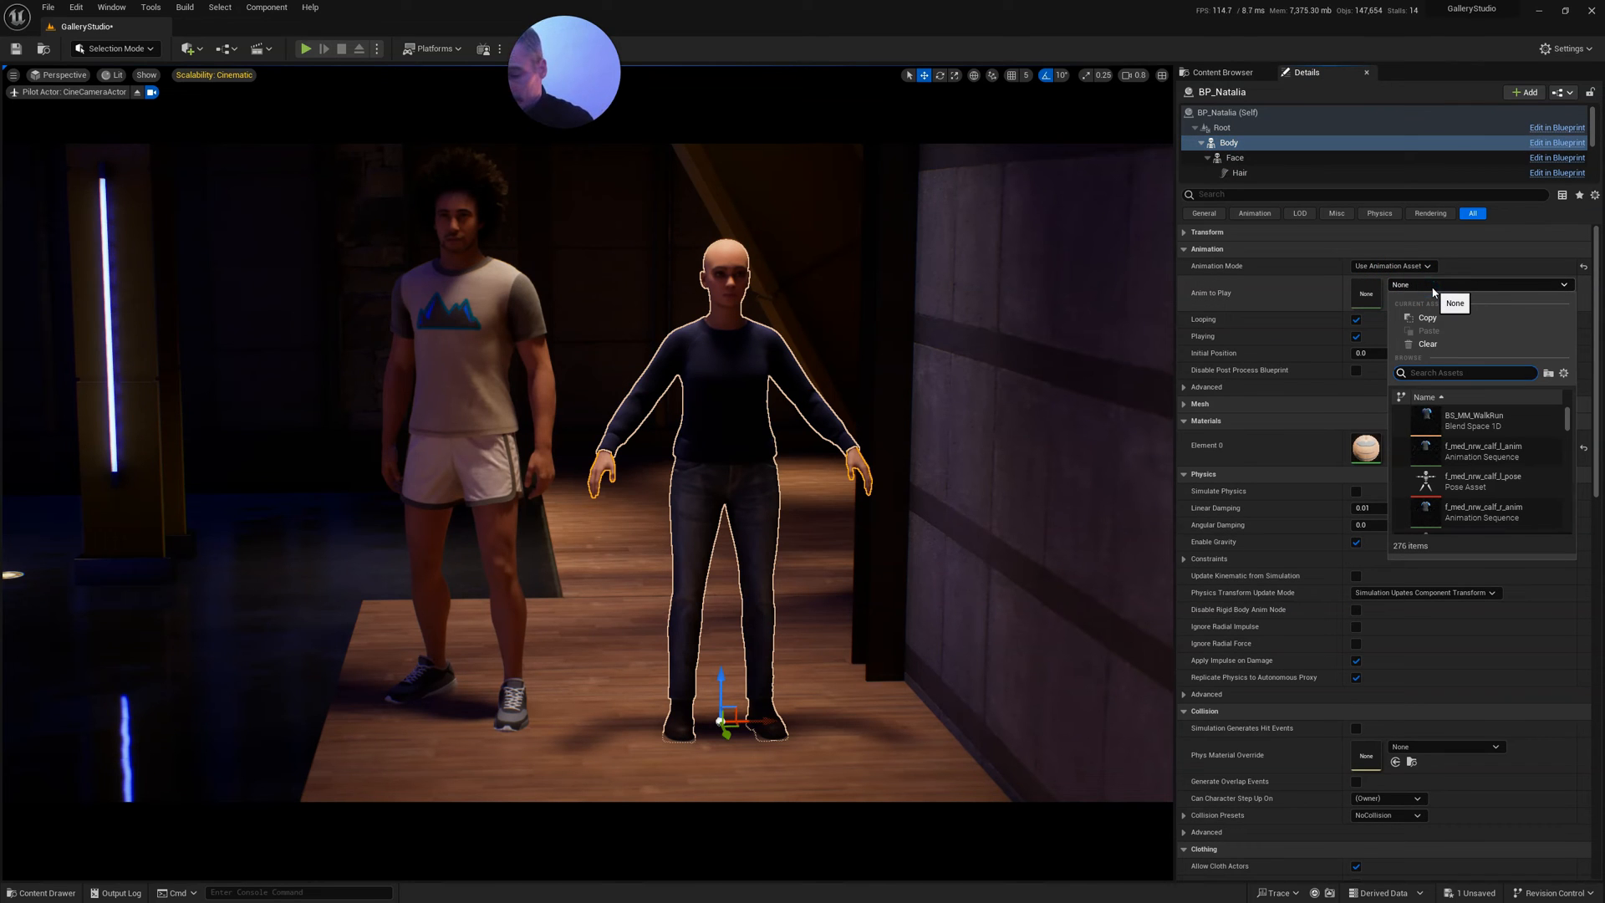
pyautogui.write('land')
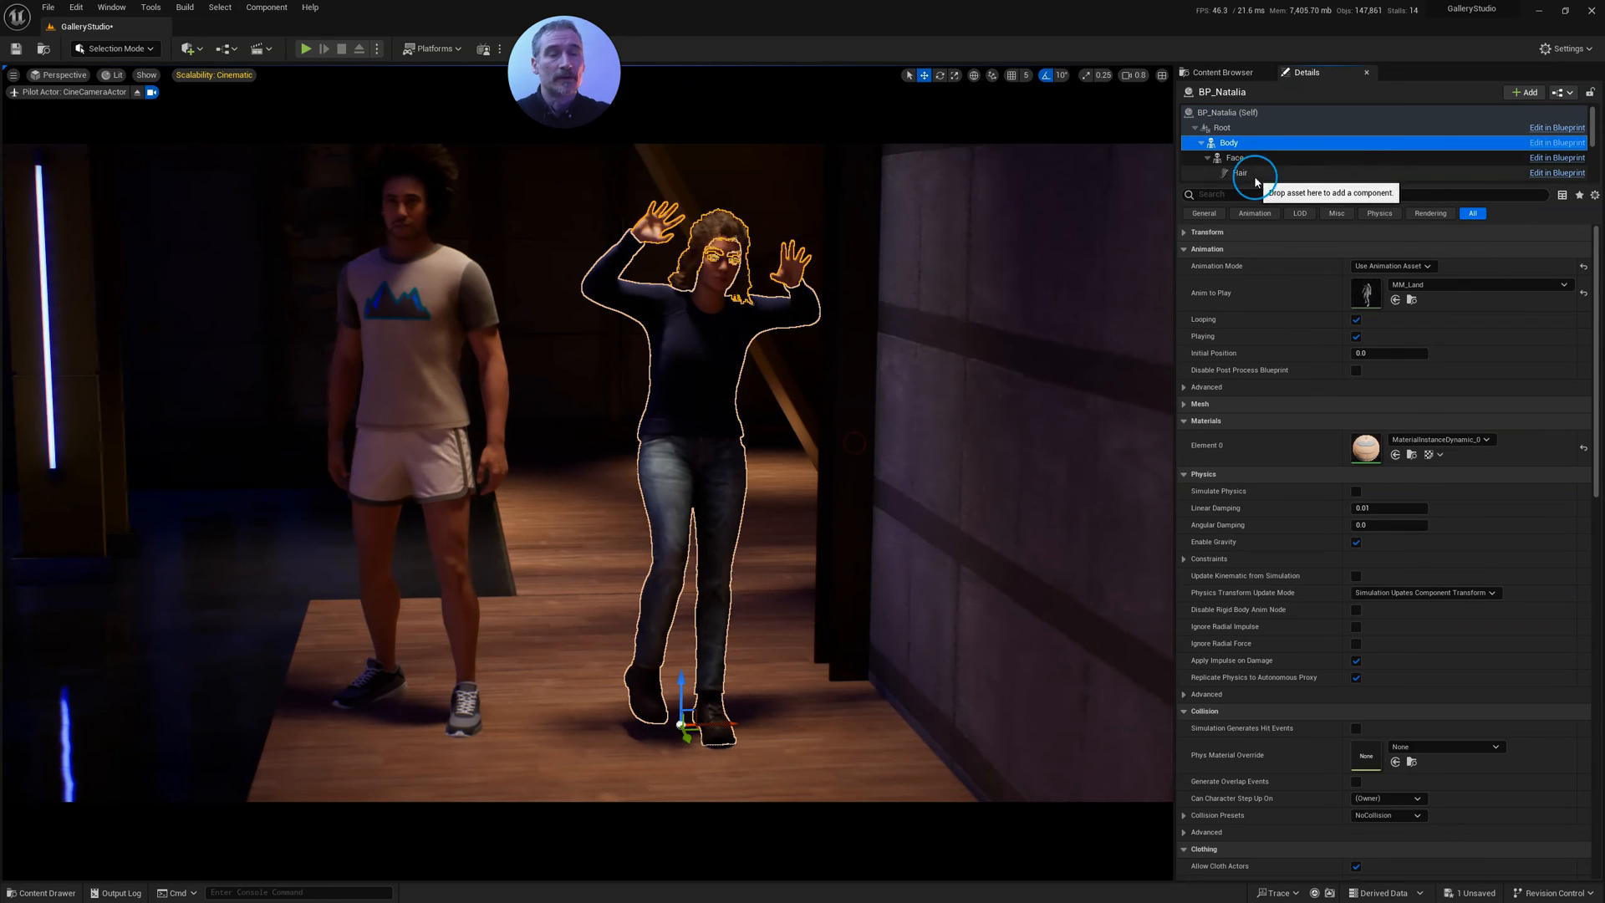
# Select Natalia's LODSync component, expand Components to Sync, and set Forced LOD to 0.
pyautogui.click(1206, 158)
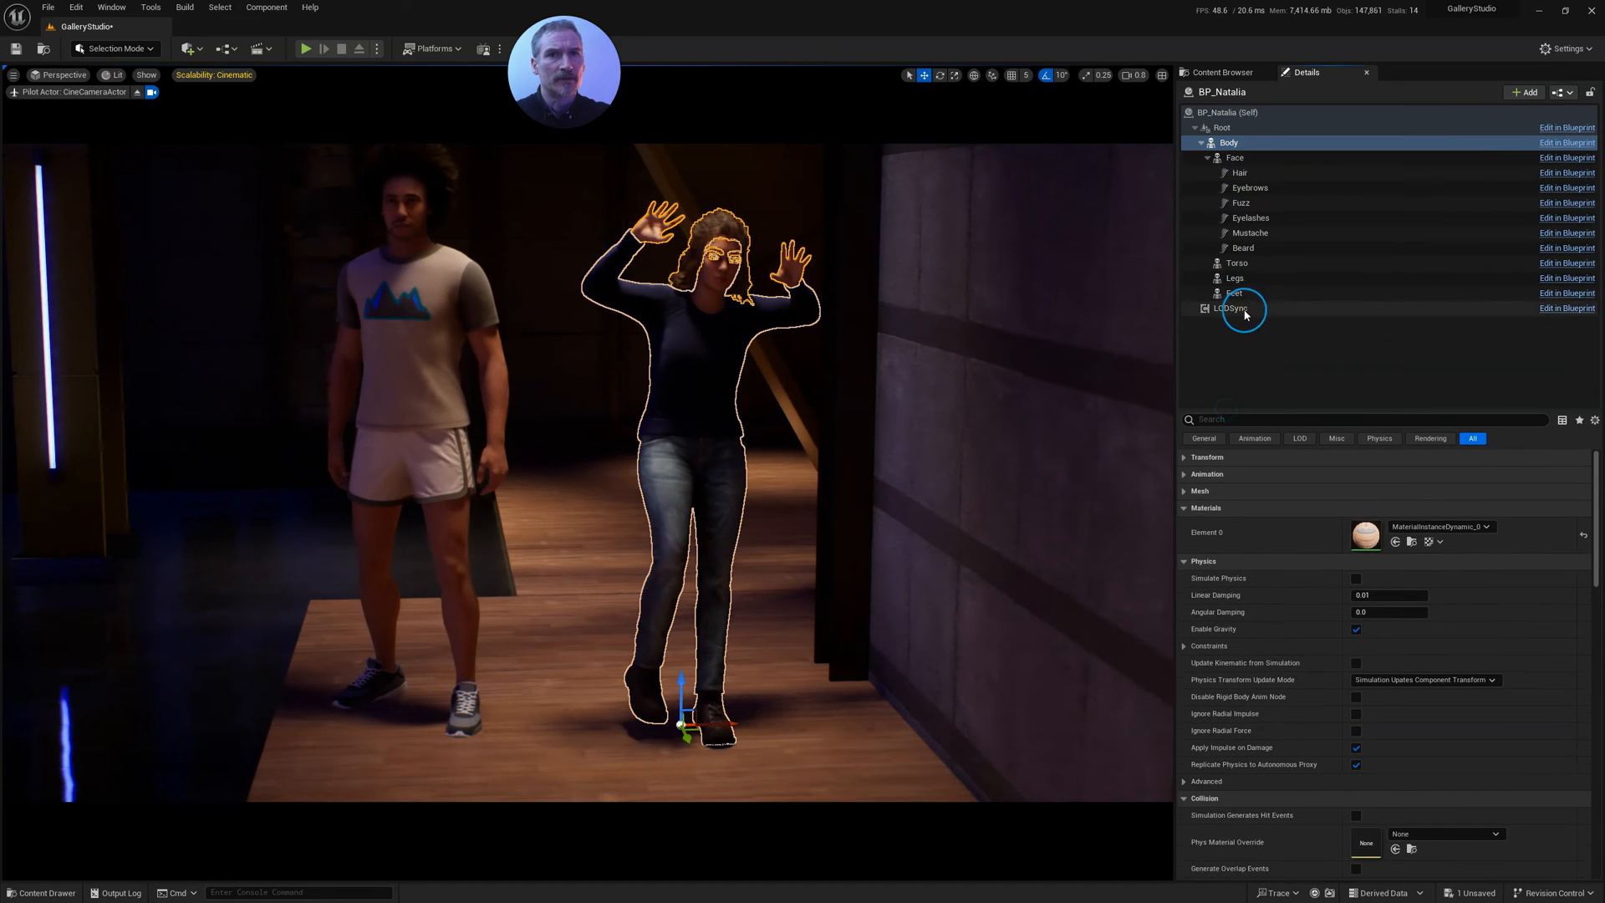
pyautogui.click(1231, 309)
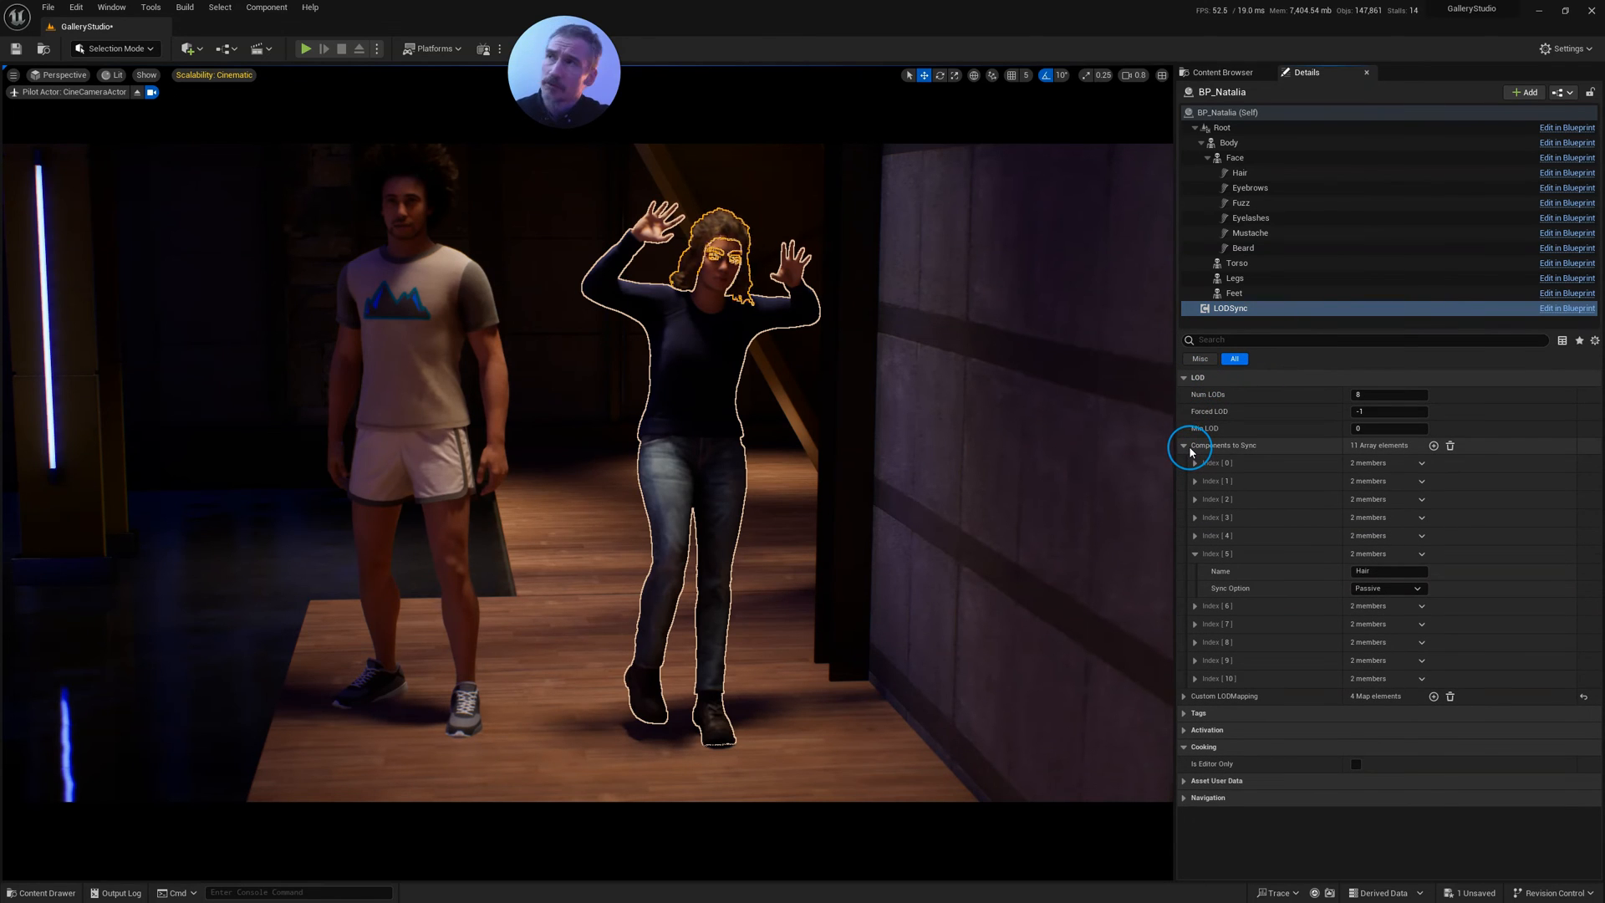
pyautogui.moveTo(1191, 450)
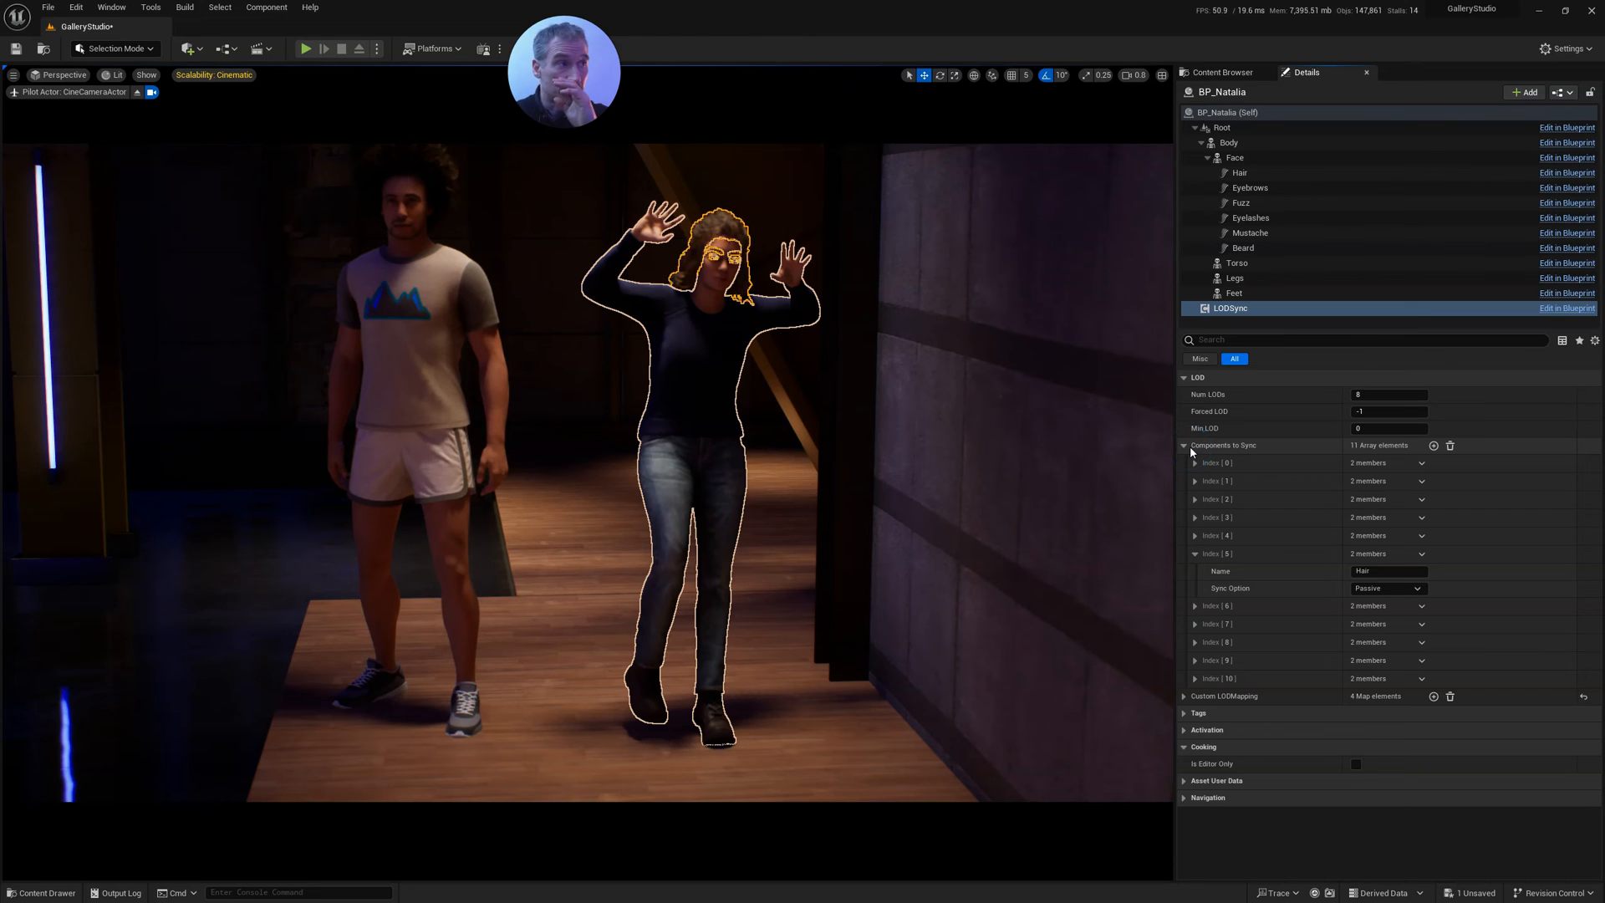
pyautogui.click(1185, 444)
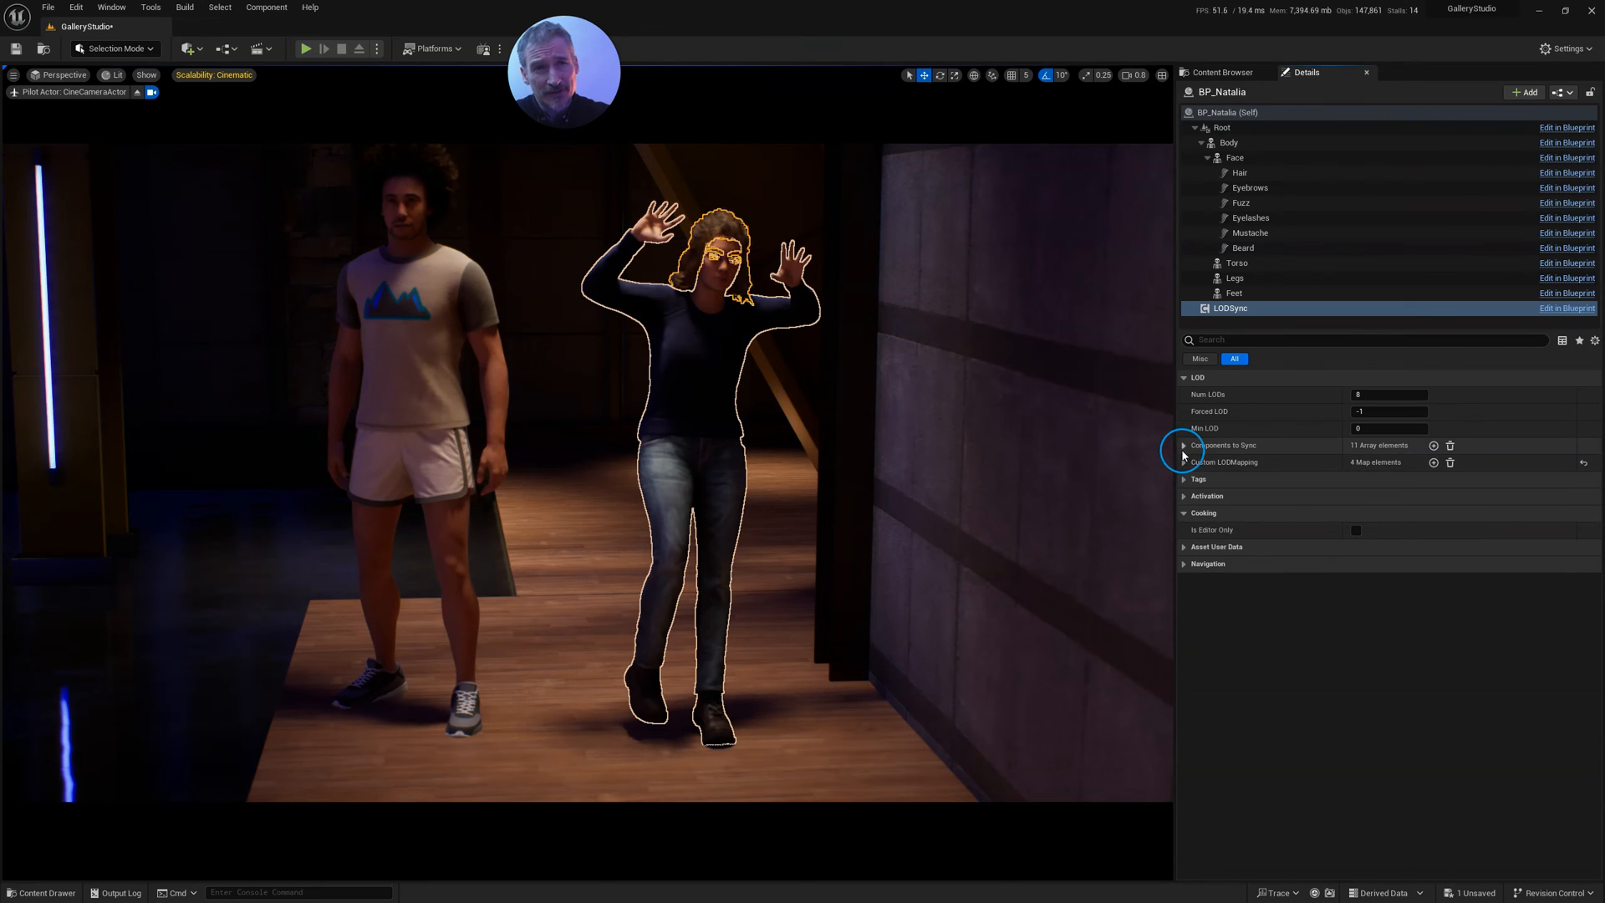
pyautogui.click(1185, 445)
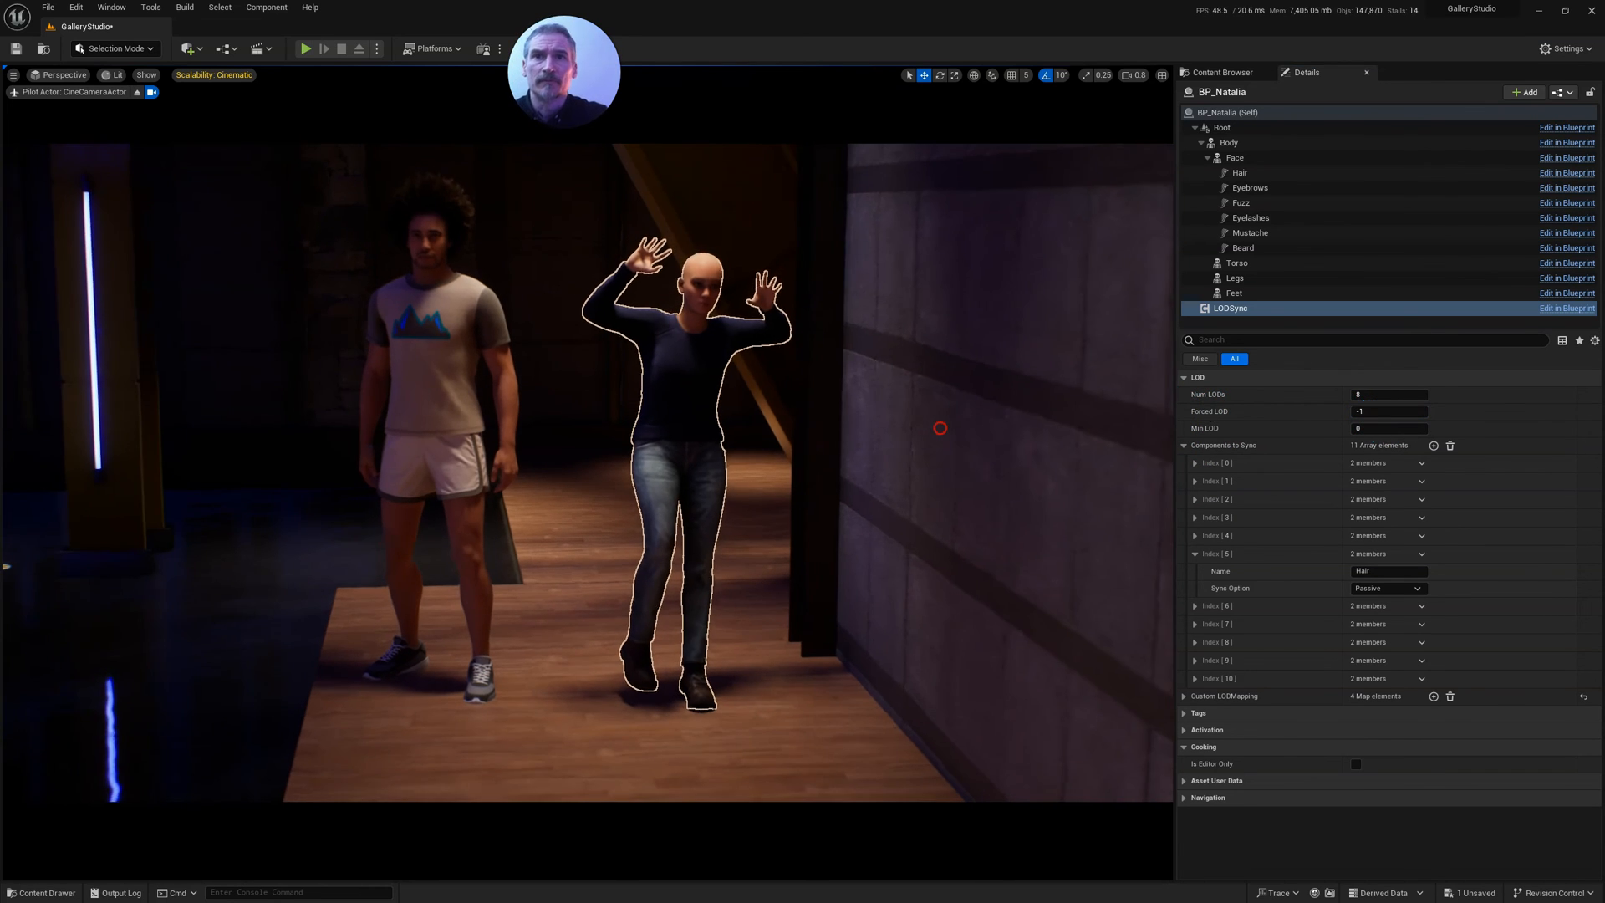
pyautogui.tripleClick(1387, 411)
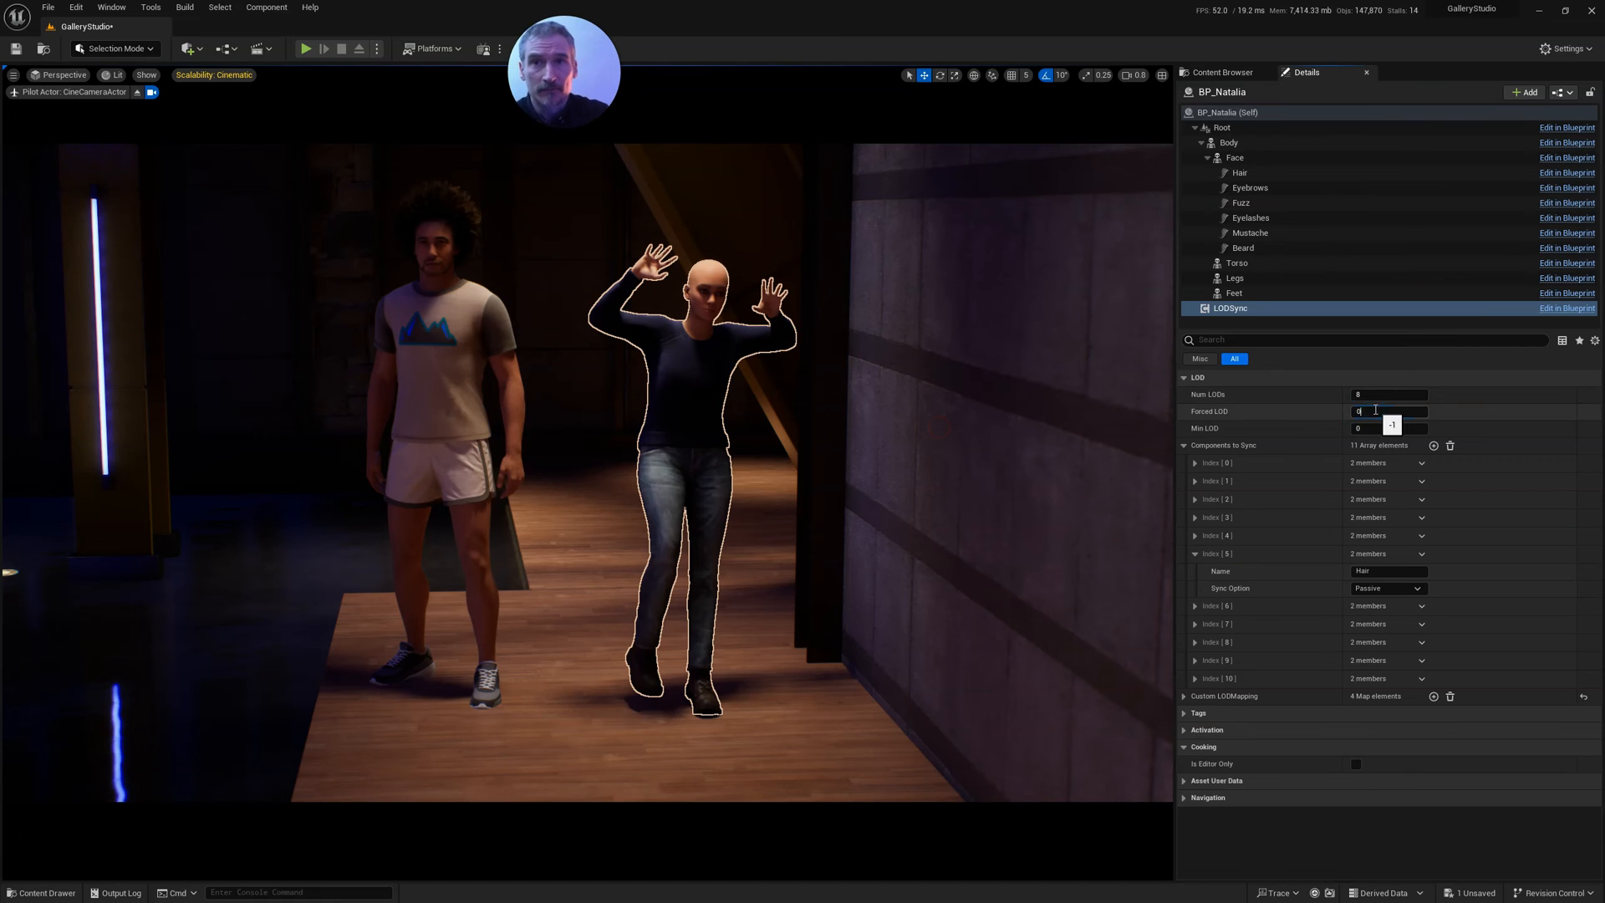
pyautogui.write('0')
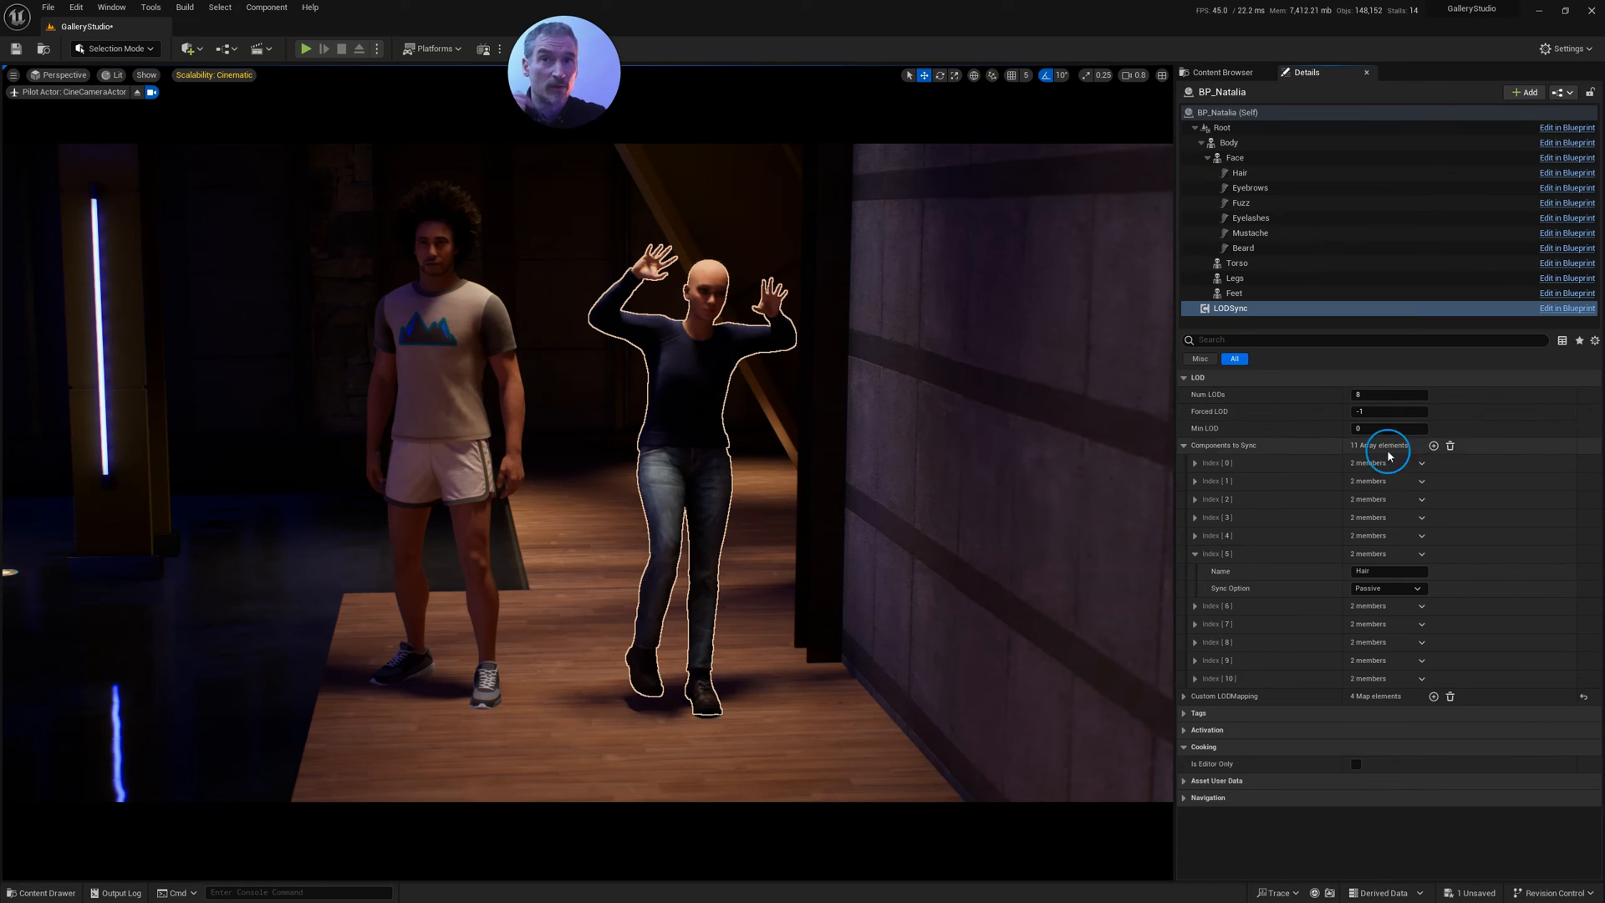
pyautogui.moveTo(1377, 482)
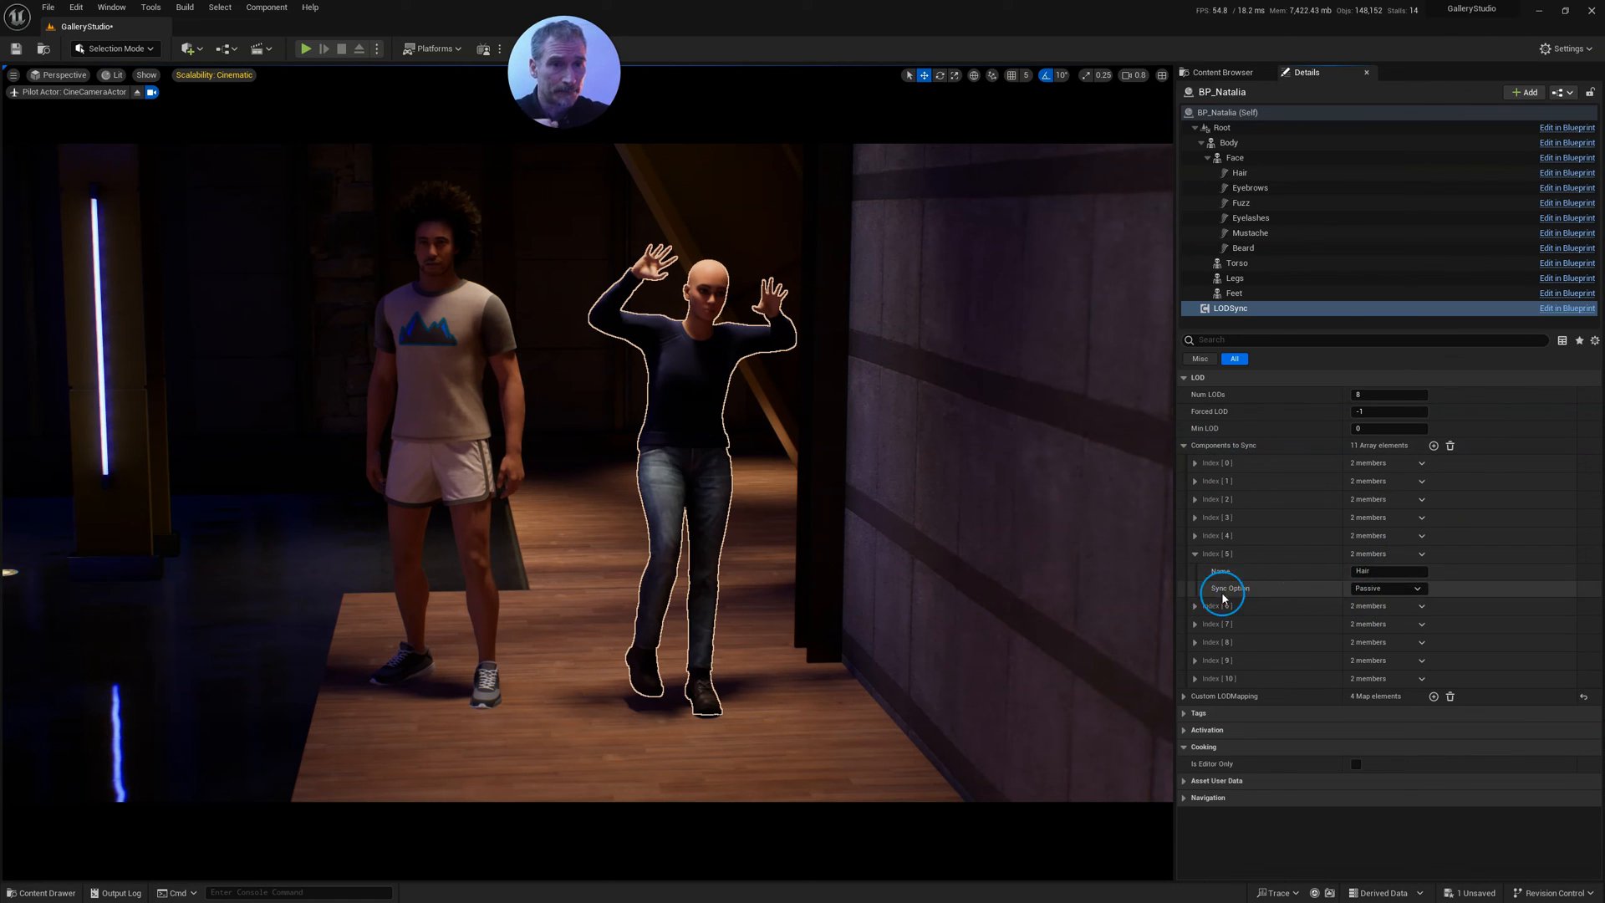
# Set Natalia's LODSync Hair entry Sync Option to Disabled.
pyautogui.click(1386, 588)
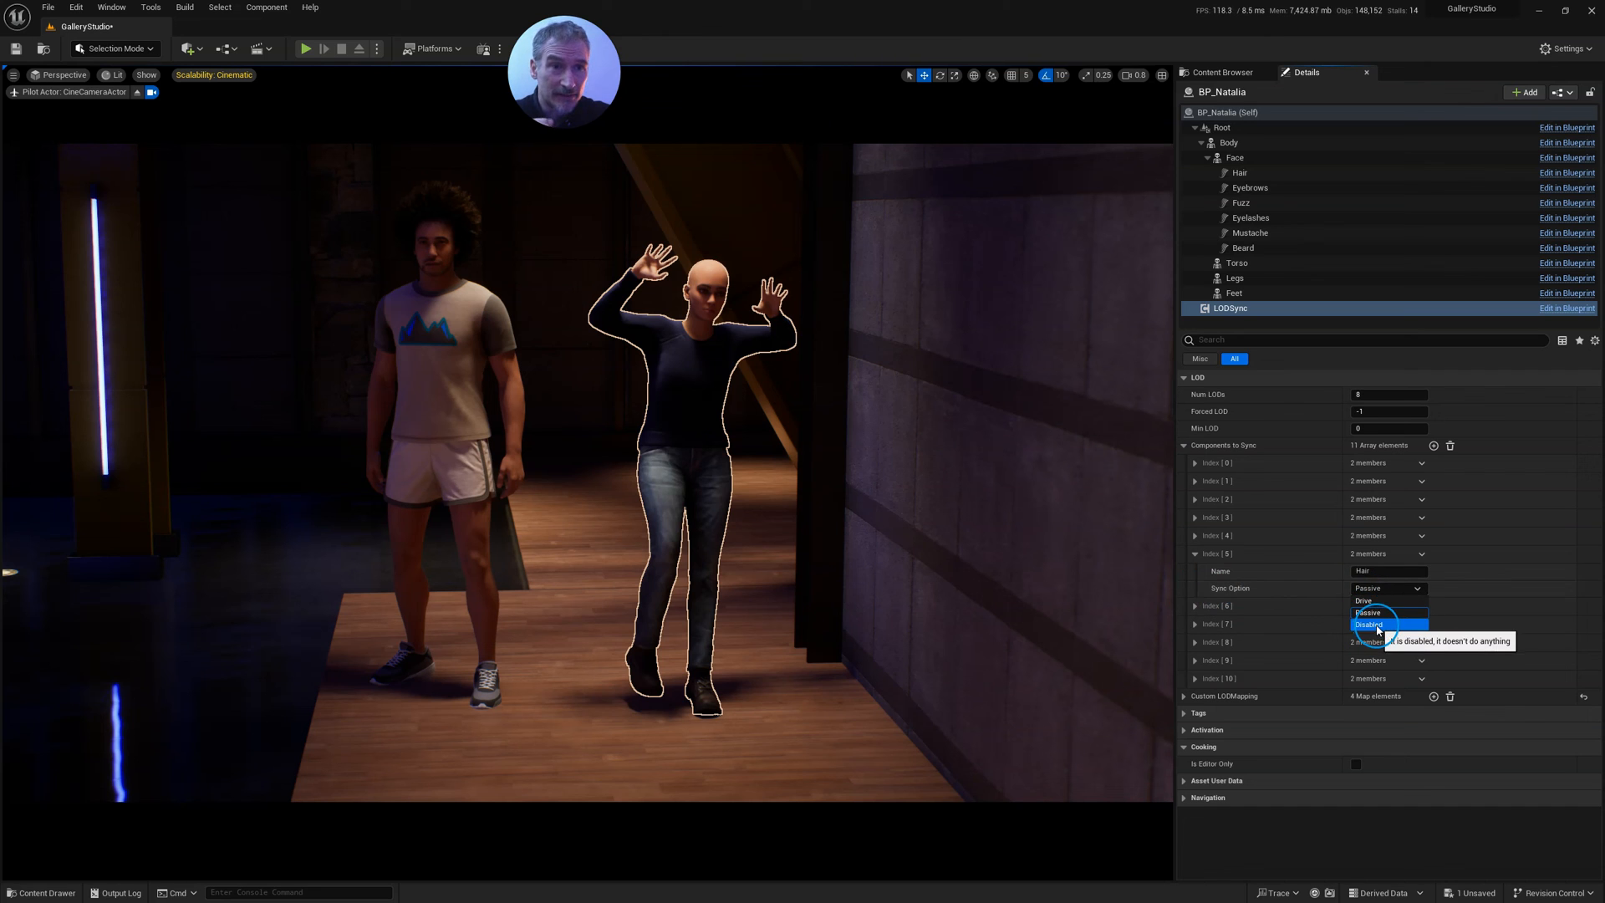
pyautogui.click(1368, 624)
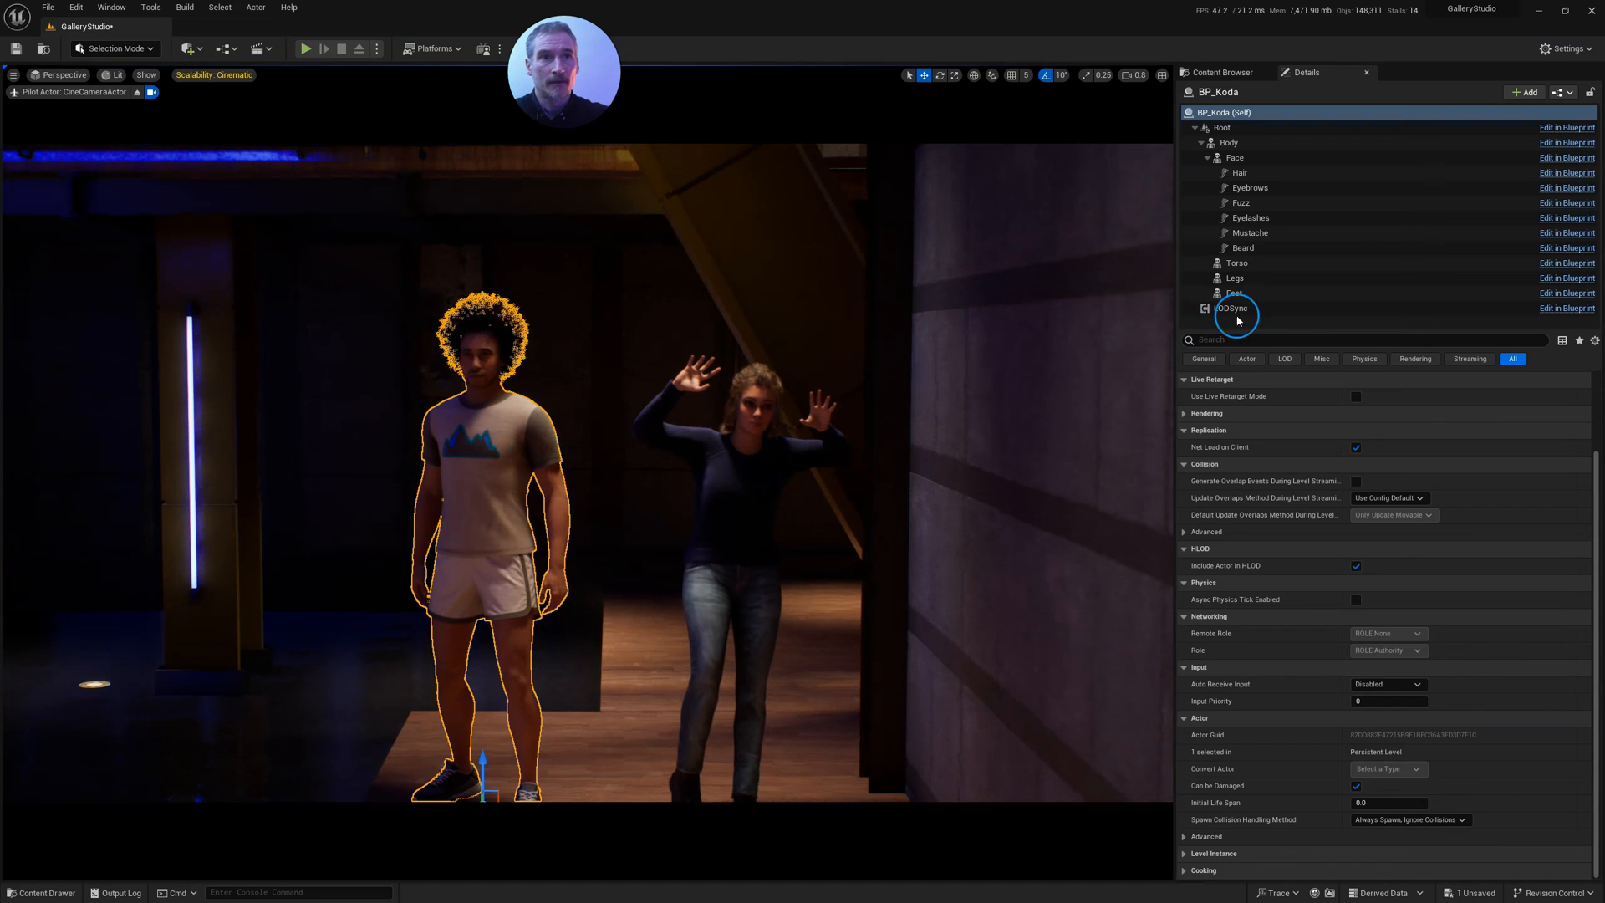
# Select Koda's LODSync component and show his Hair entry's Sync Option dropdown.
pyautogui.click(1232, 309)
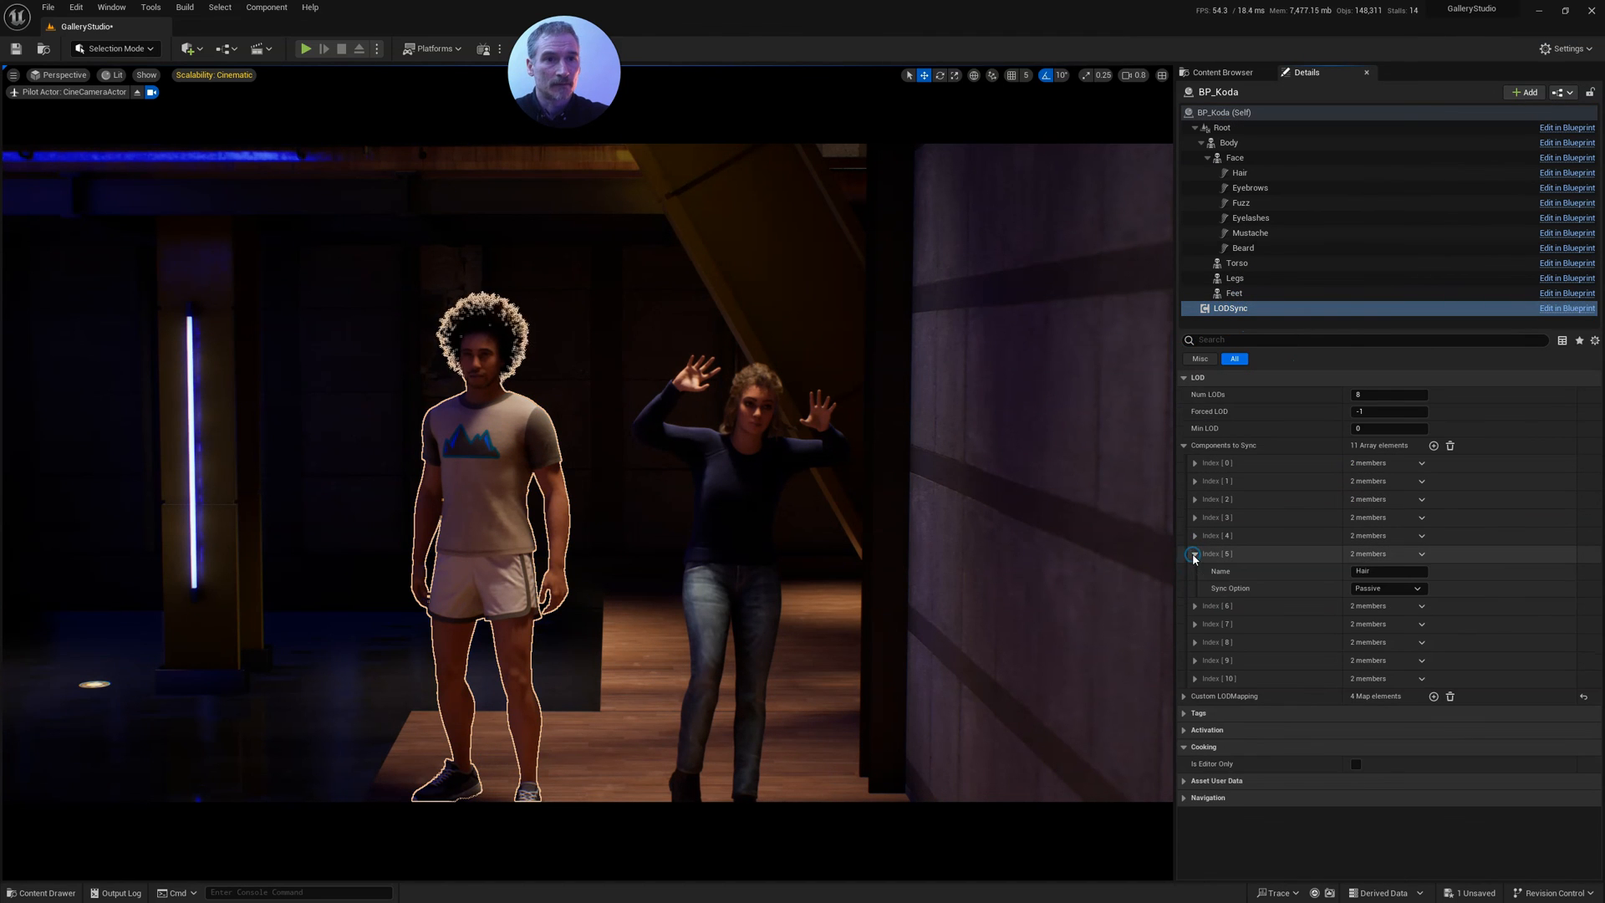
pyautogui.click(1385, 588)
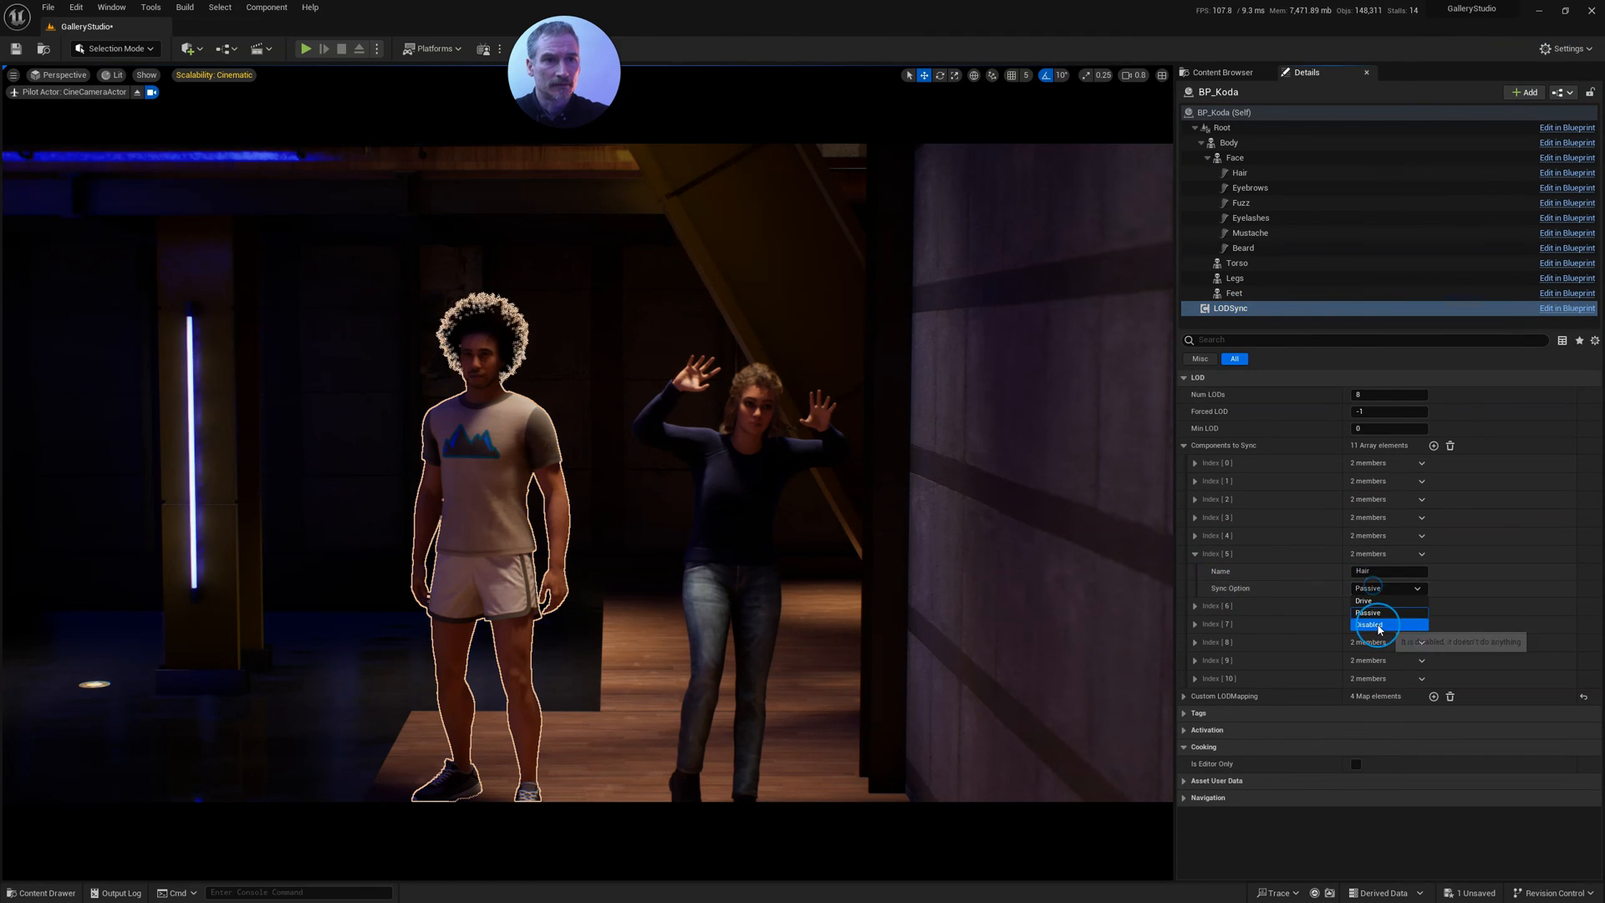
pyautogui.moveTo(1380, 625)
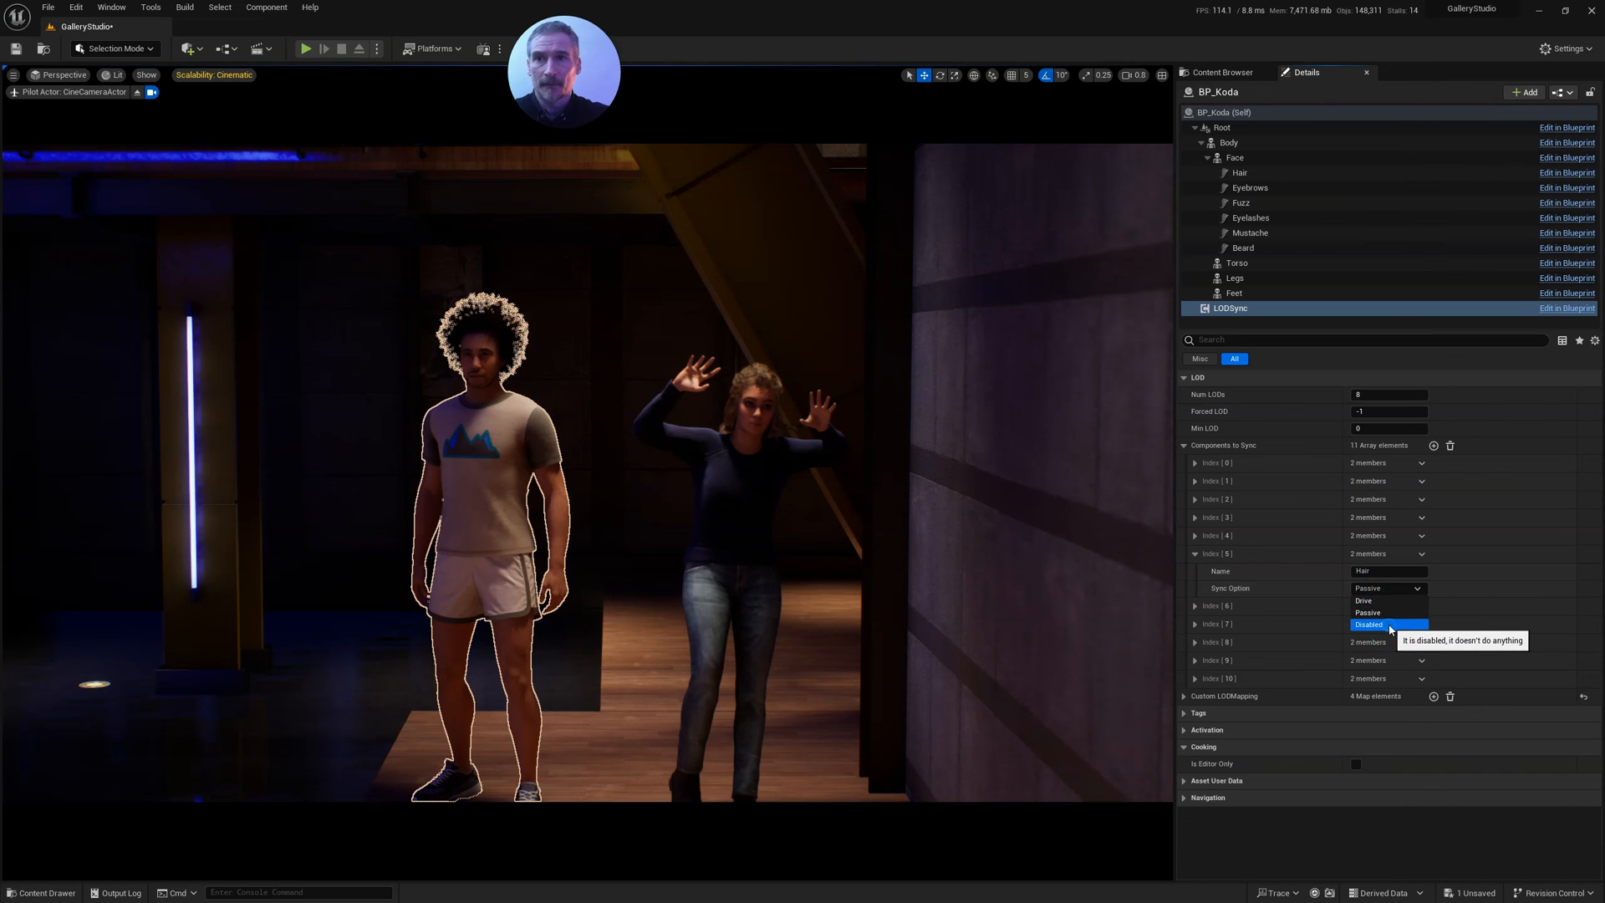